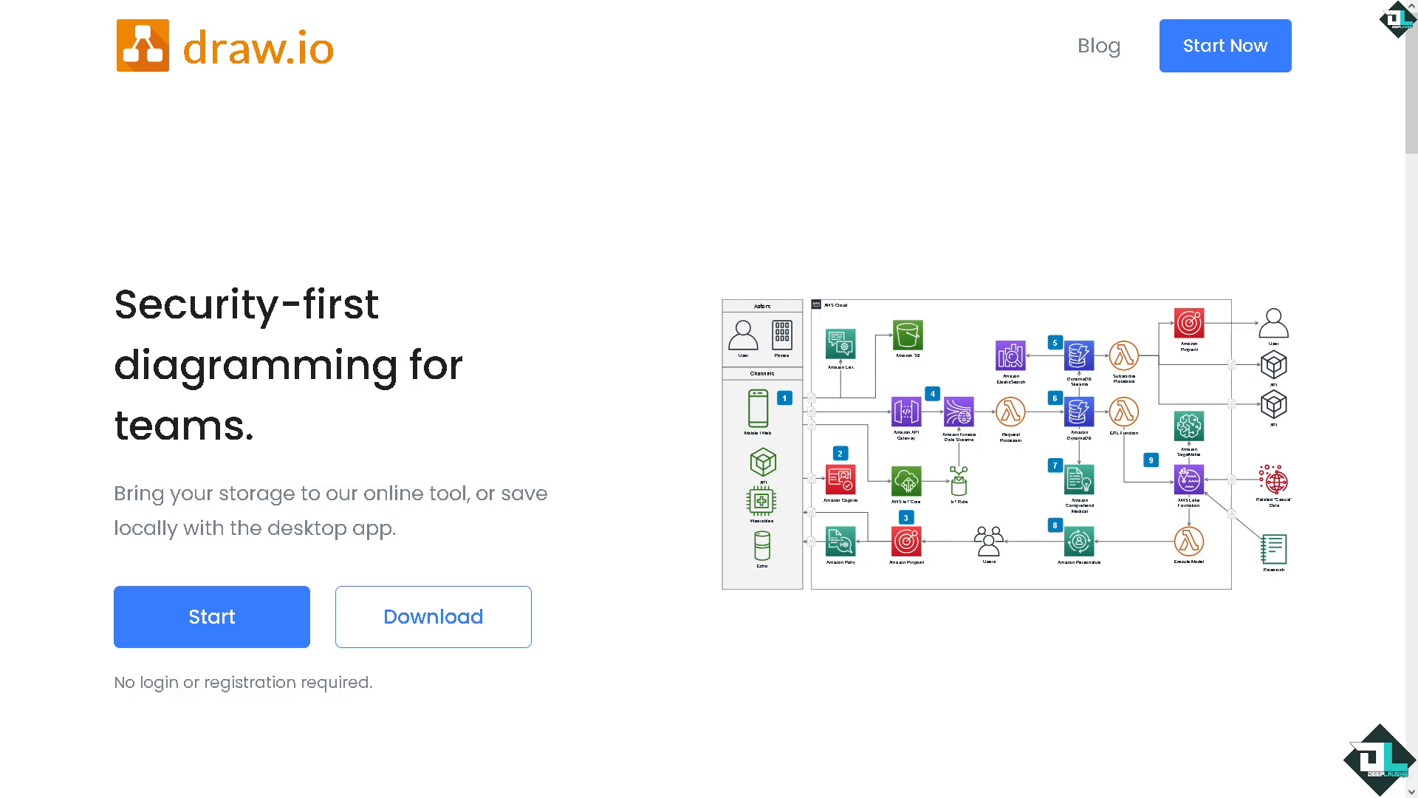
{"action": "mouse_move", "coordinate": [204, 372]}
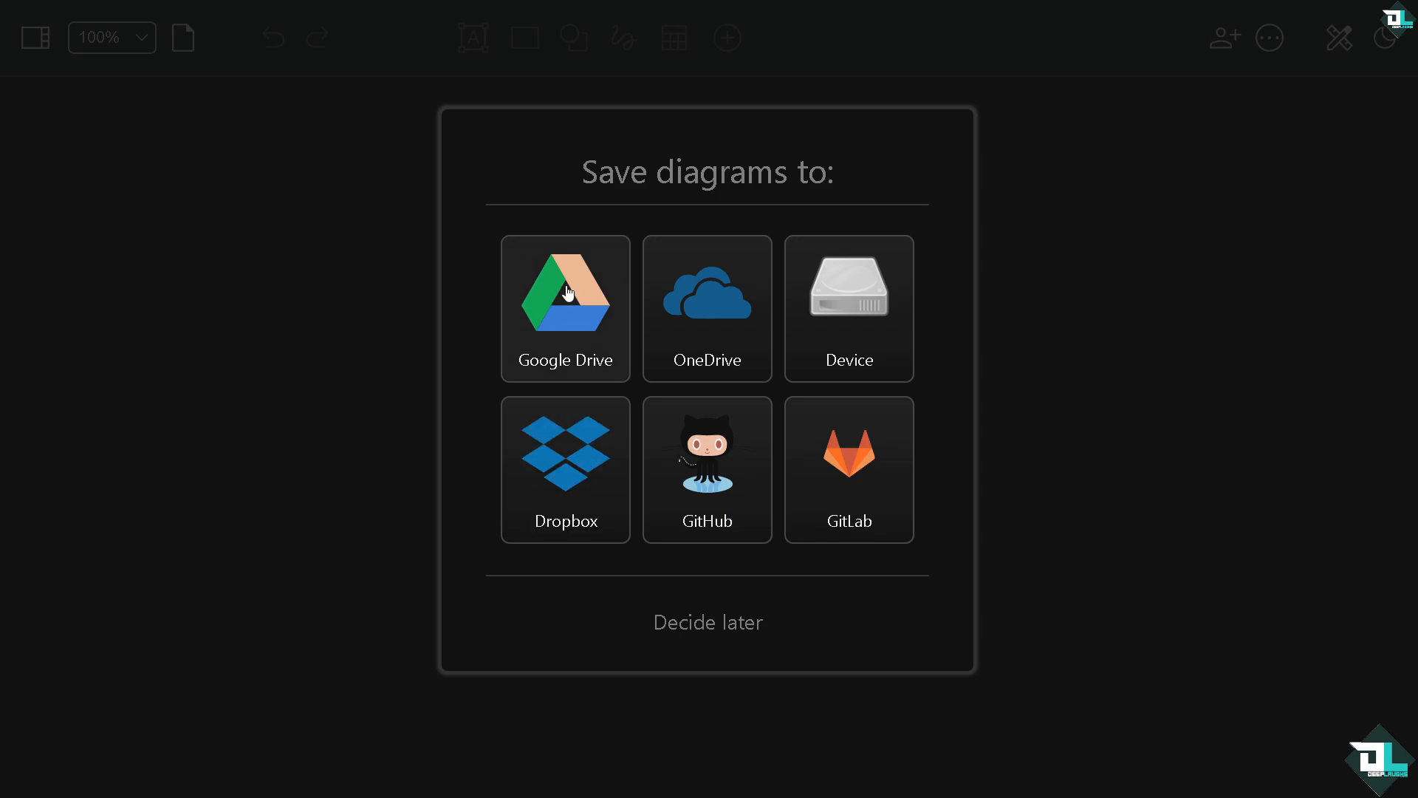
{"action": "mouse_move", "coordinate": [563, 291]}
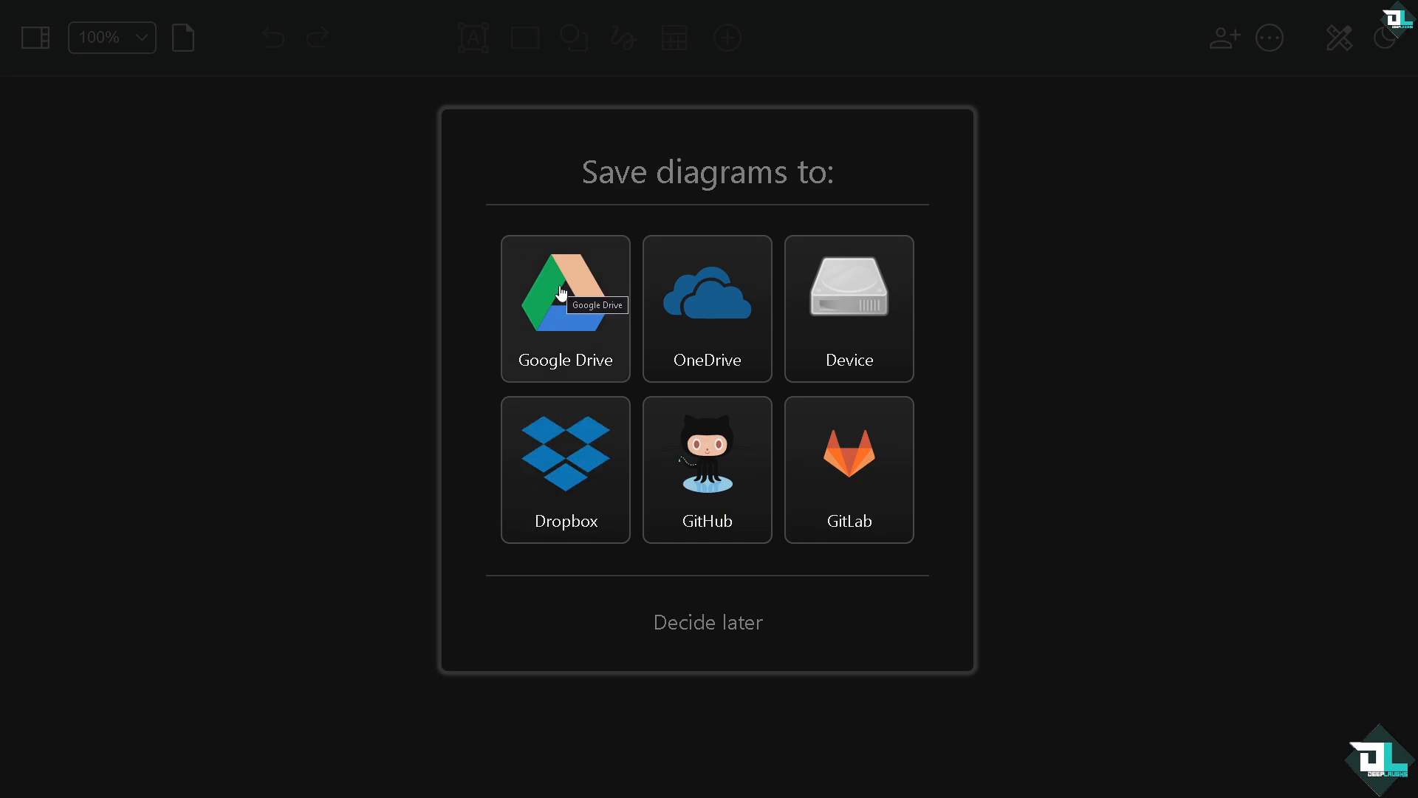
{"action": "mouse_move", "coordinate": [553, 316]}
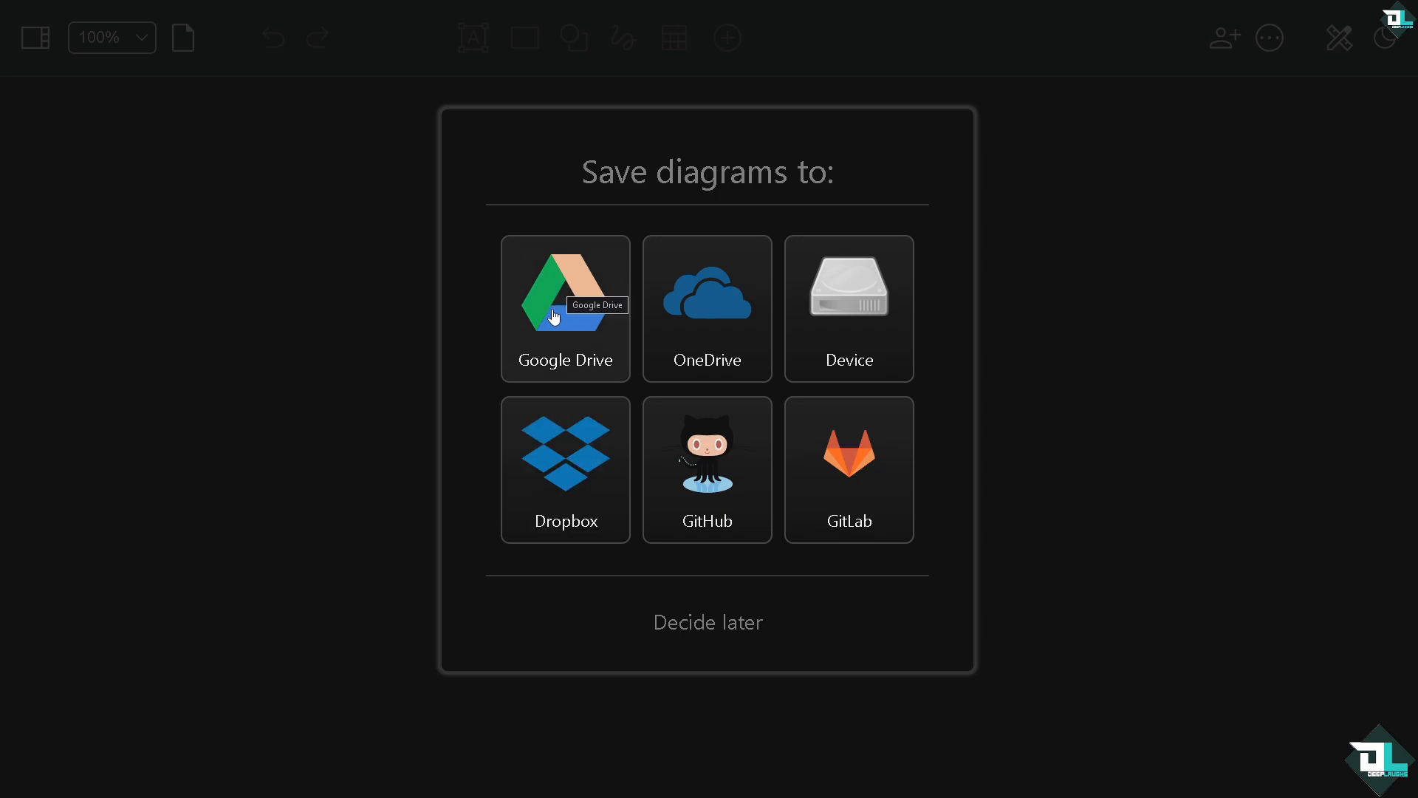
{"action": "mouse_move", "coordinate": [551, 489]}
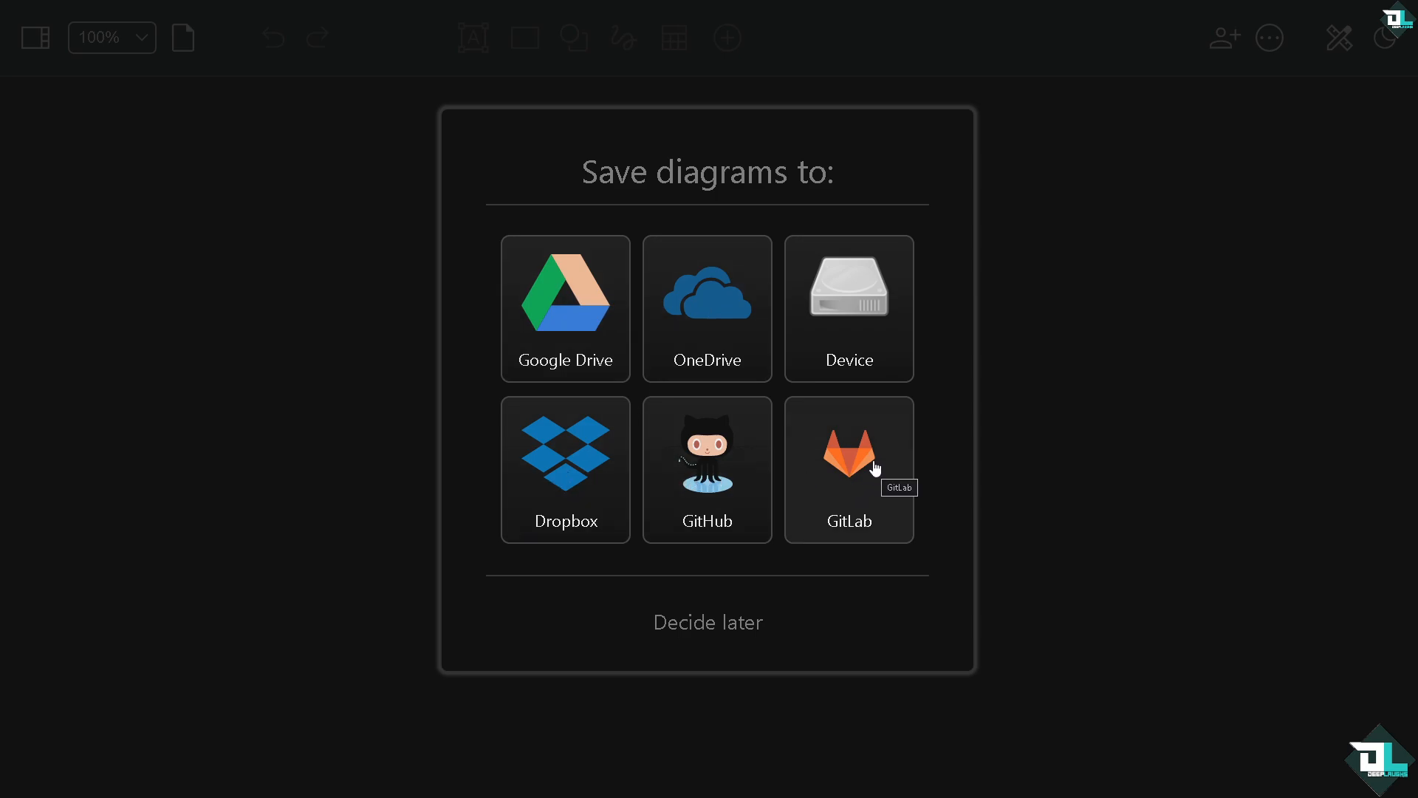
{"action": "mouse_move", "coordinate": [912, 337]}
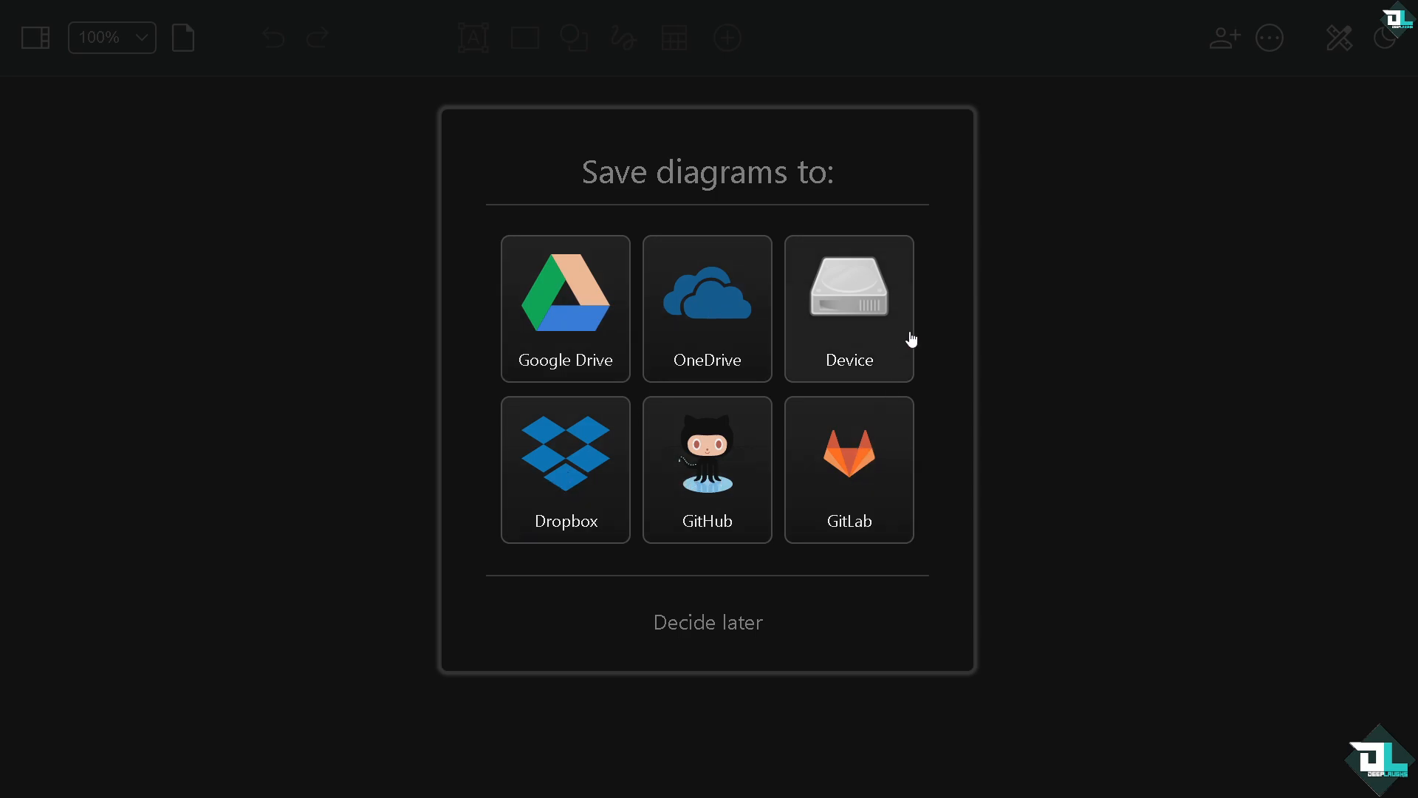
{"action": "mouse_move", "coordinate": [640, 590]}
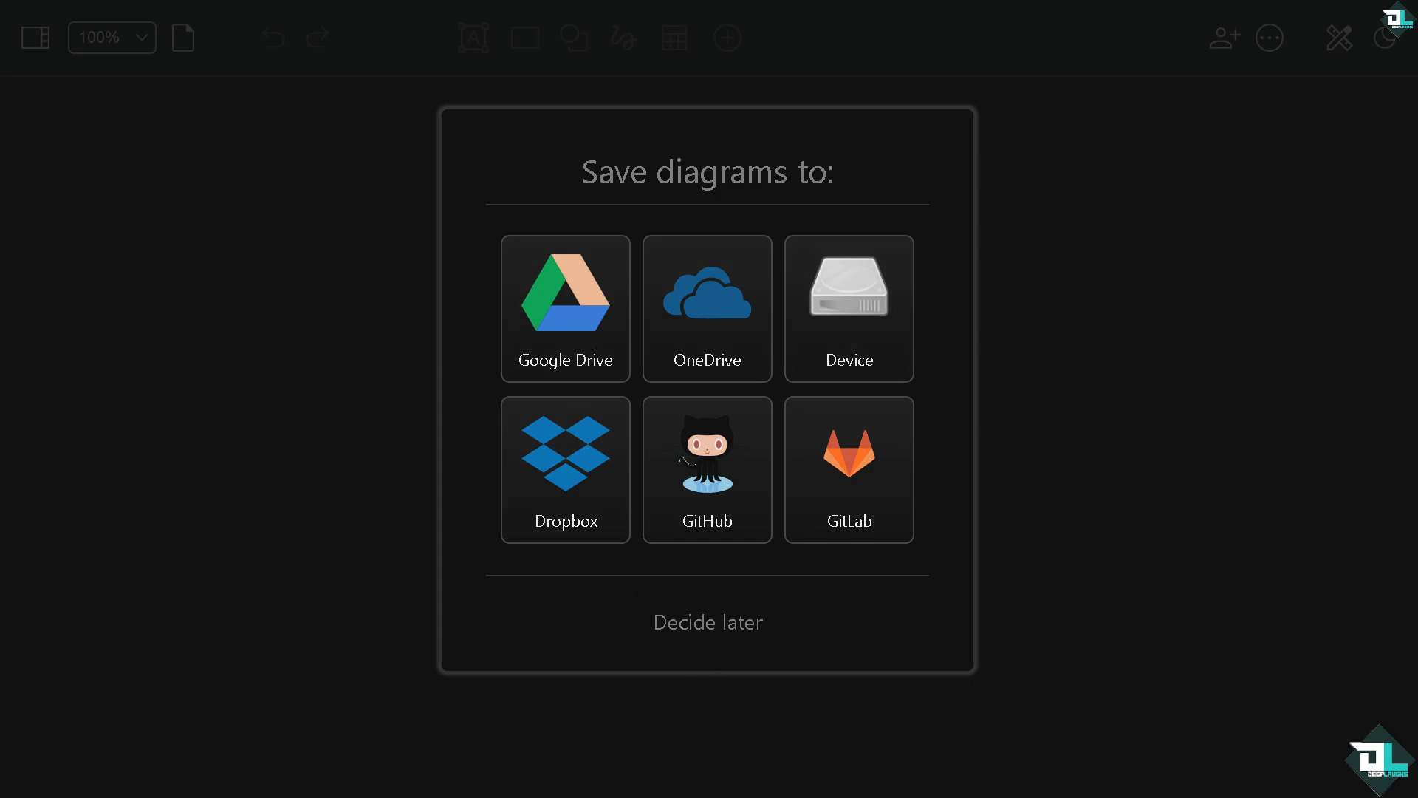
Step: Choose GitHub as the place to store diagrams
{"action": "left_click", "coordinate": [707, 468]}
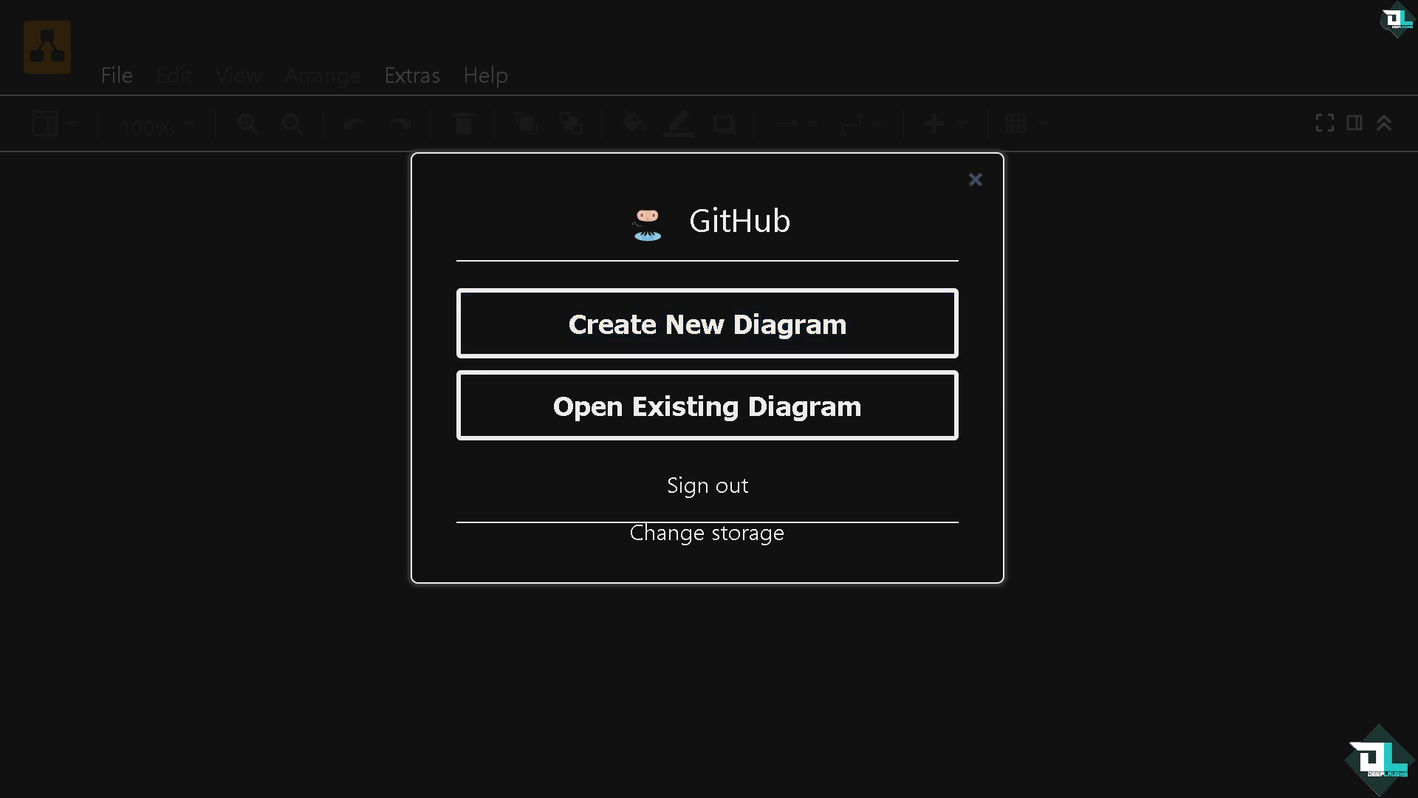
{"action": "mouse_move", "coordinate": [670, 538]}
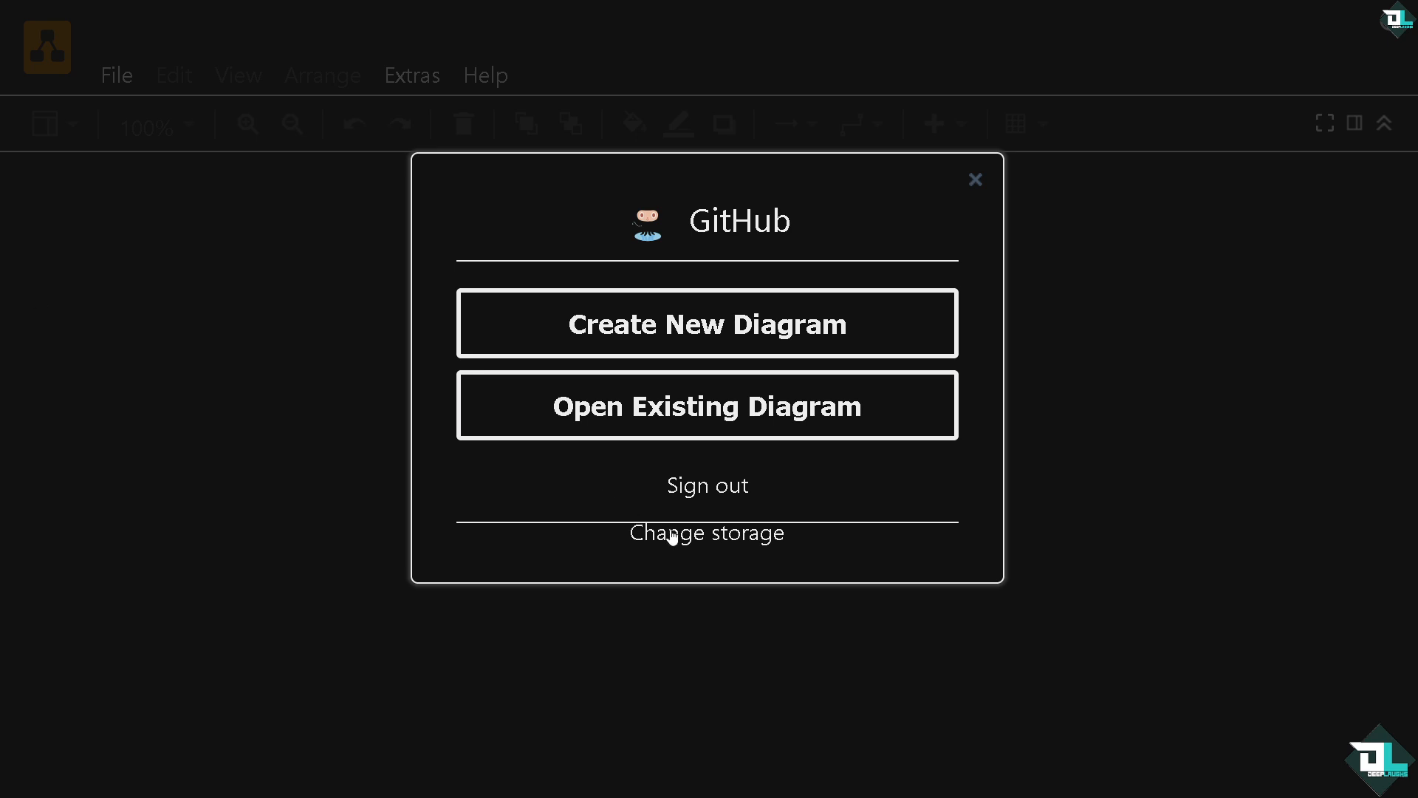
{"action": "mouse_move", "coordinate": [708, 405]}
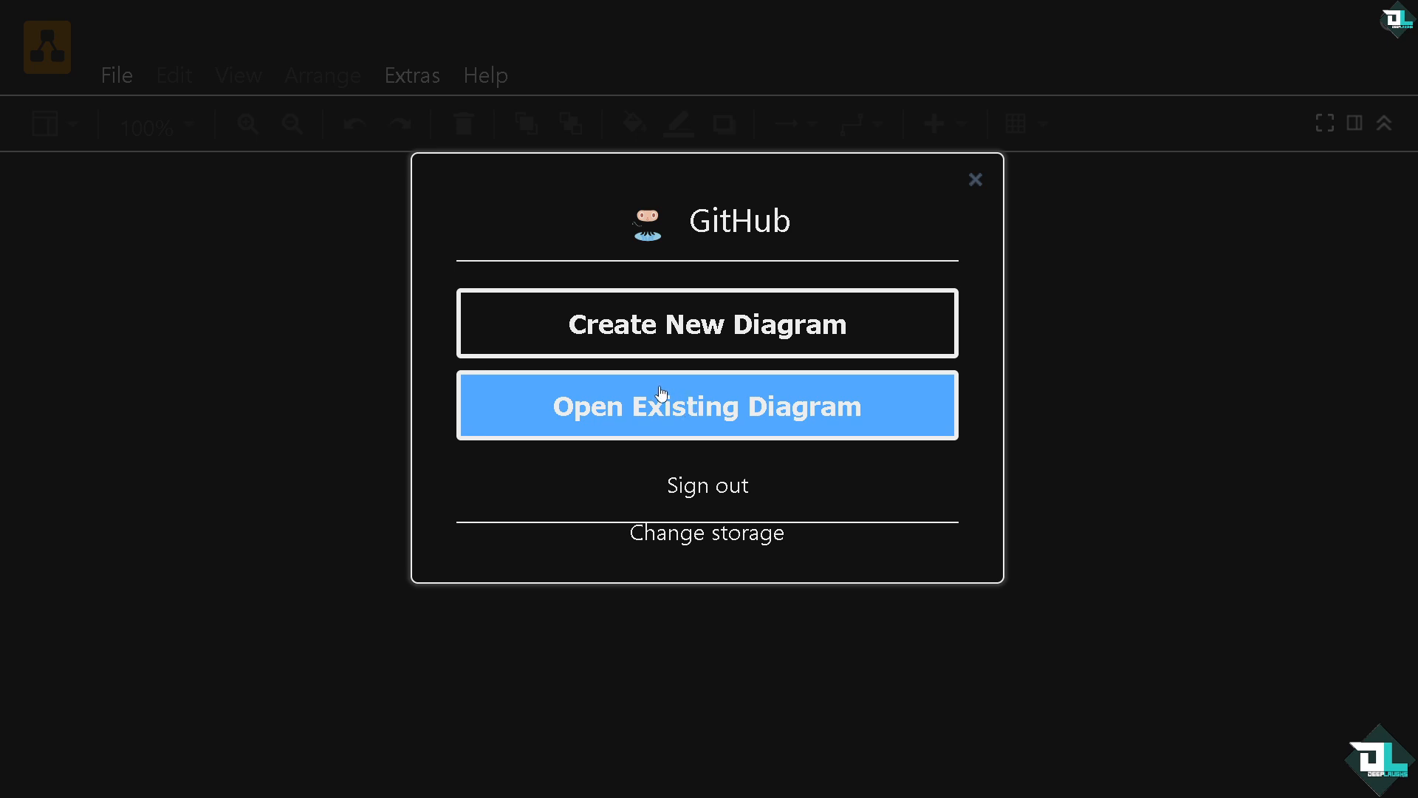
{"action": "mouse_move", "coordinate": [708, 324]}
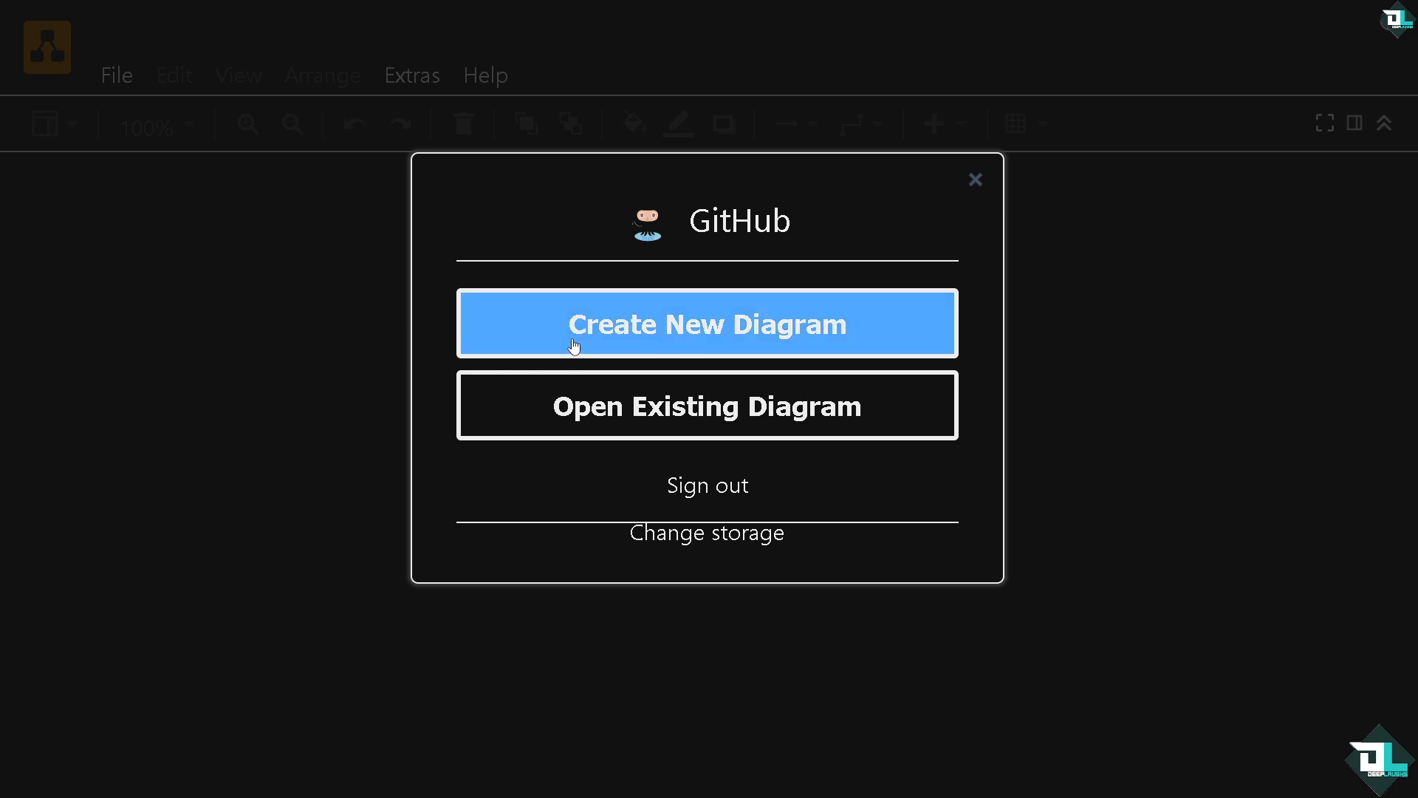
{"action": "mouse_move", "coordinate": [528, 365]}
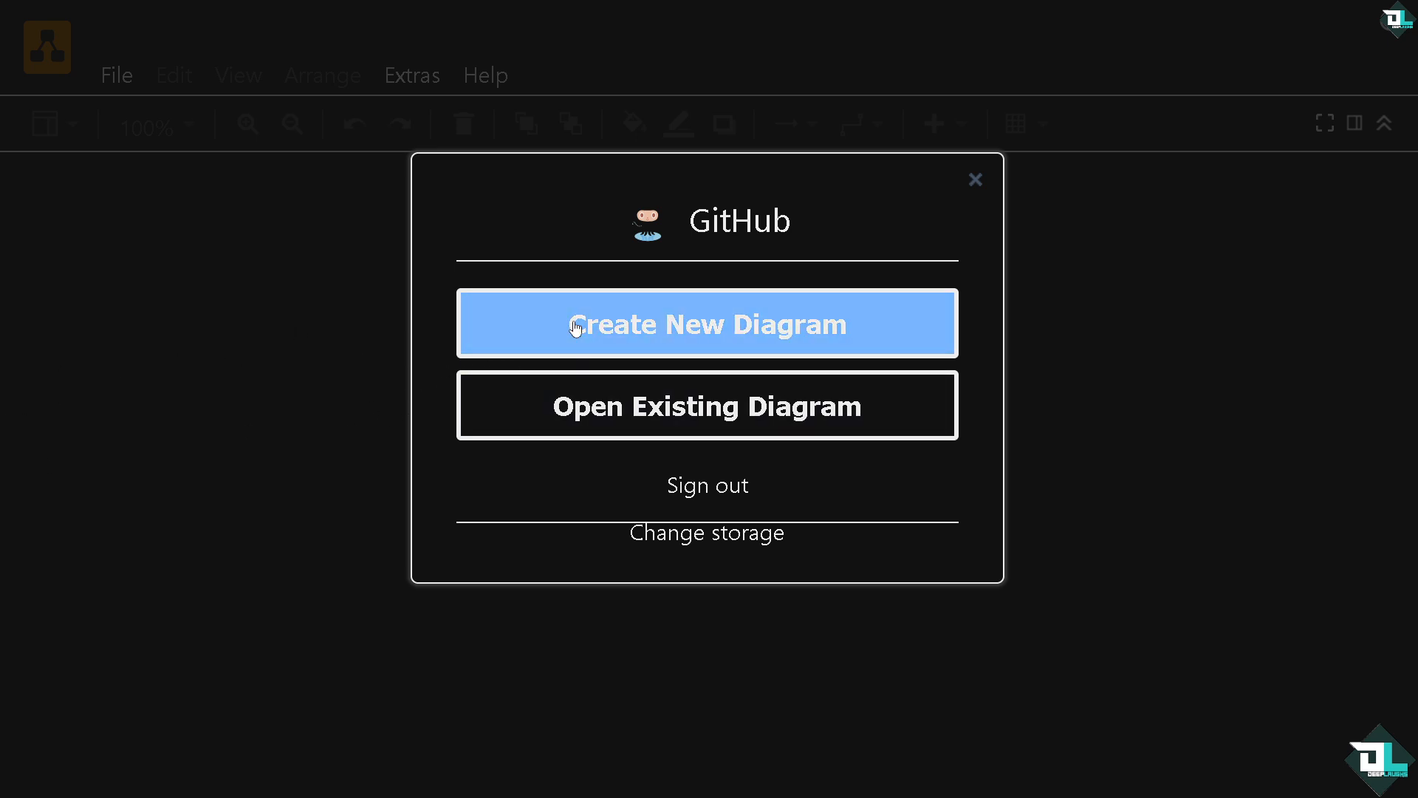
Step: Start a new diagram and browse the Basic and Network template galleries
{"action": "left_click", "coordinate": [708, 324]}
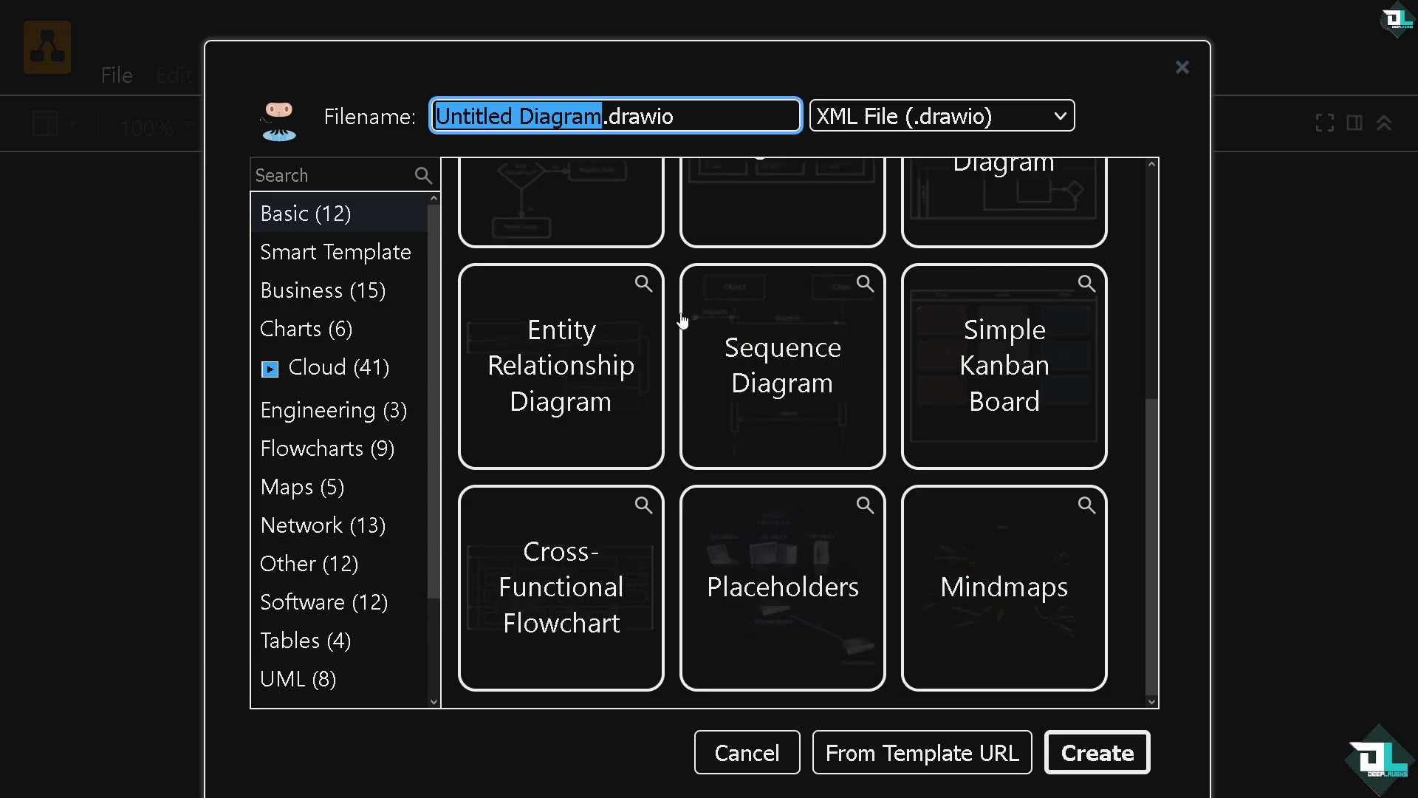
{"action": "mouse_move", "coordinate": [640, 322]}
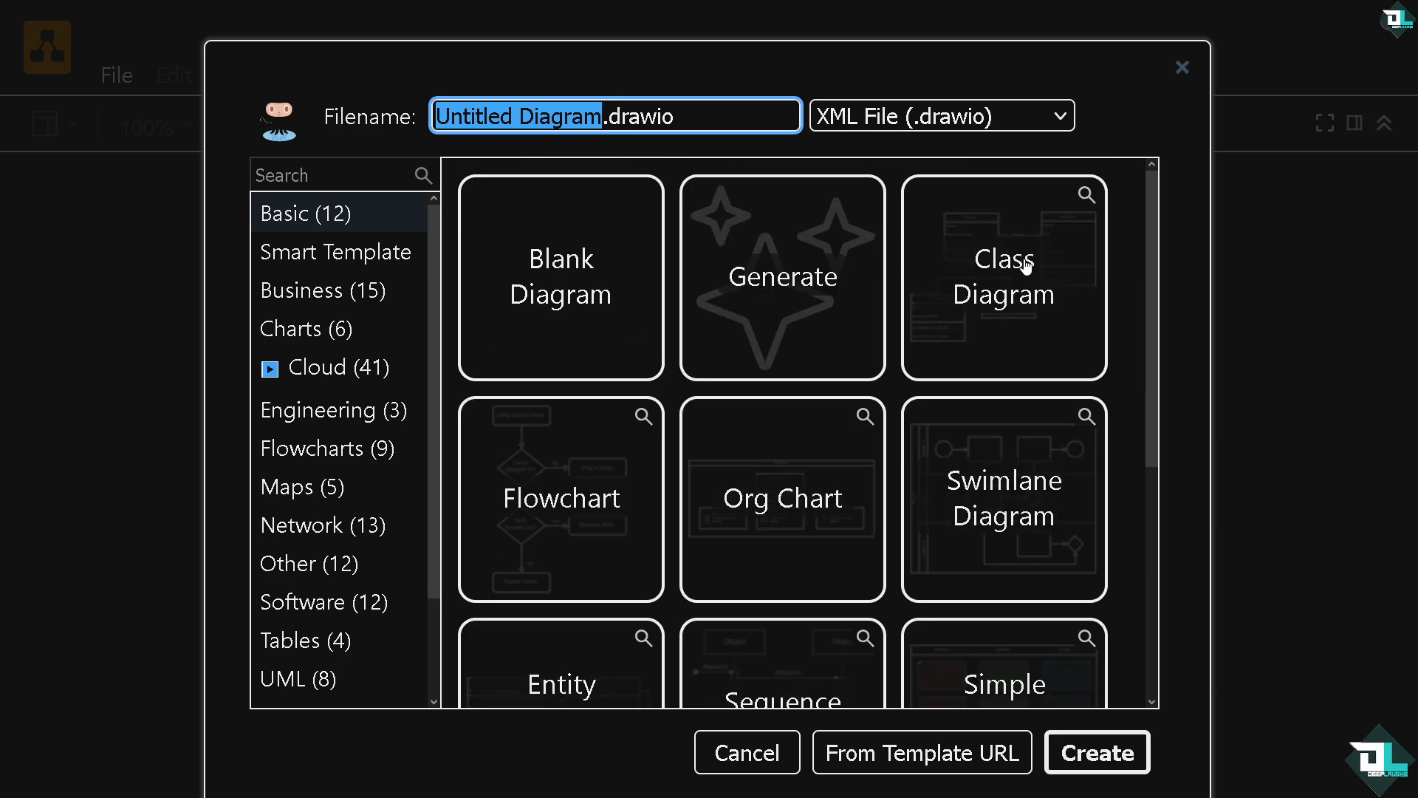
{"action": "scroll", "scroll_direction": "down", "scroll_amount": 3}
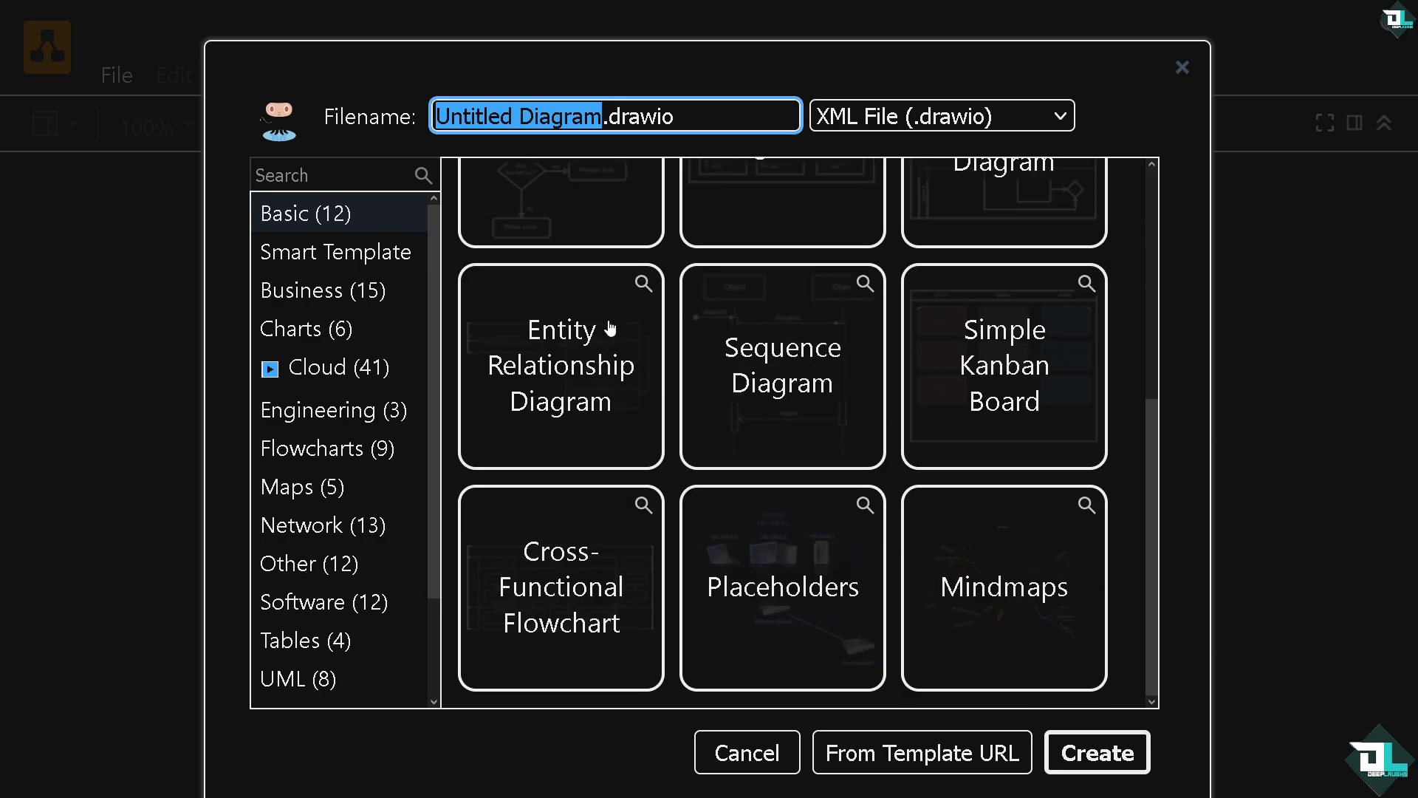
{"action": "mouse_move", "coordinate": [306, 545]}
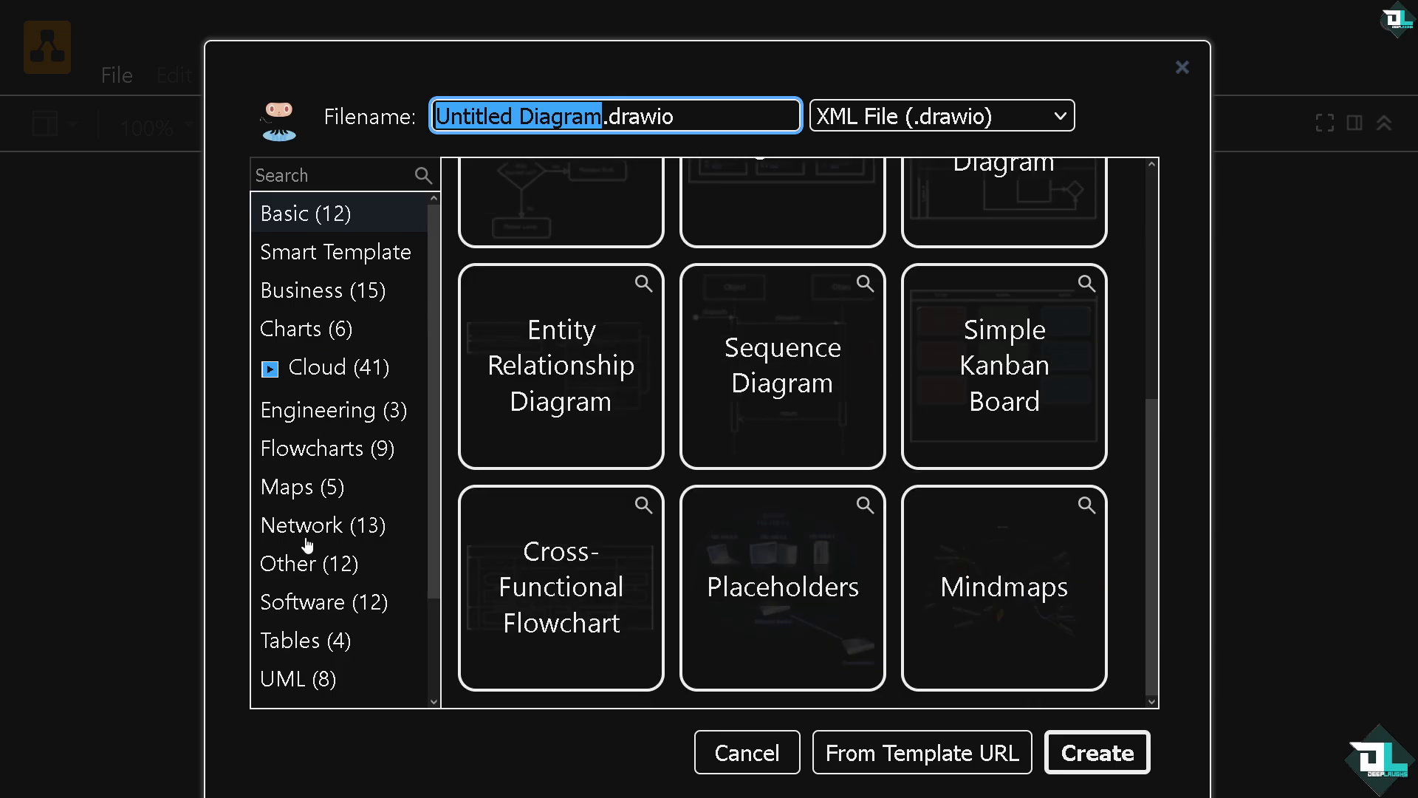
{"action": "left_click", "coordinate": [322, 525]}
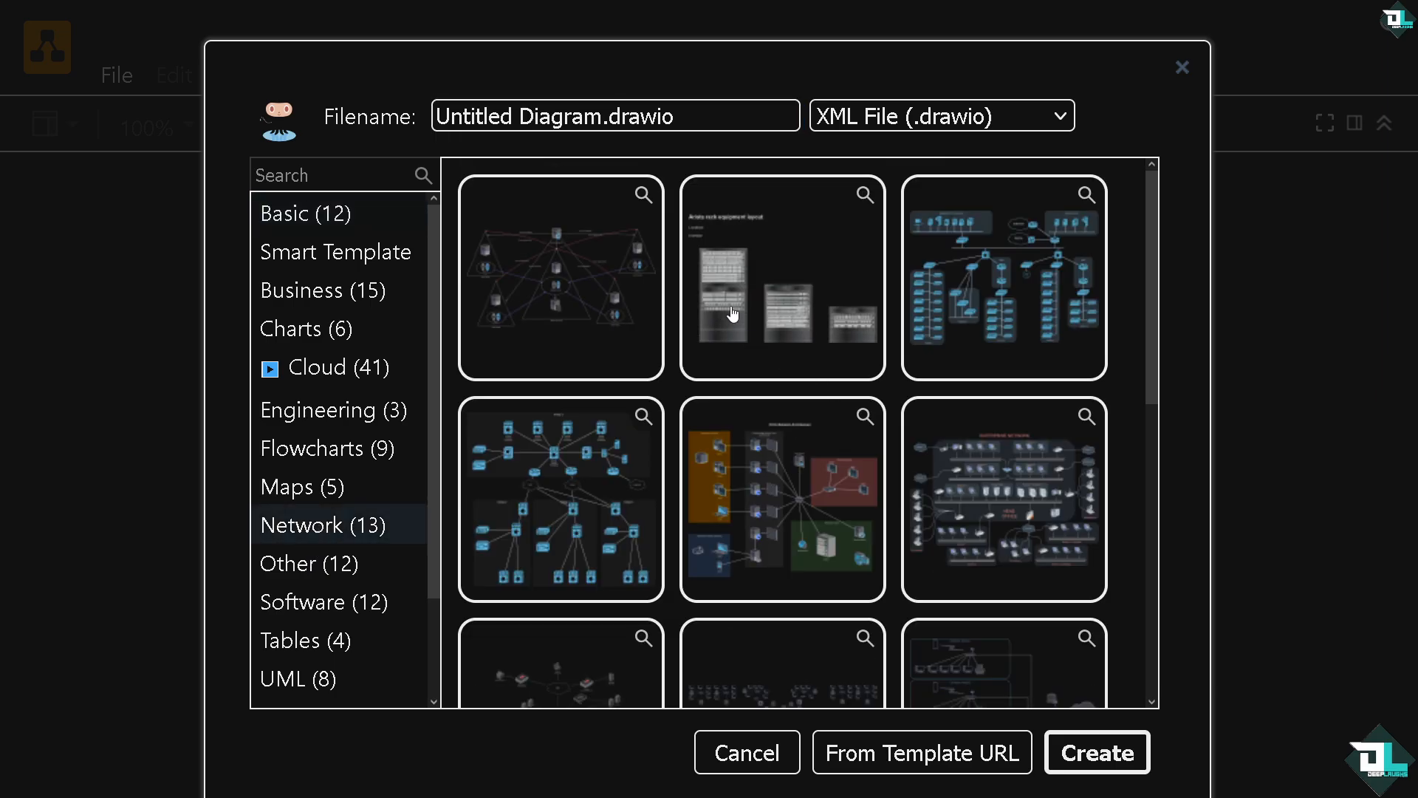
{"action": "scroll", "scroll_direction": "down", "scroll_amount": 3}
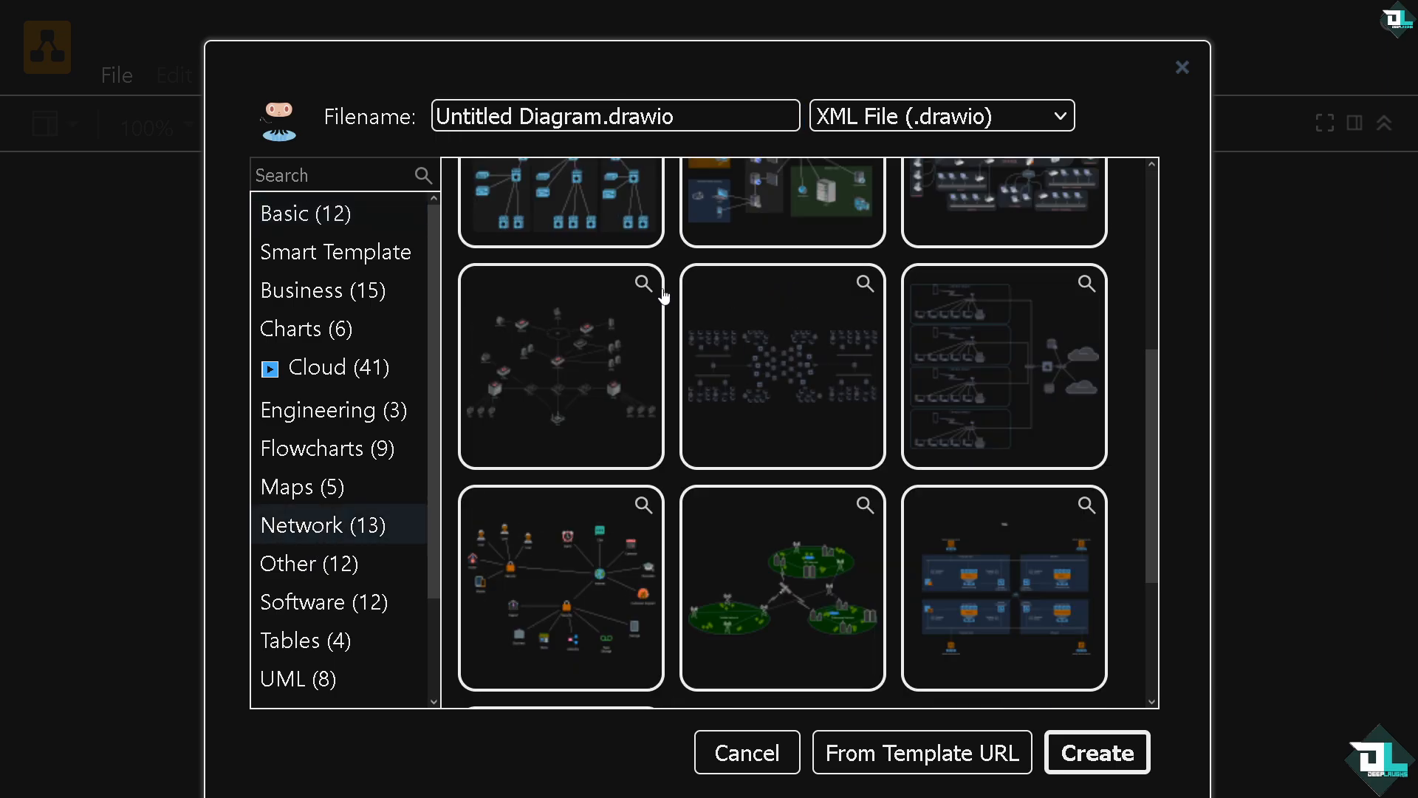
{"action": "scroll", "scroll_direction": "down", "scroll_amount": 3}
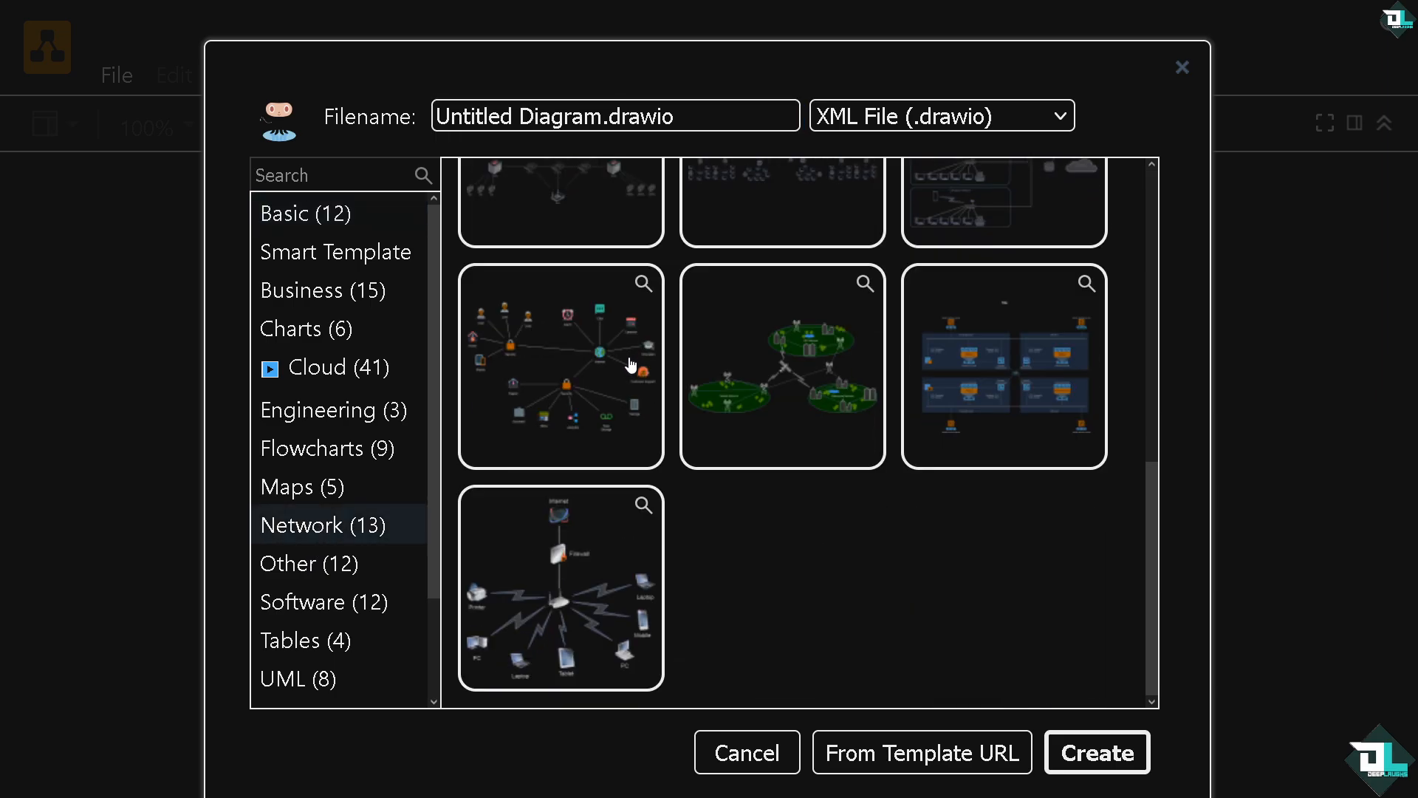
{"action": "mouse_move", "coordinate": [653, 379]}
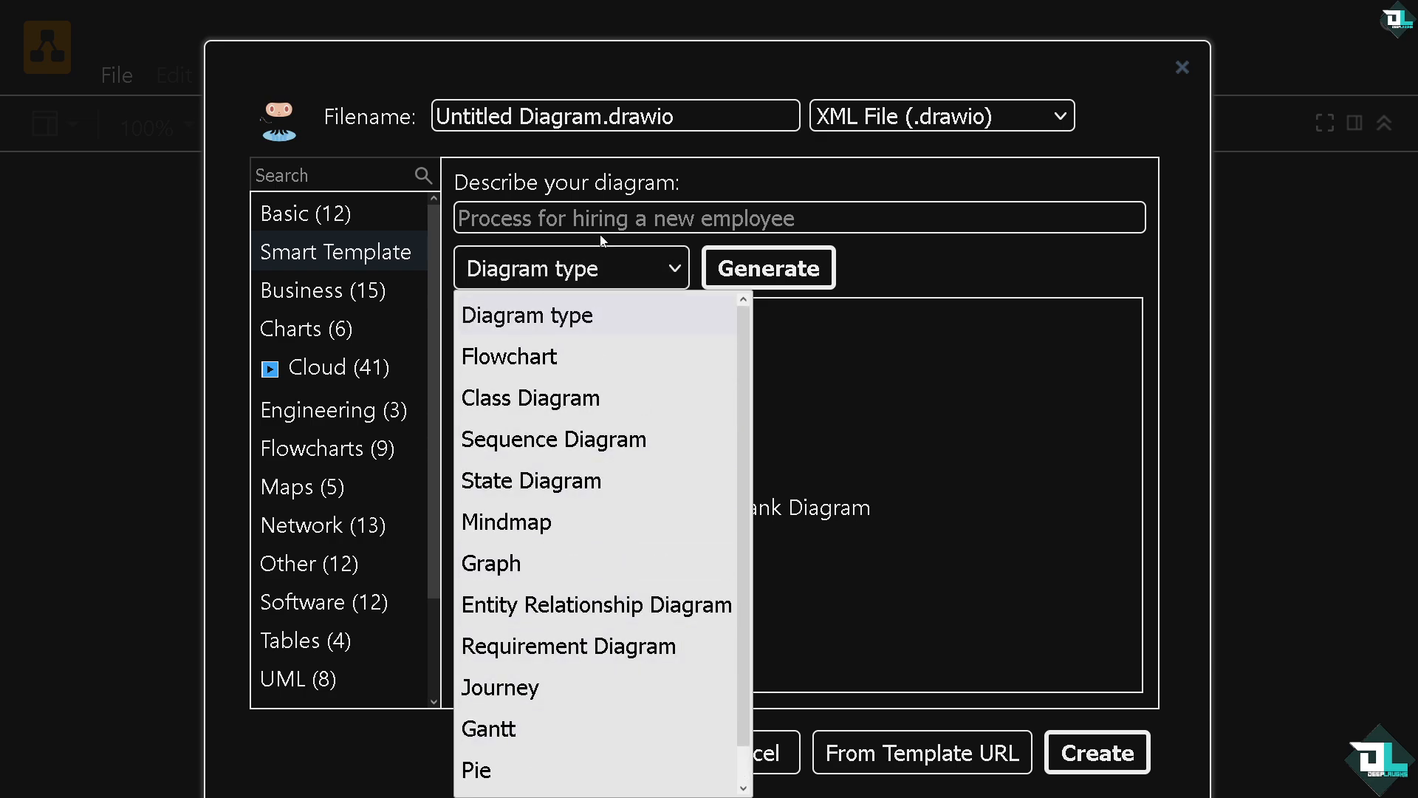
Step: Describe the diagram: DEEP LAUGHS YOUTUBE CHANNEL, HOW TO VIDEO, NETWORK DIAGRAM
{"action": "left_click", "coordinate": [799, 217]}
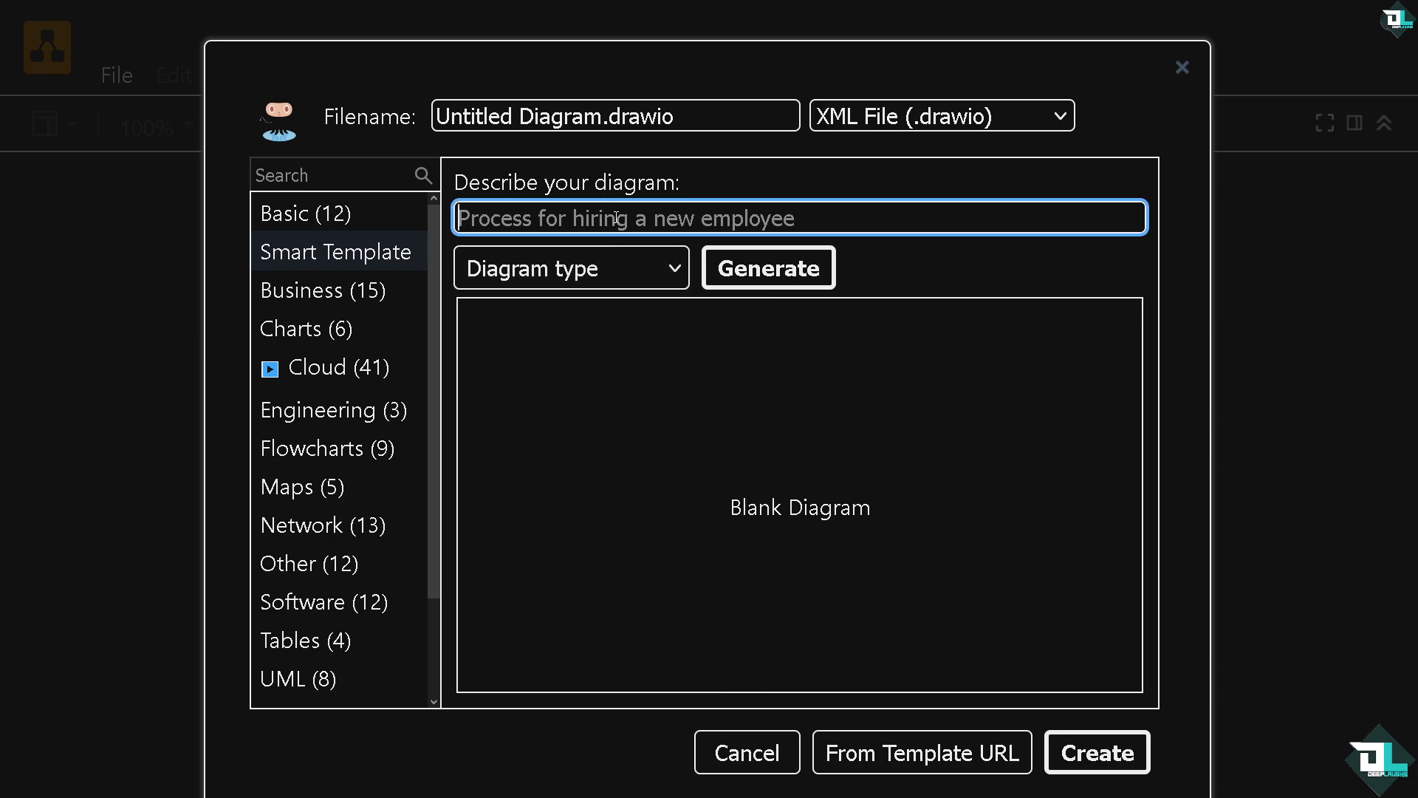
{"action": "type", "text": "DEEP LAUGHS"}
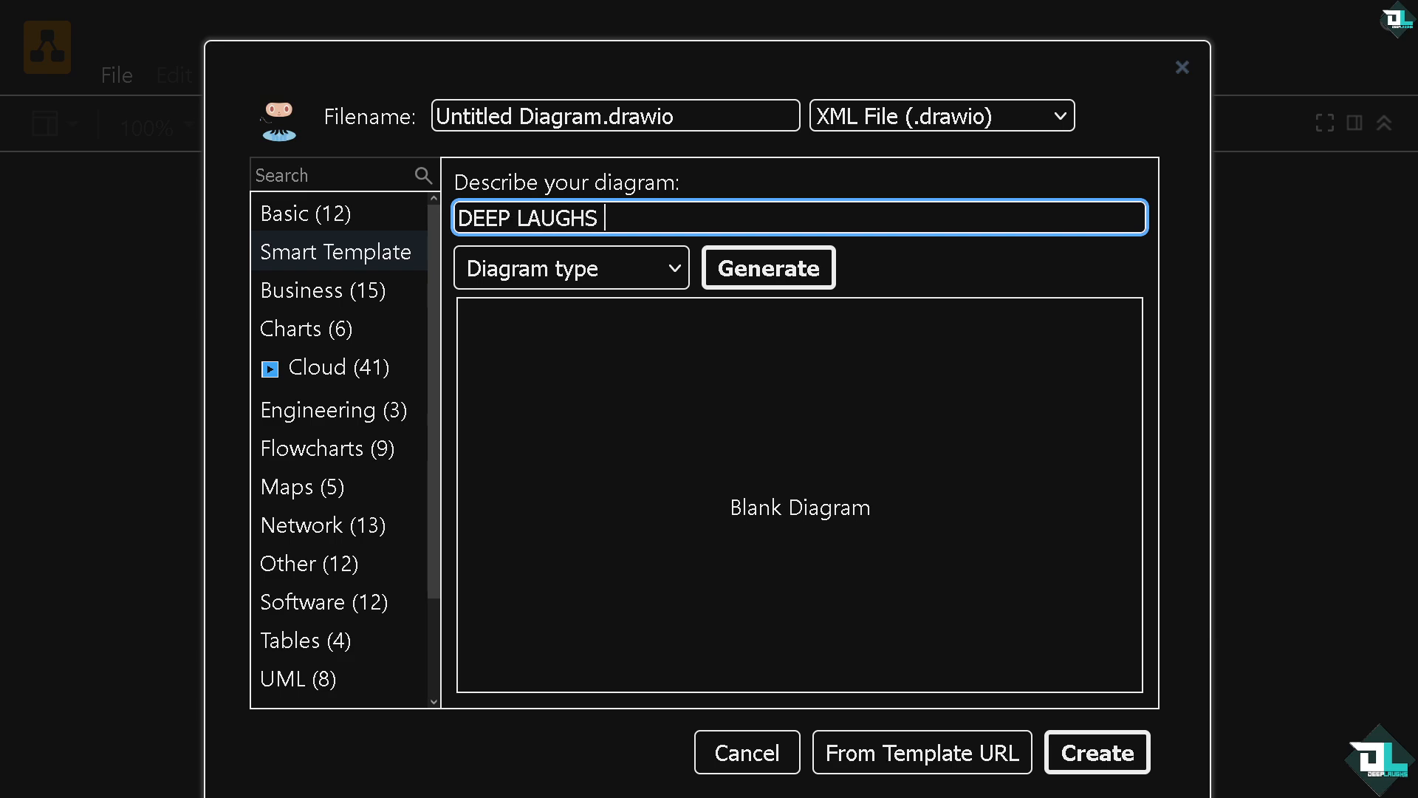
{"action": "type", "text": "YOUTUBE CHA"}
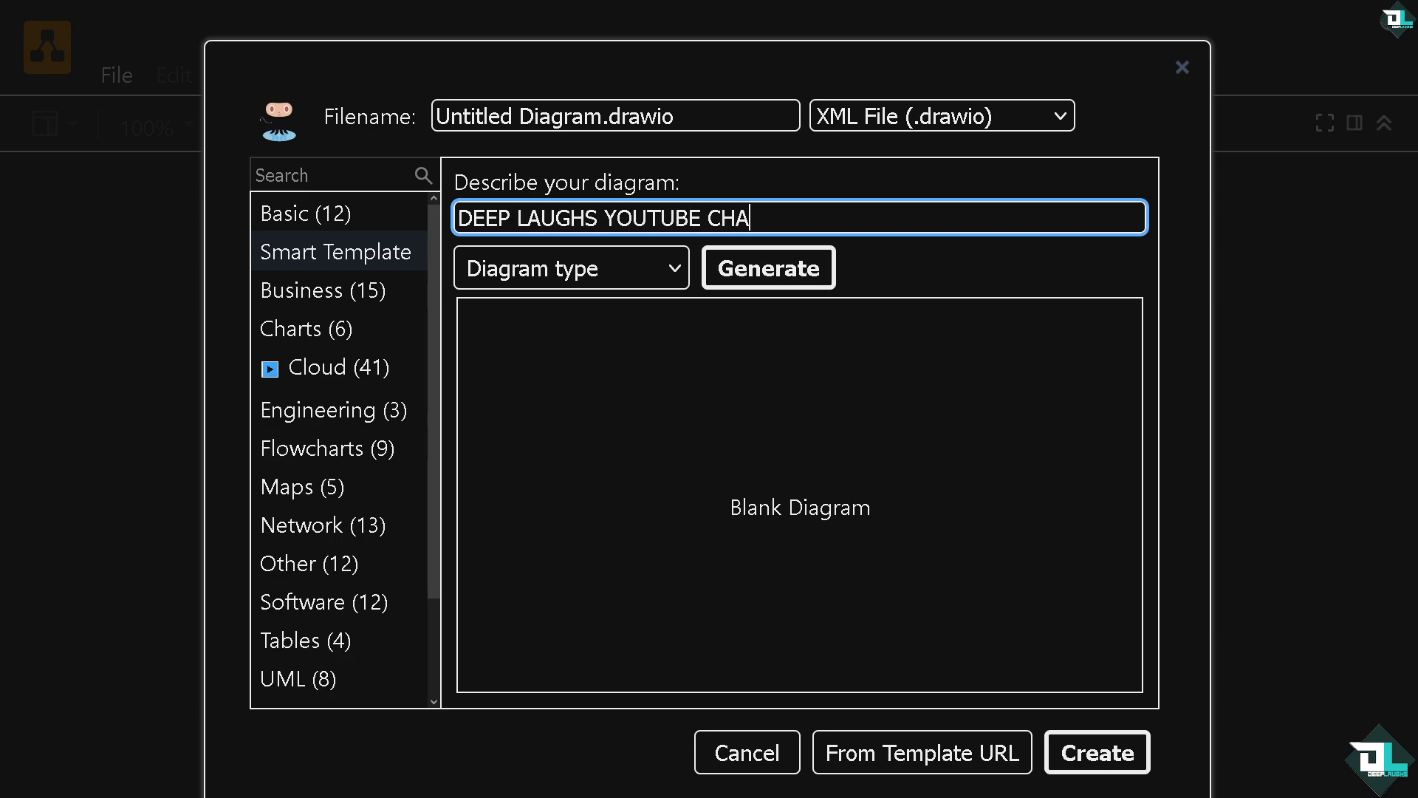
{"action": "type", "text": "NNEL H"}
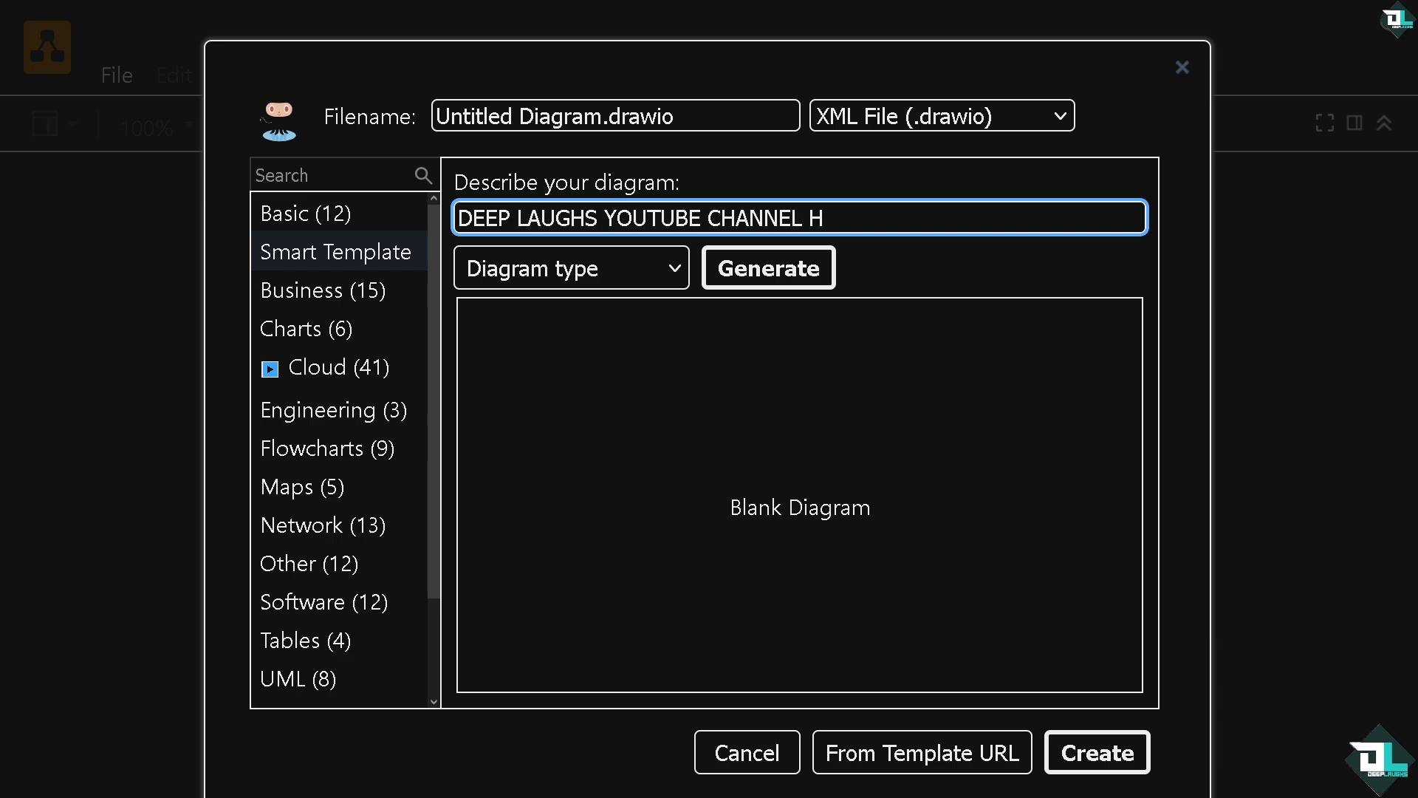
{"action": "type", "text": "OW TO VIDEO"}
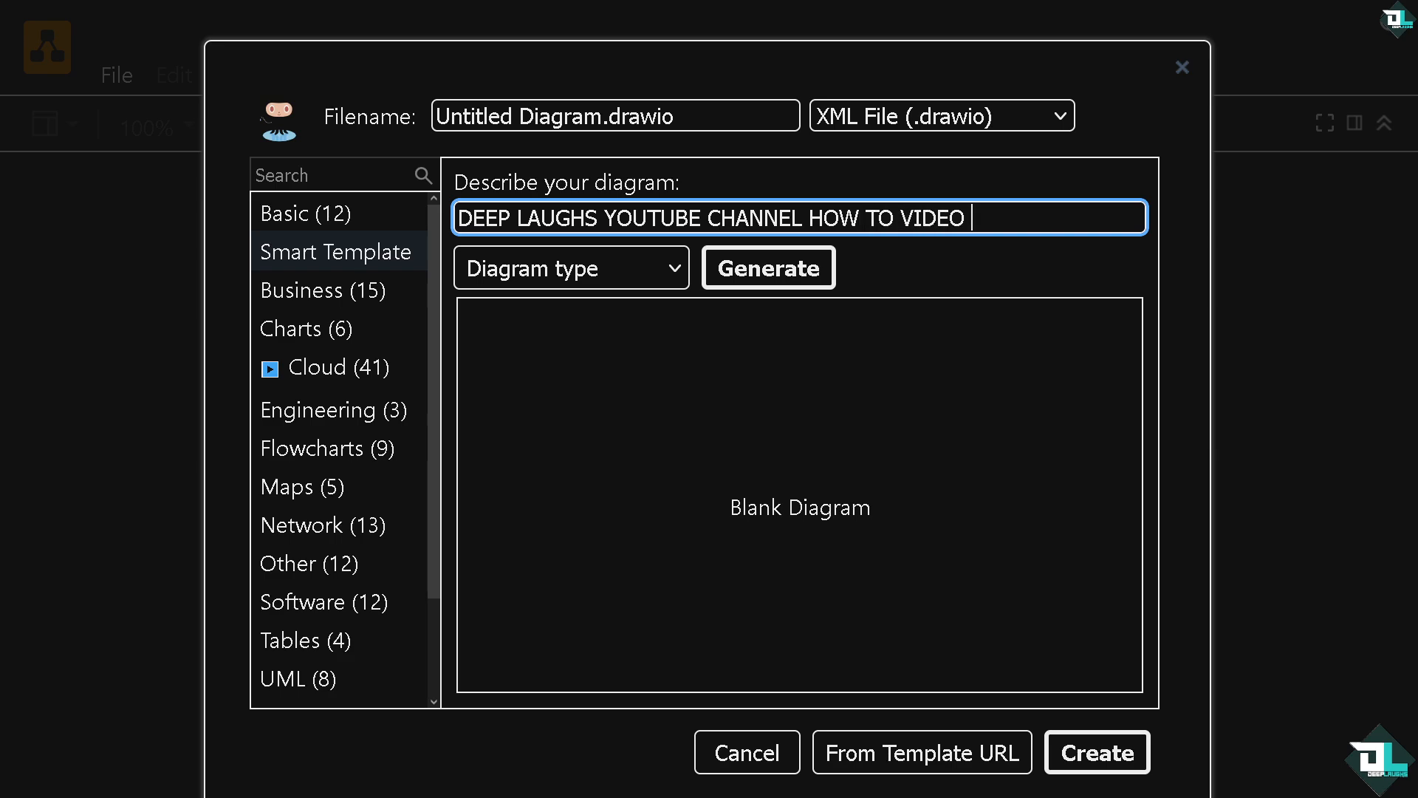
{"action": "type", "text": "NETWORK"}
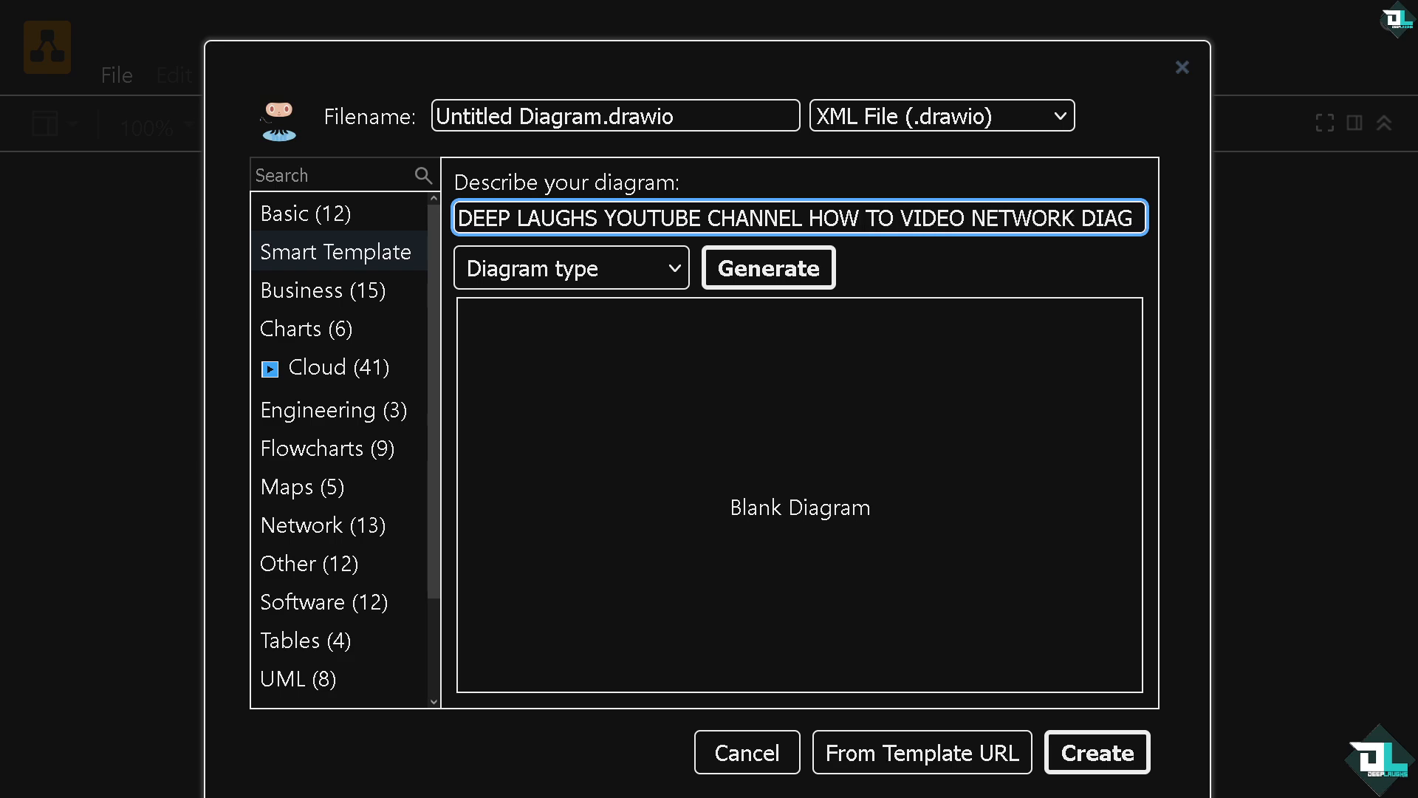
{"action": "type", "text": "DIAGRAM"}
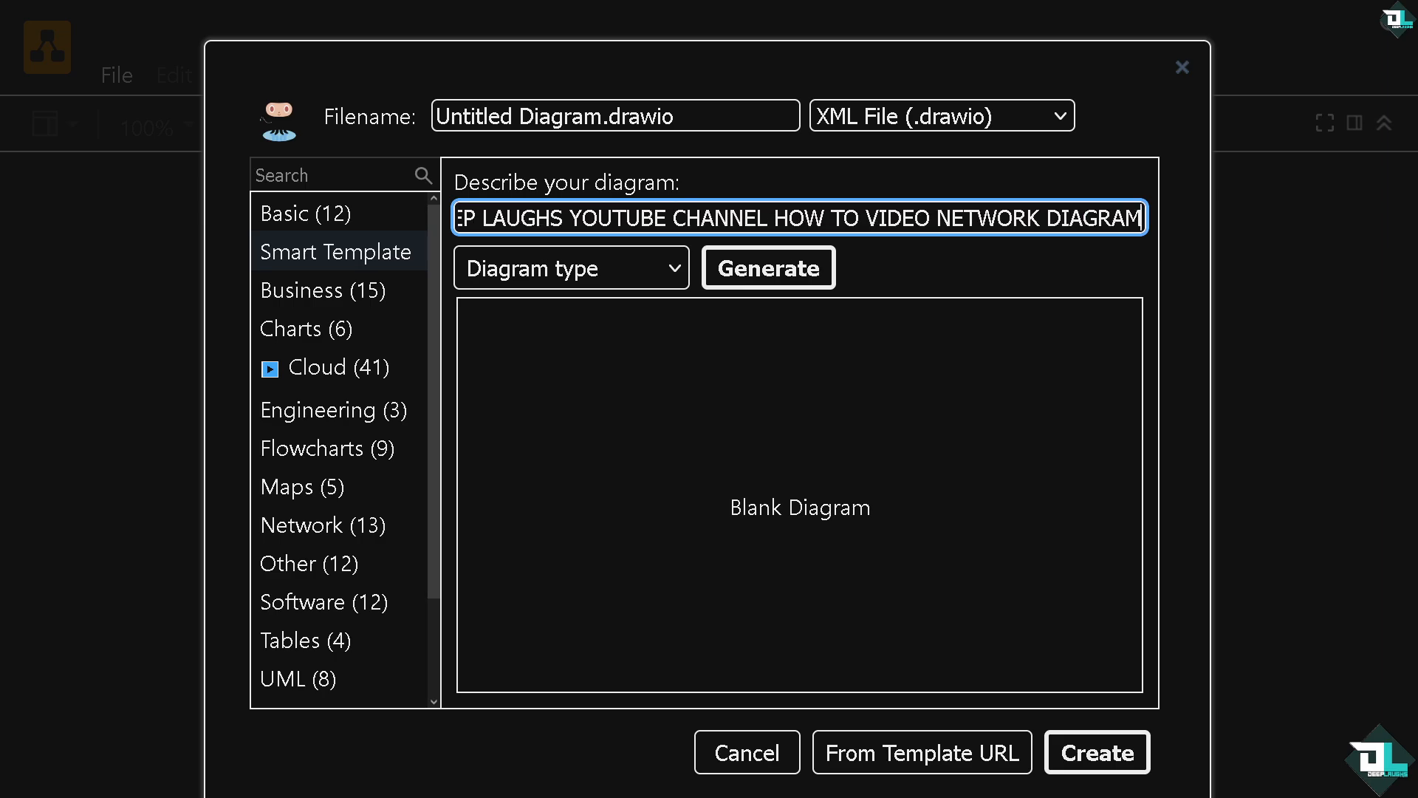
Step: Pick the diagram type to generate from the description
{"action": "left_click", "coordinate": [570, 268]}
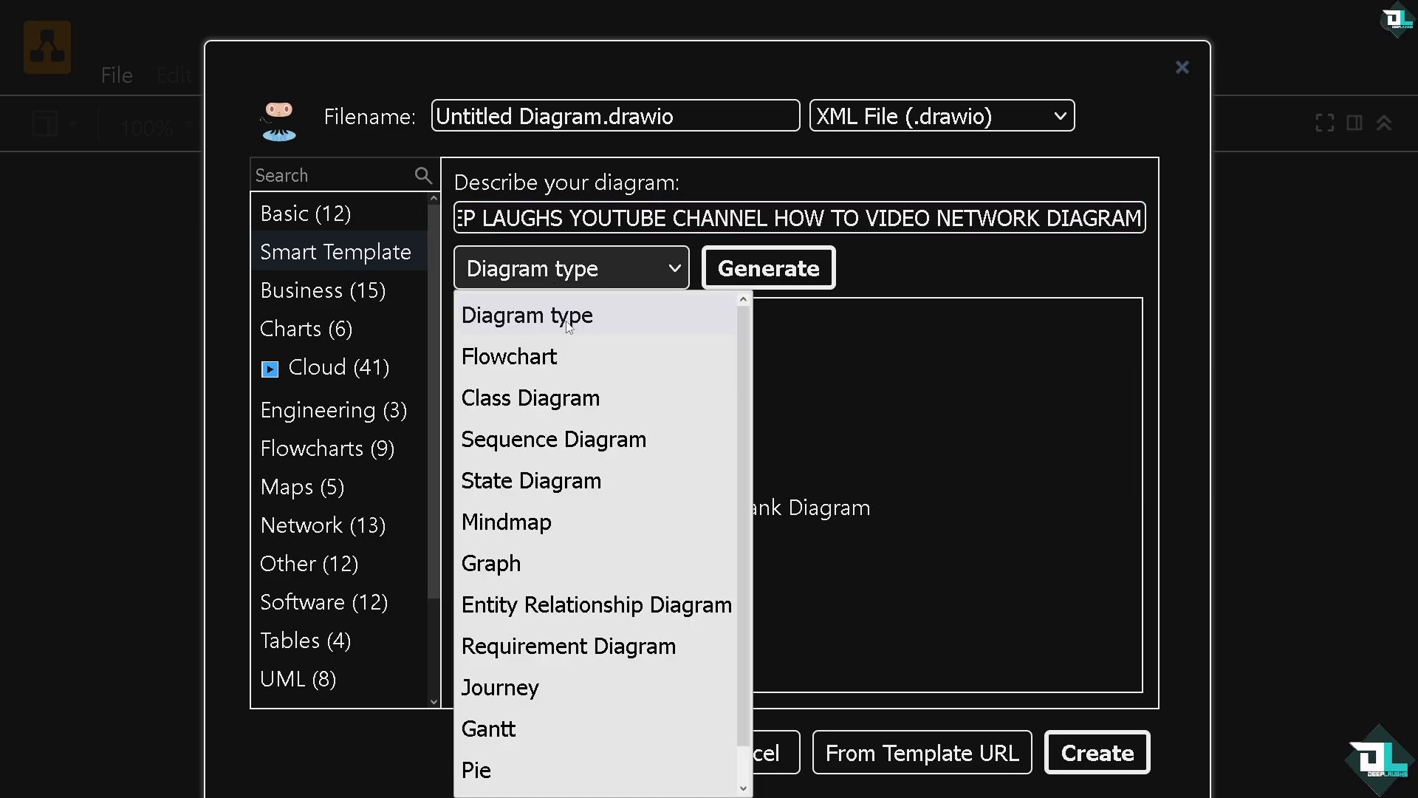
{"action": "left_click", "coordinate": [767, 267]}
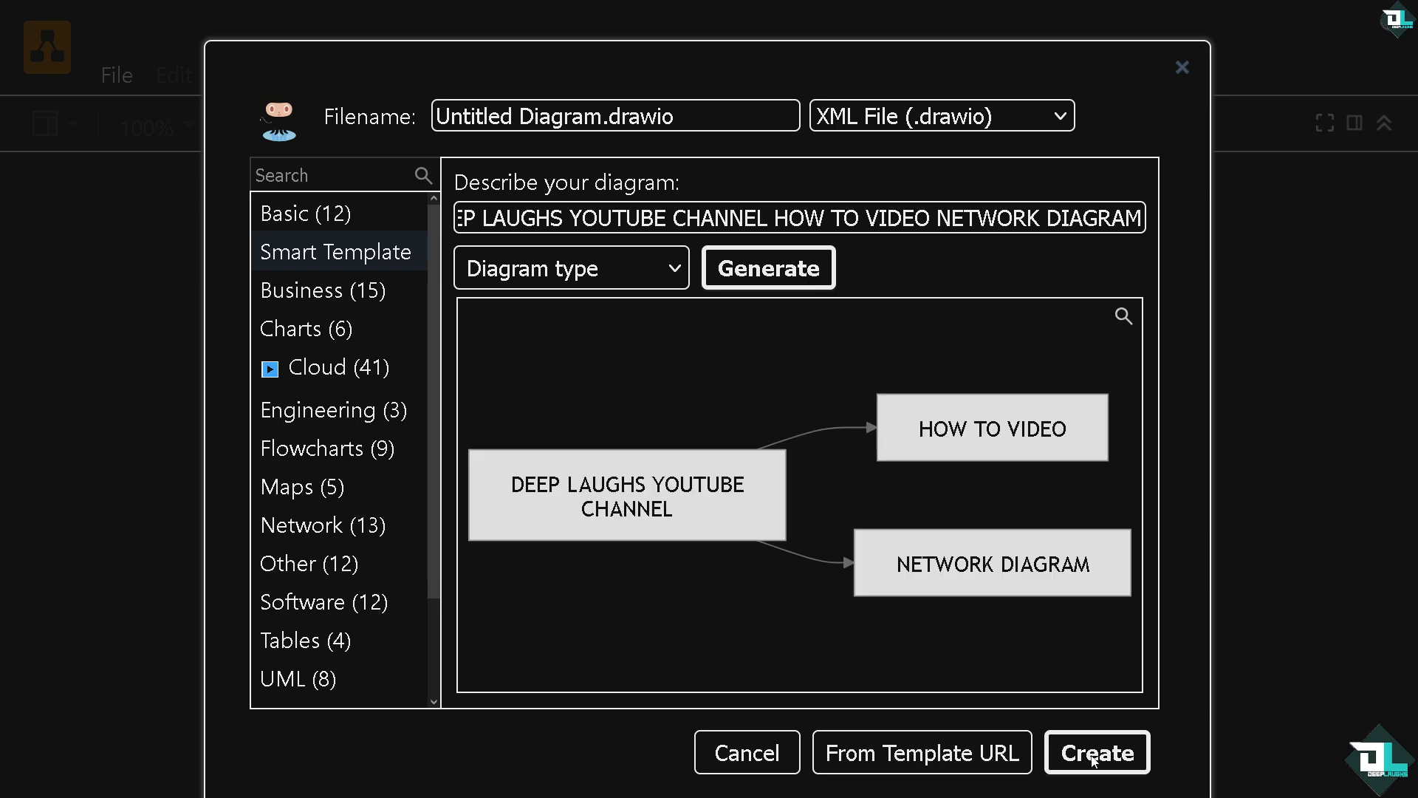
Step: Create the generated network diagram on the canvas
{"action": "left_click", "coordinate": [1095, 752]}
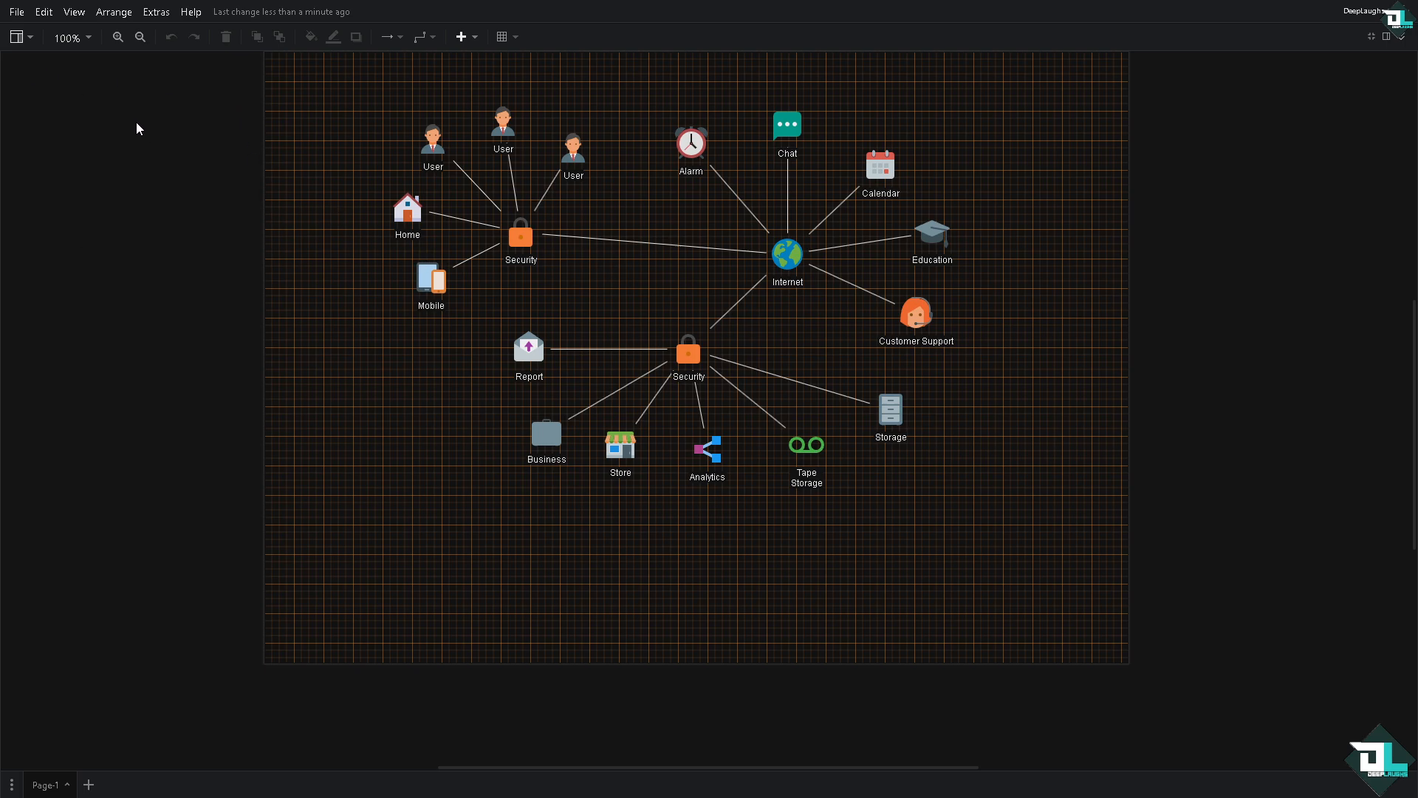
{"action": "mouse_move", "coordinate": [1385, 35]}
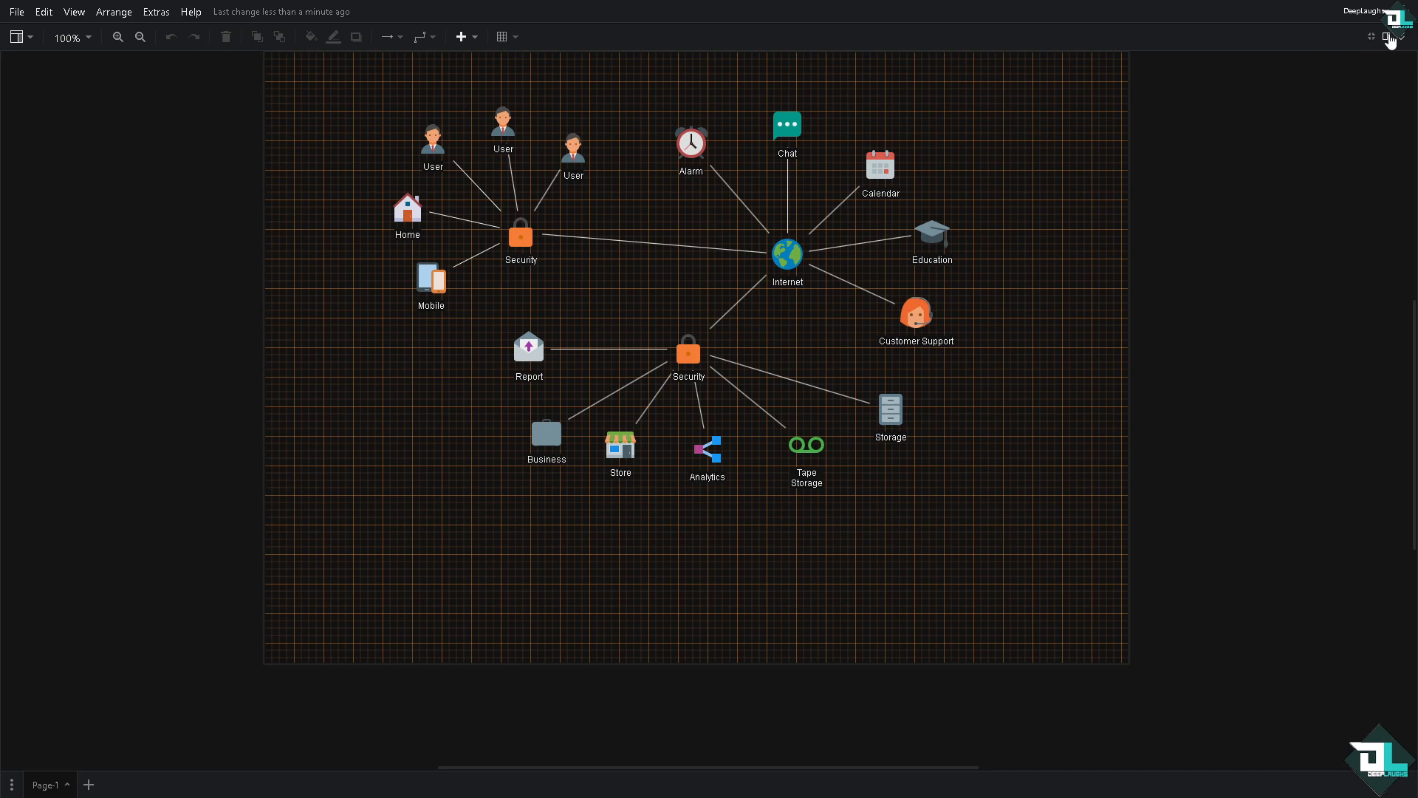
Step: Show the side panels and bring up the shape library catalogue
{"action": "left_click", "coordinate": [1401, 35]}
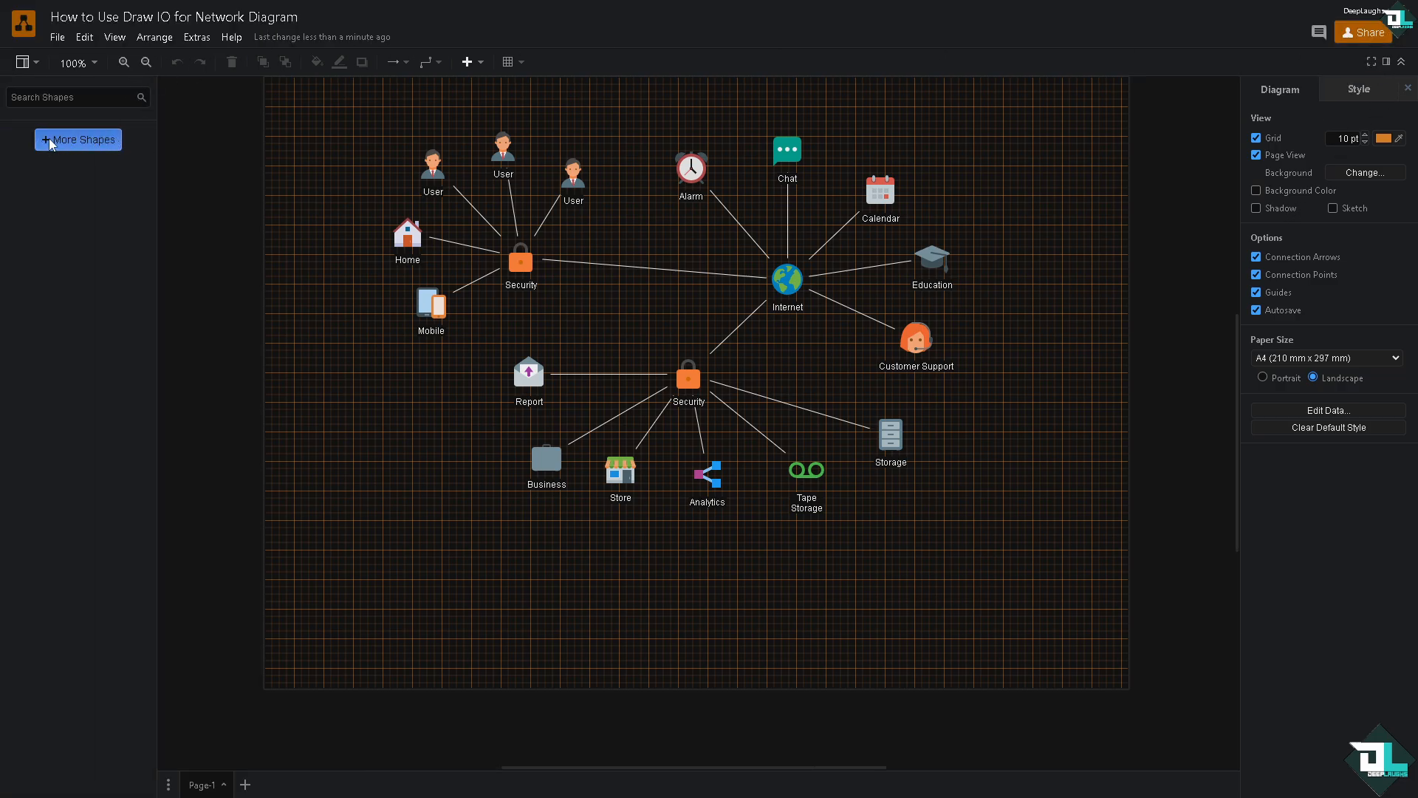
{"action": "mouse_move", "coordinate": [60, 220]}
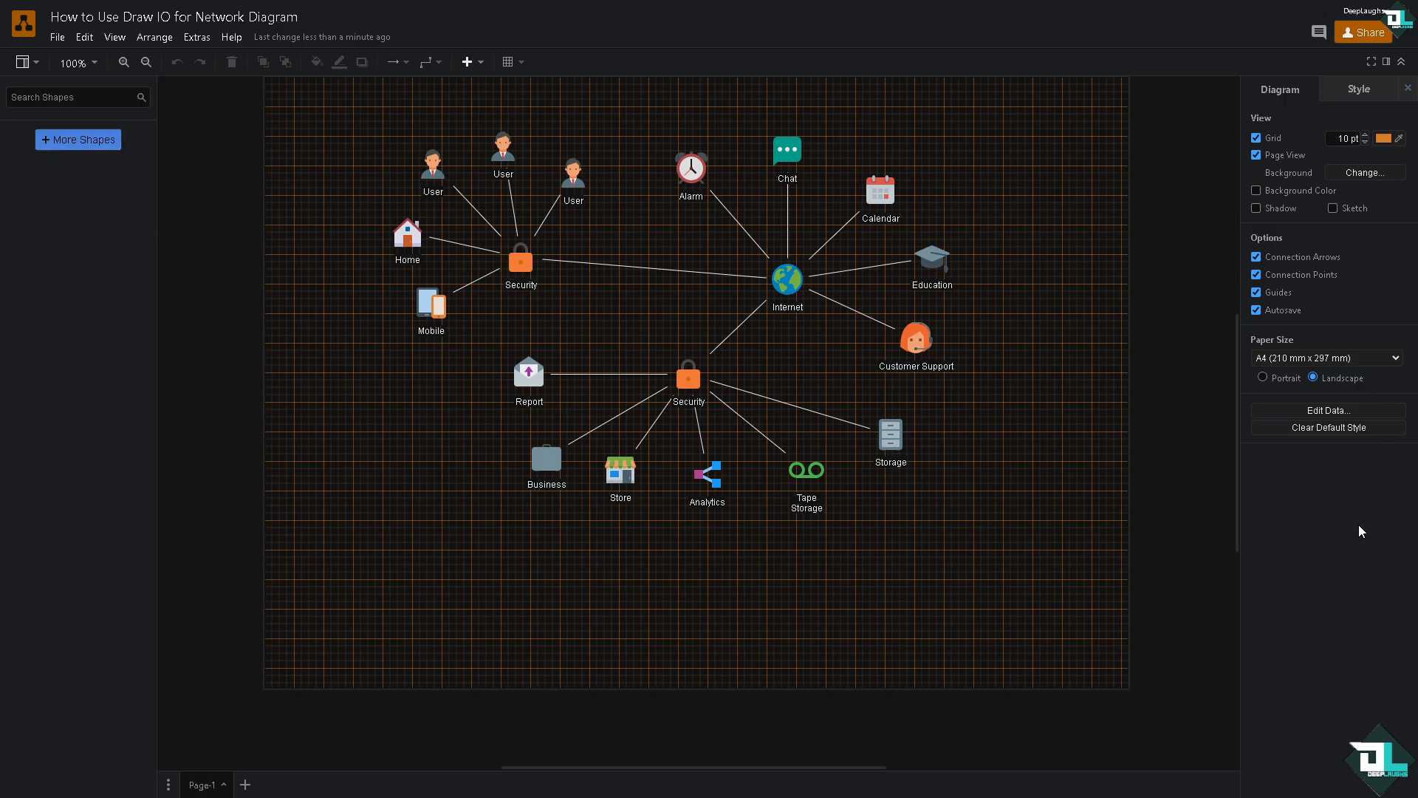
{"action": "mouse_move", "coordinate": [859, 595]}
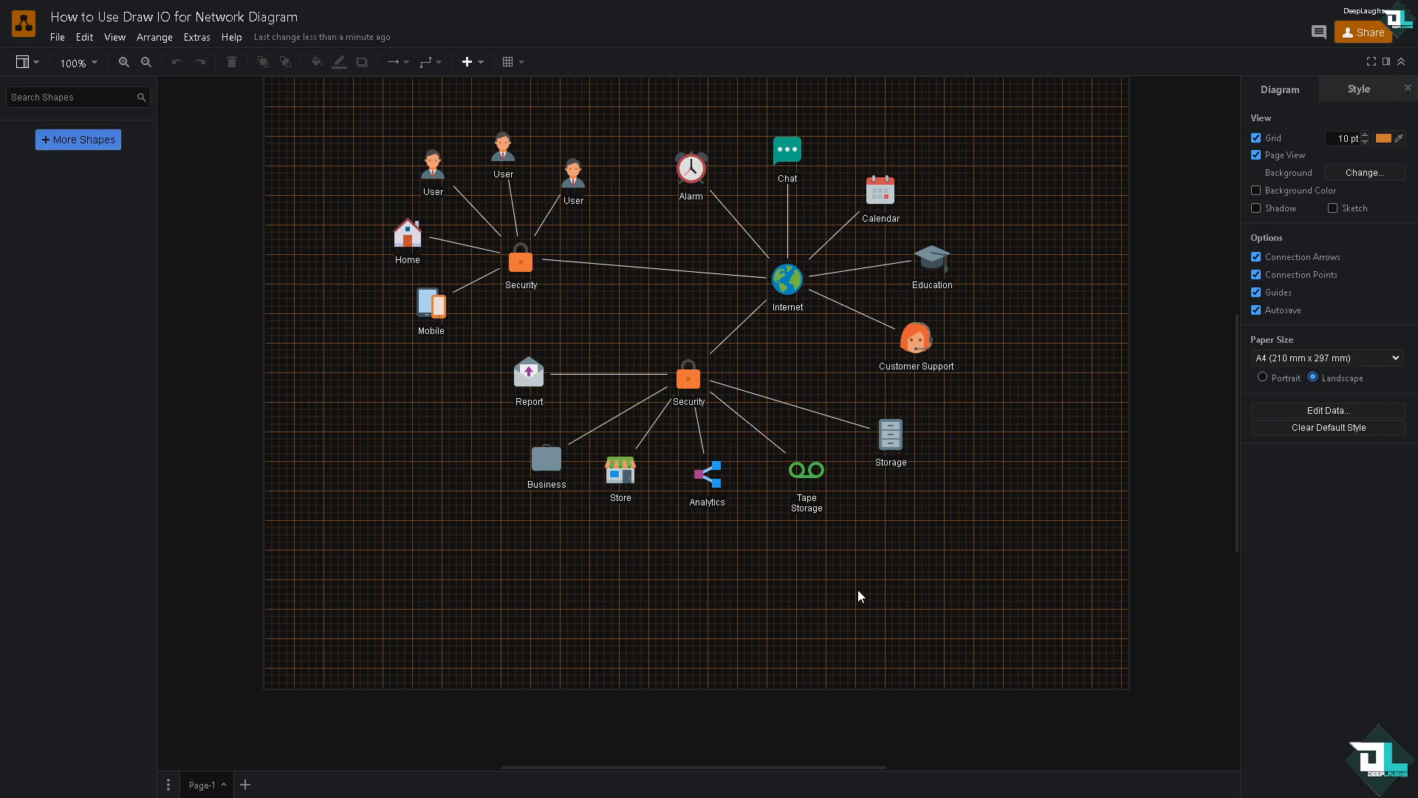
{"action": "mouse_move", "coordinate": [78, 139]}
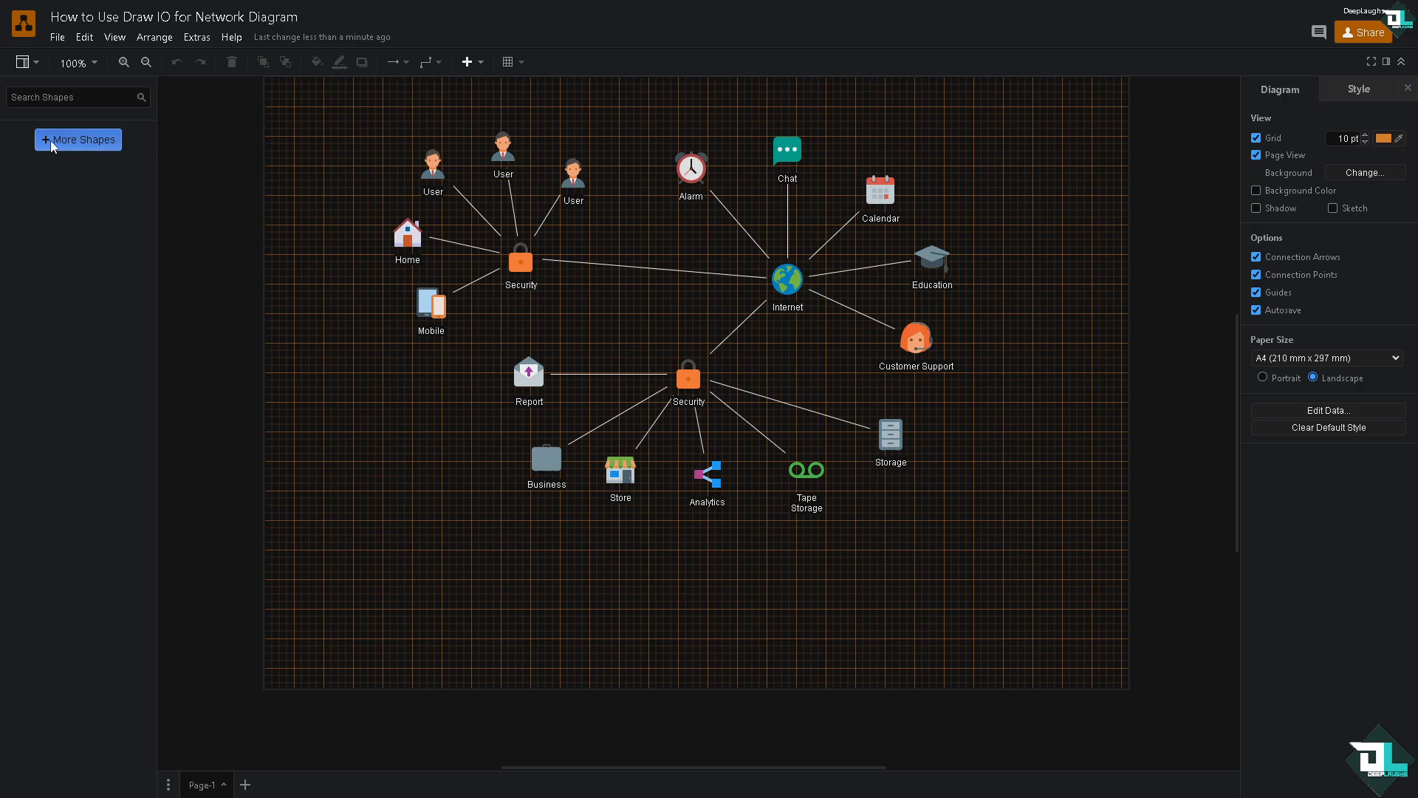
{"action": "left_click", "coordinate": [78, 139]}
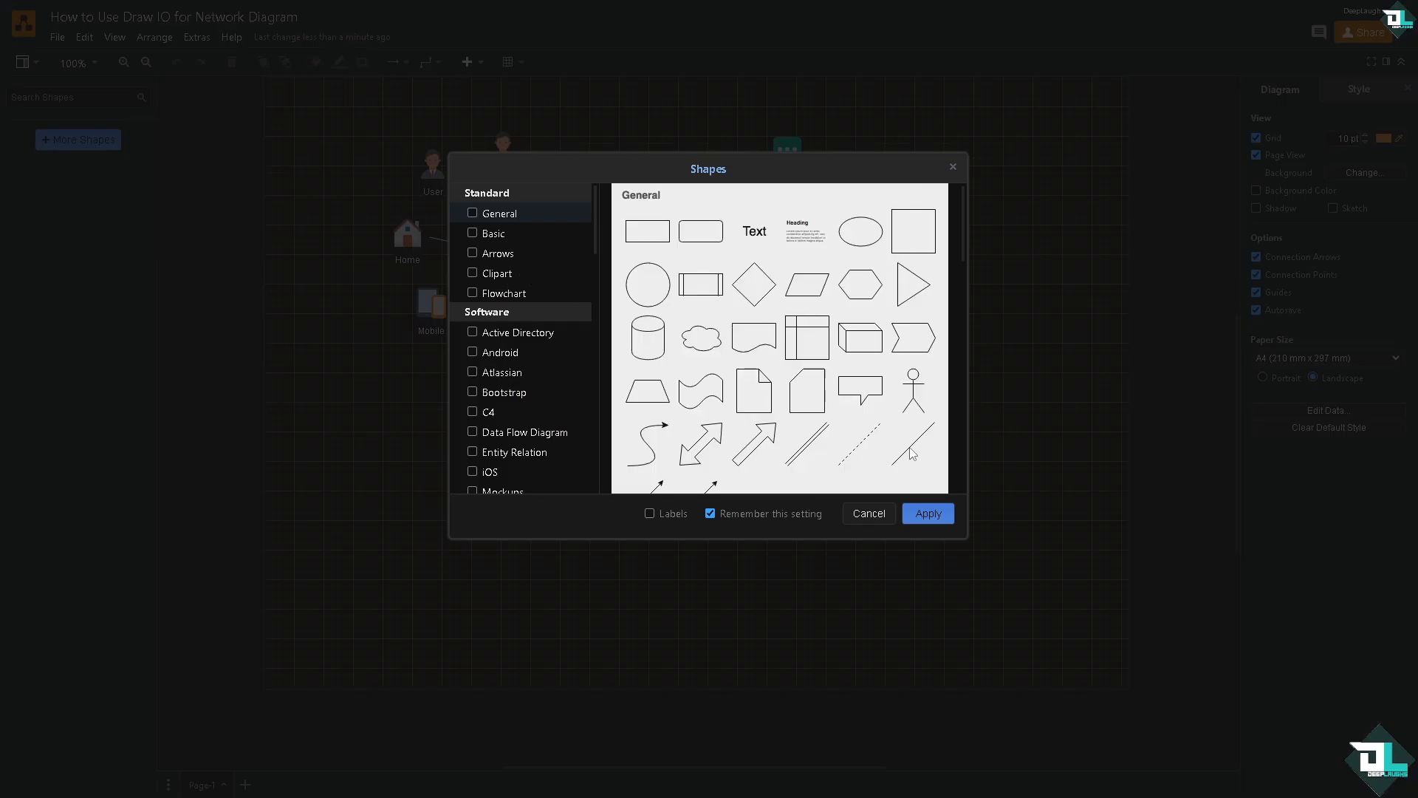
{"action": "mouse_move", "coordinate": [953, 168]}
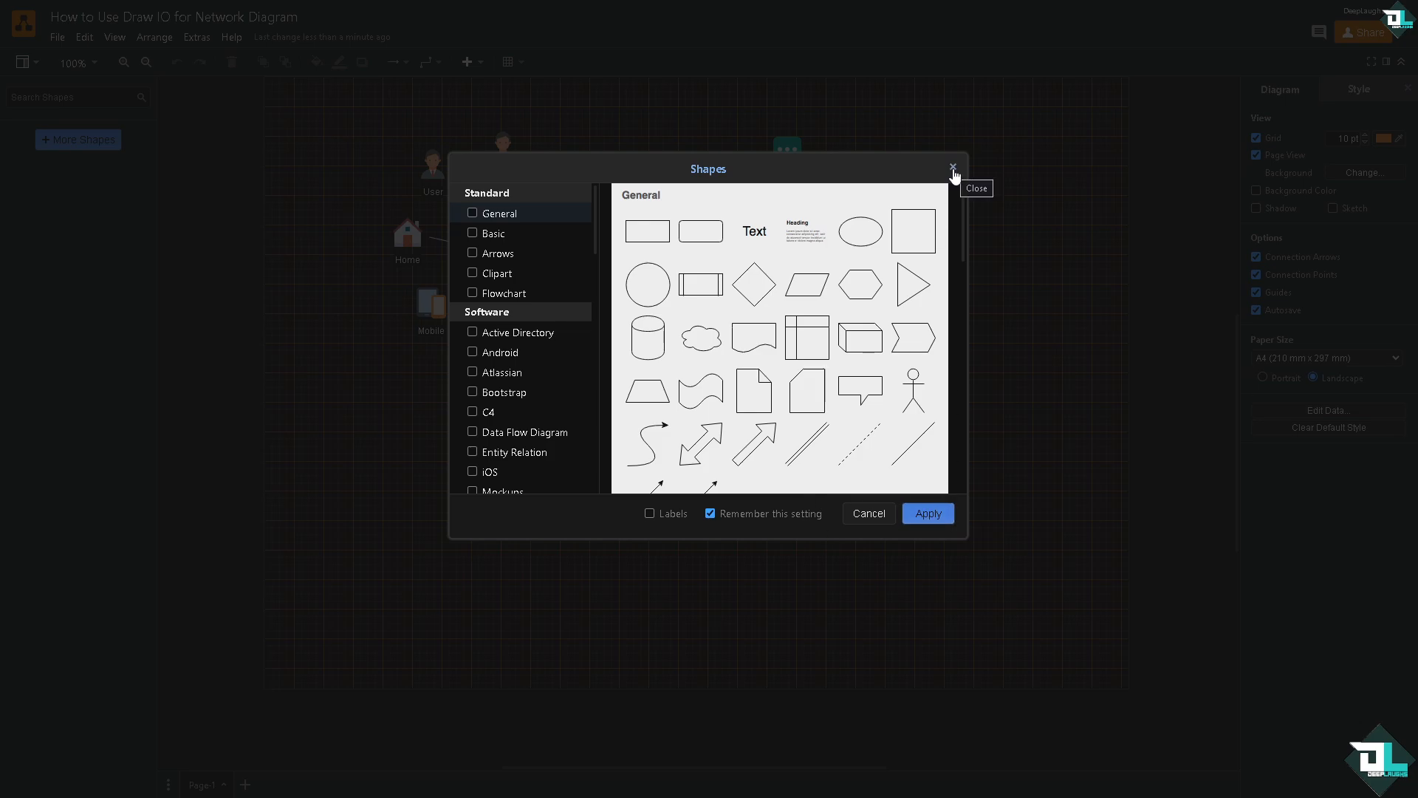
Step: Import the draw.io tutorial thumbnail image from the device
{"action": "left_click", "coordinate": [952, 167]}
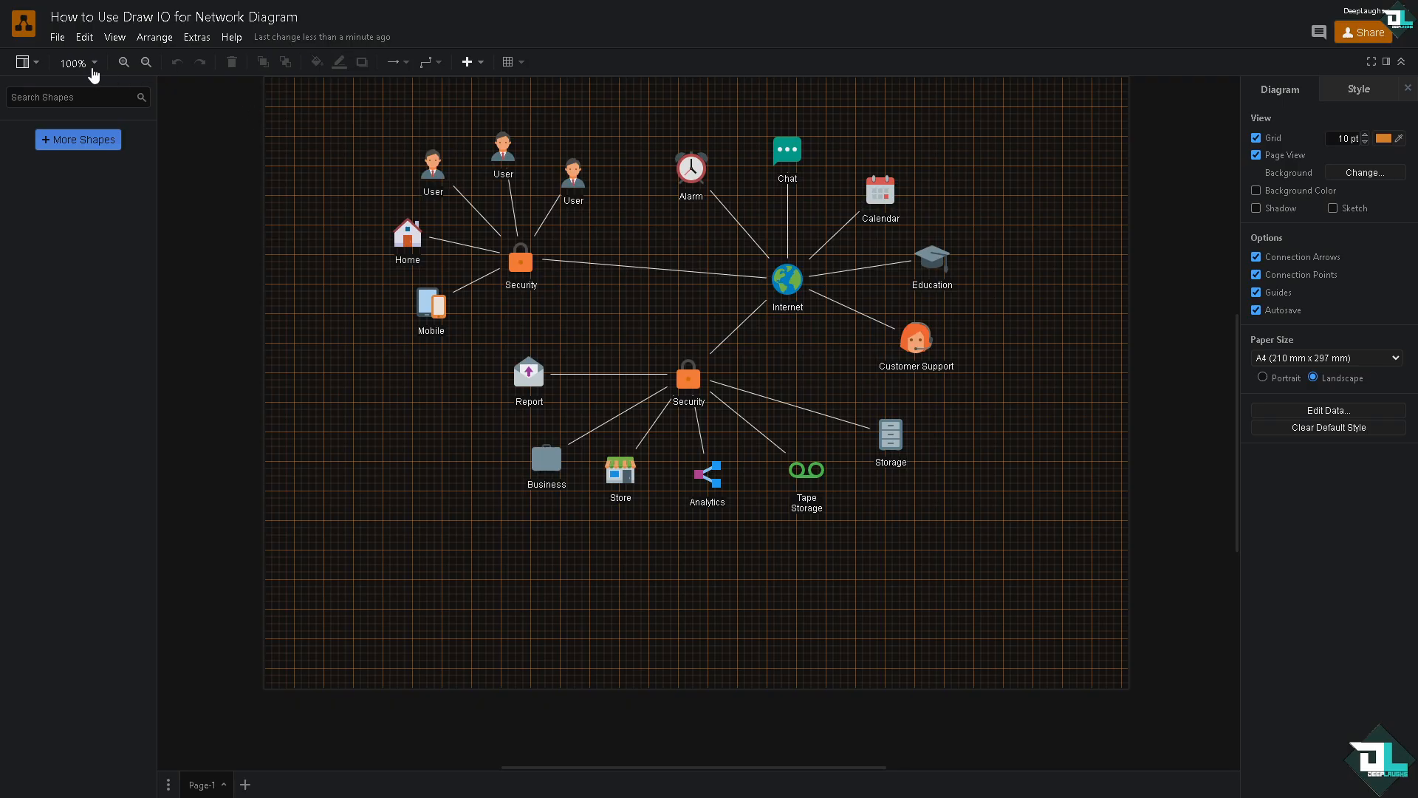
{"action": "left_click", "coordinate": [56, 37]}
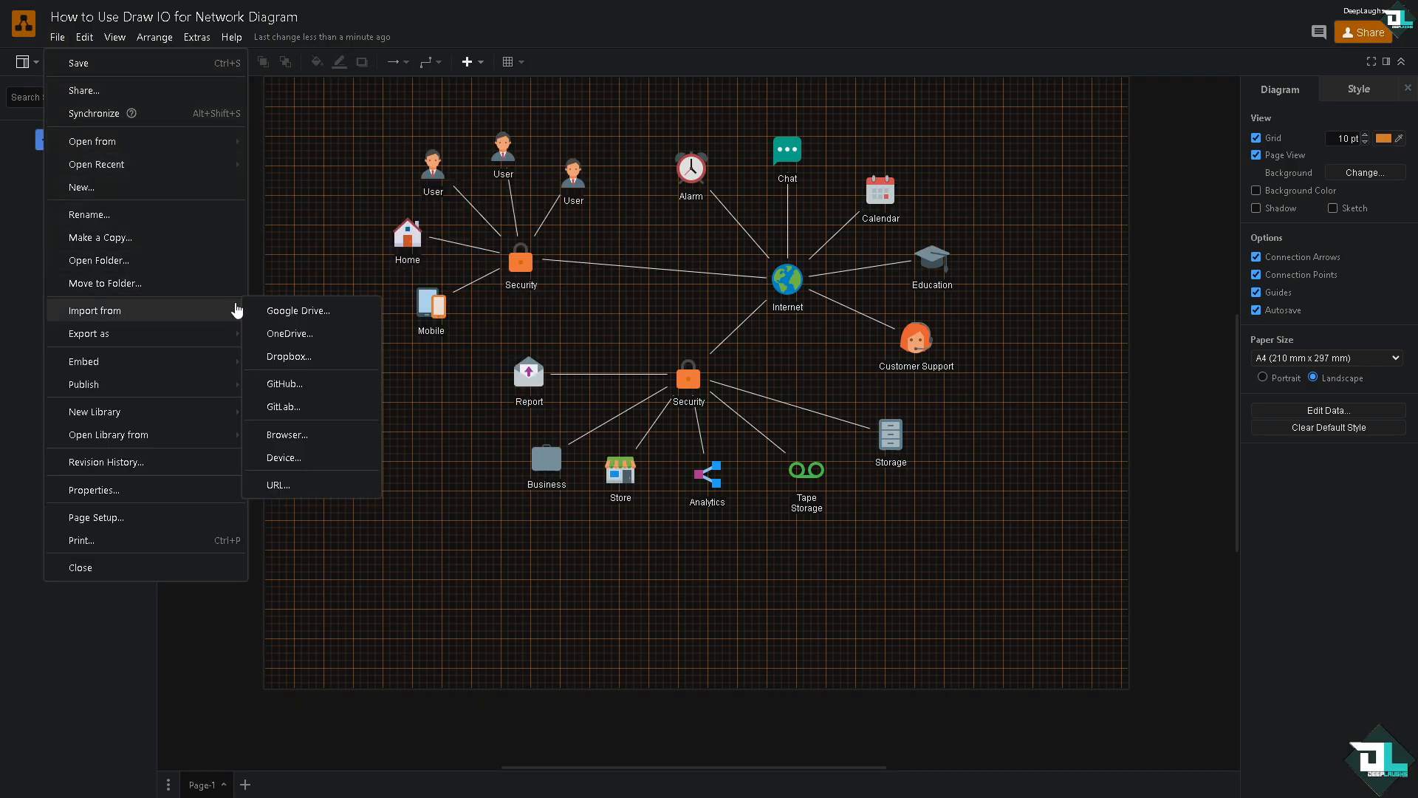
{"action": "mouse_move", "coordinate": [312, 458]}
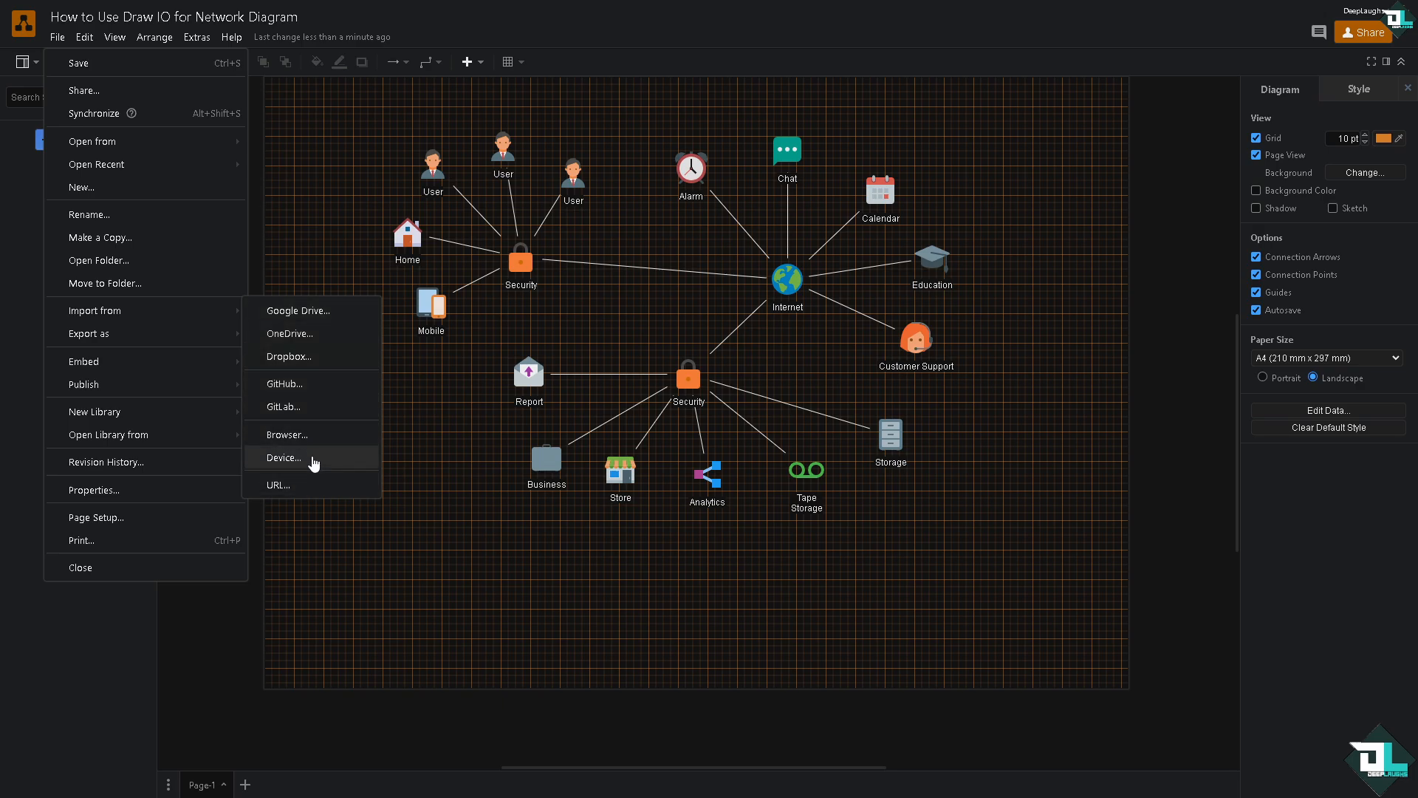
{"action": "left_click", "coordinate": [284, 458]}
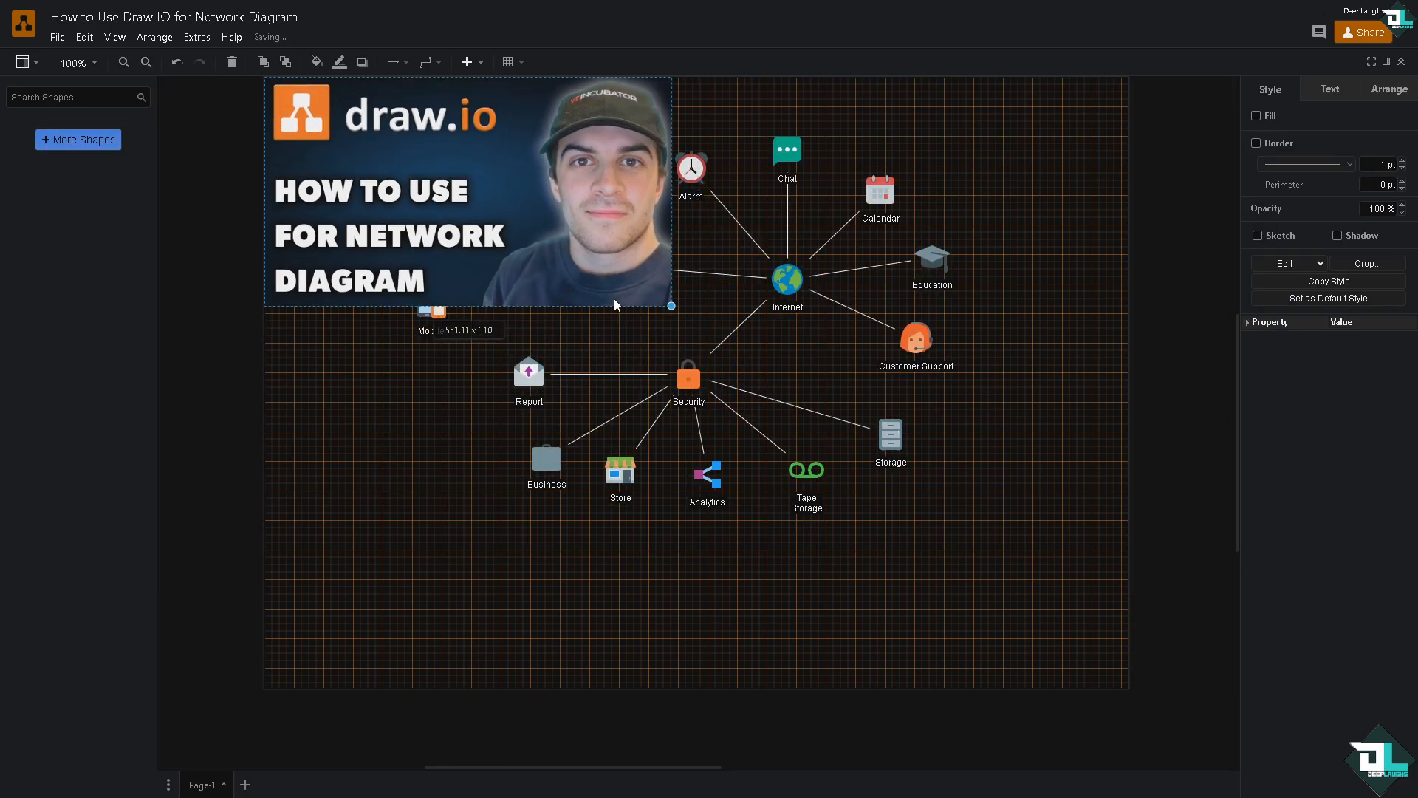
Step: Shrink the thumbnail and place it between the Security and Internet nodes
{"action": "left_click_drag", "start_coordinate": [465, 191], "coordinate": [683, 478]}
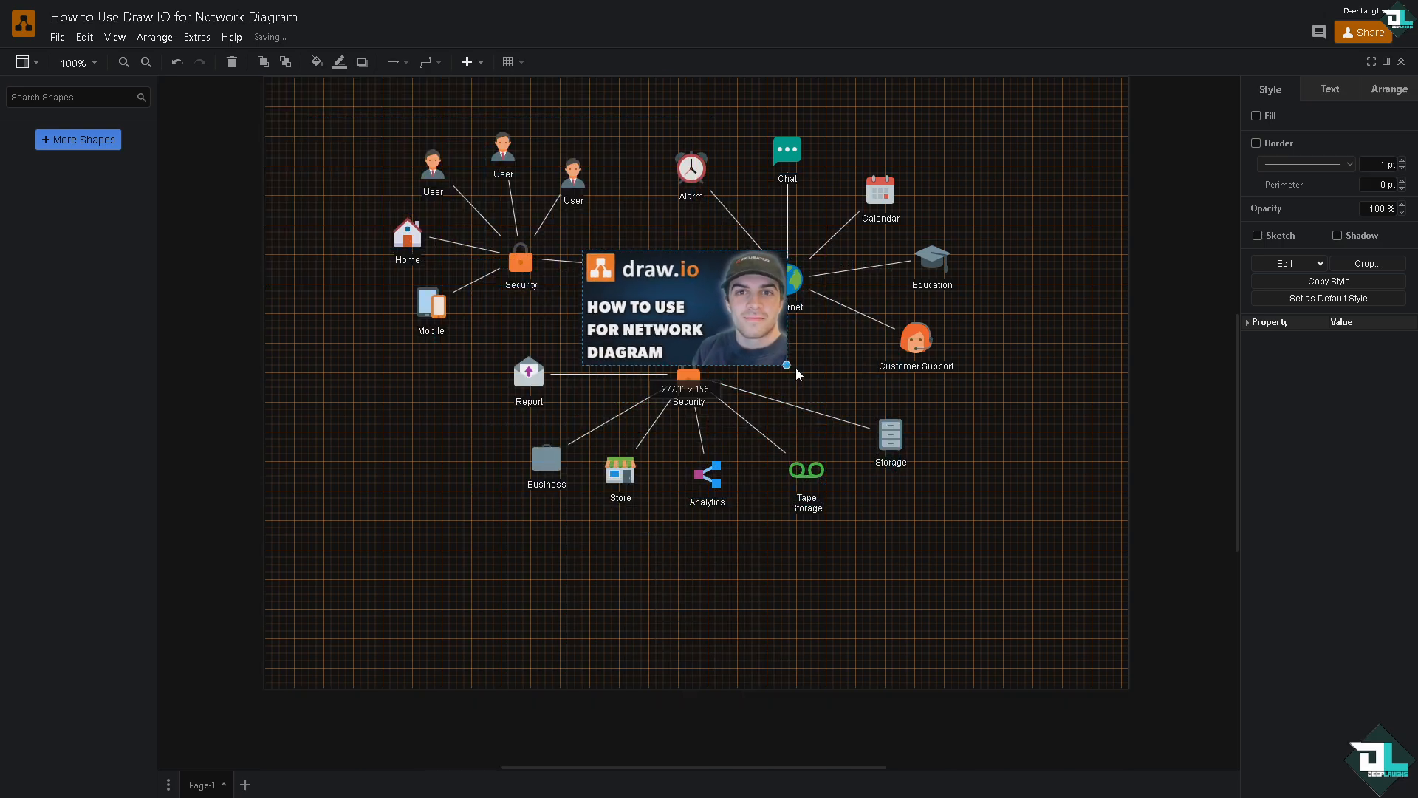
{"action": "left_click_drag", "start_coordinate": [789, 365], "coordinate": [715, 325]}
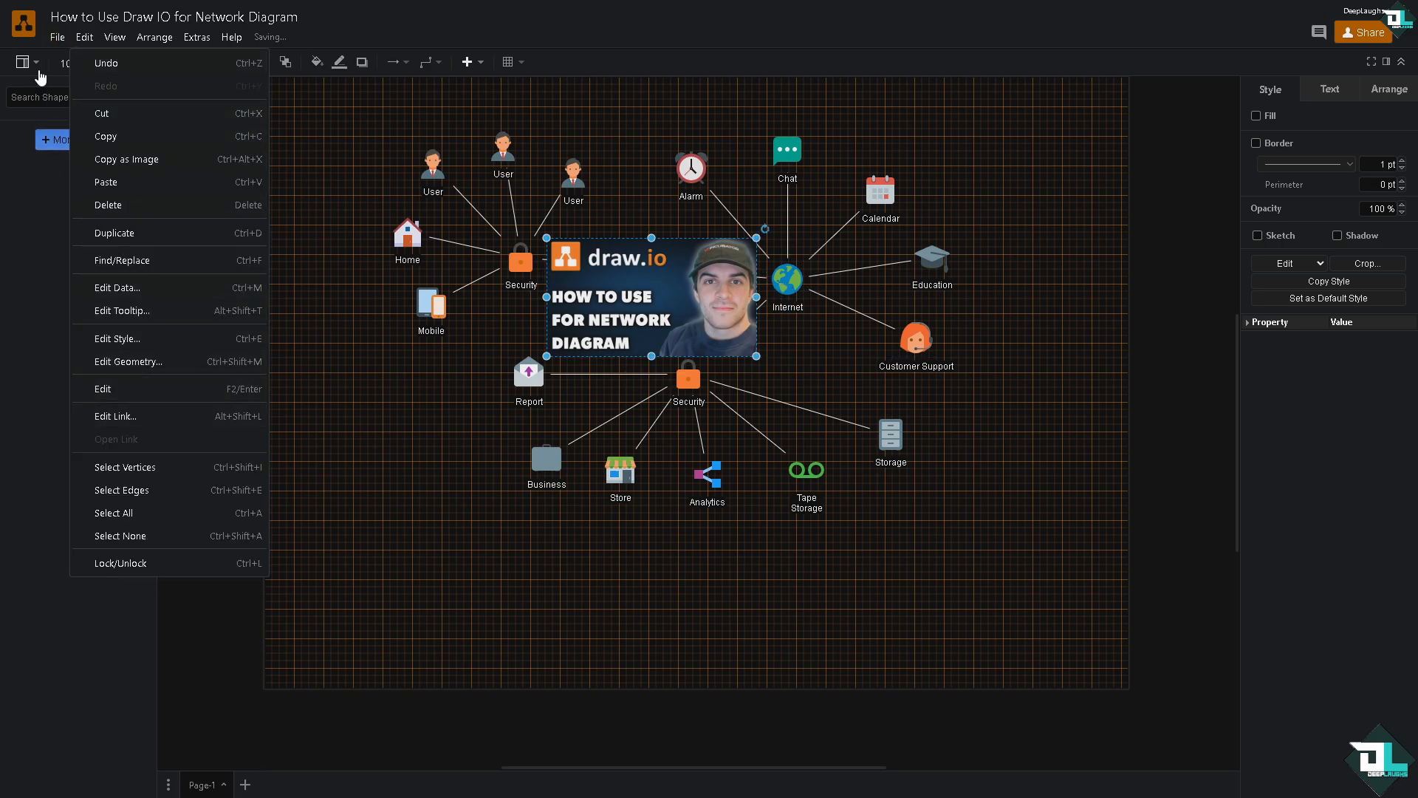
Step: Paste the DeepLaughs logo, move it left of Report and Business, and enlarge it
{"action": "left_click", "coordinate": [56, 37]}
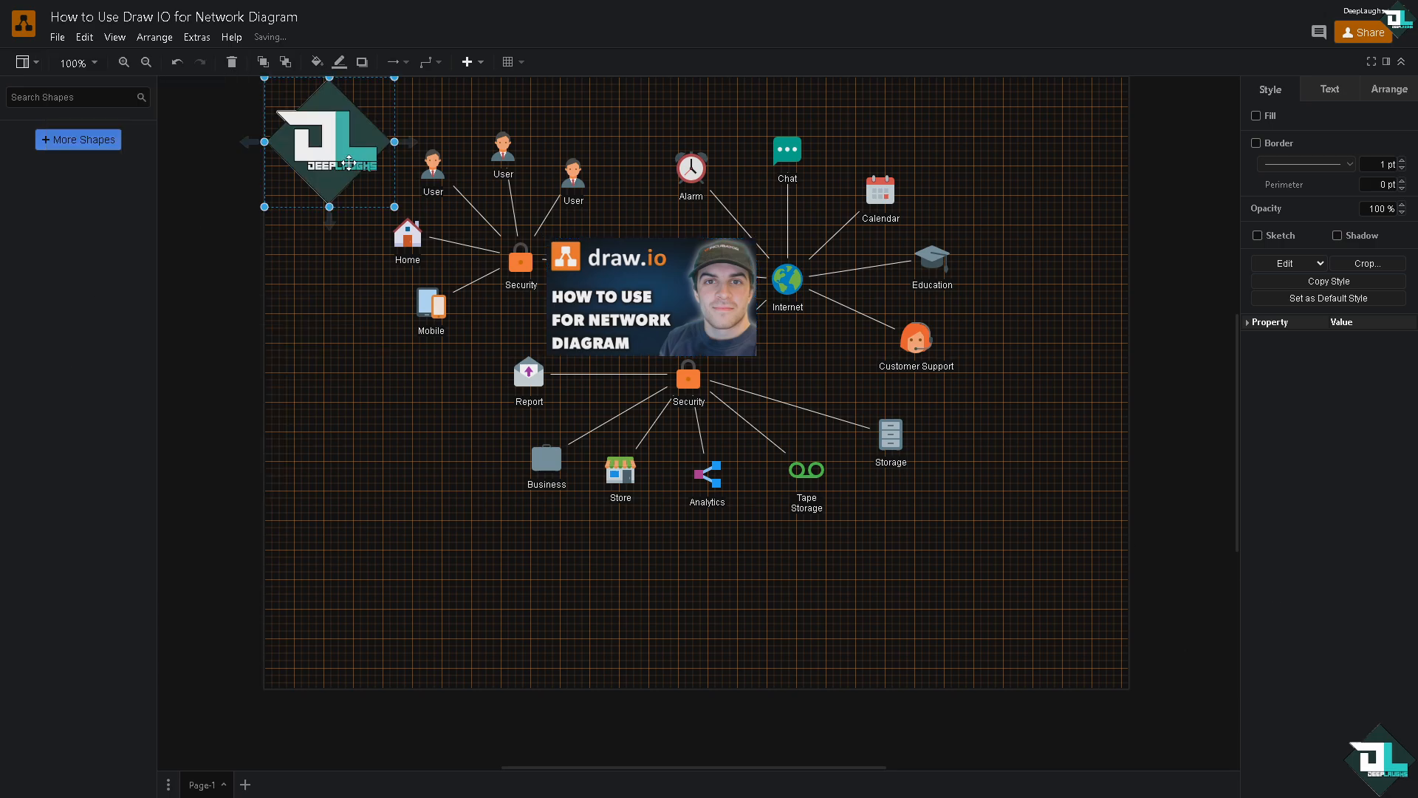
{"action": "left_click_drag", "start_coordinate": [328, 142], "coordinate": [445, 427]}
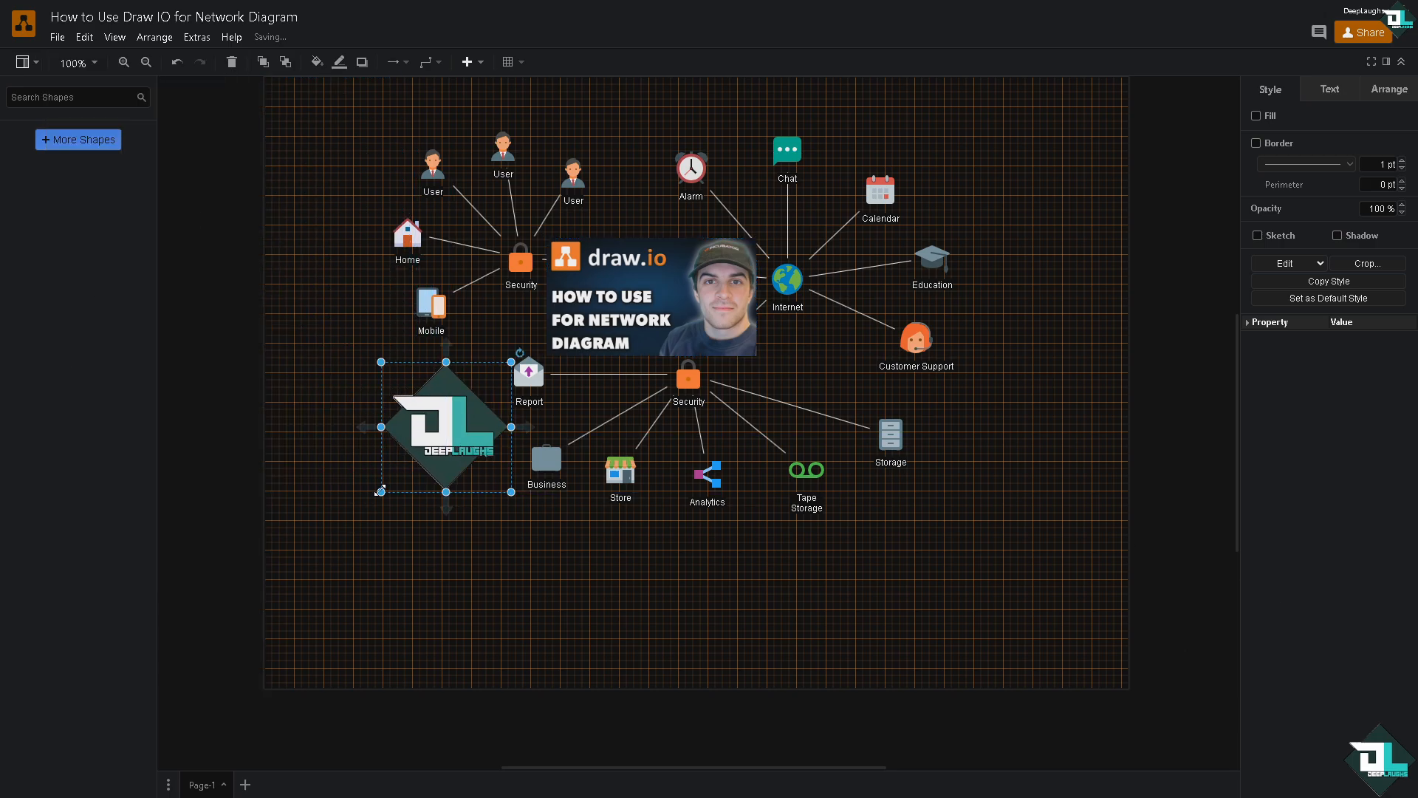
{"action": "left_click_drag", "start_coordinate": [444, 430], "coordinate": [413, 444]}
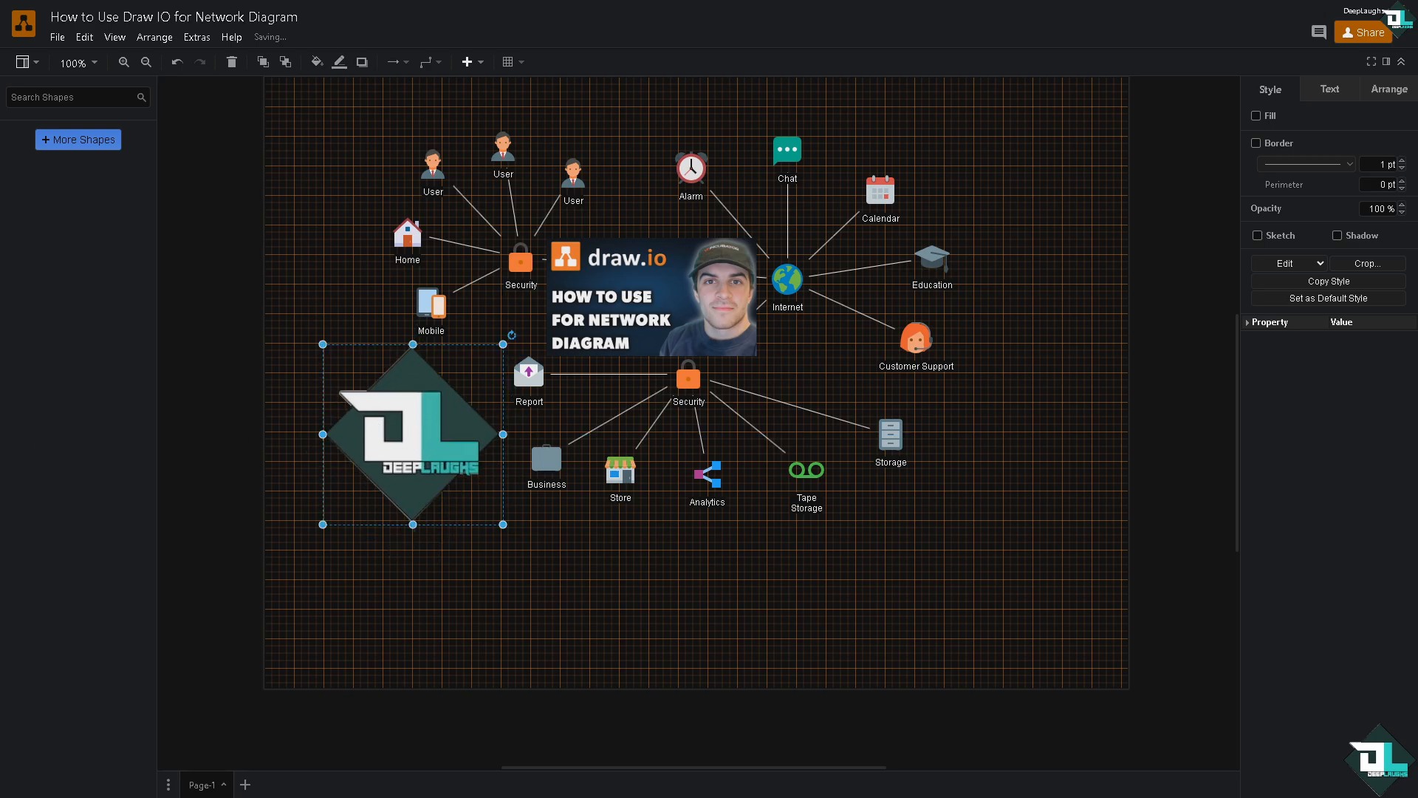
{"action": "mouse_move", "coordinate": [55, 260]}
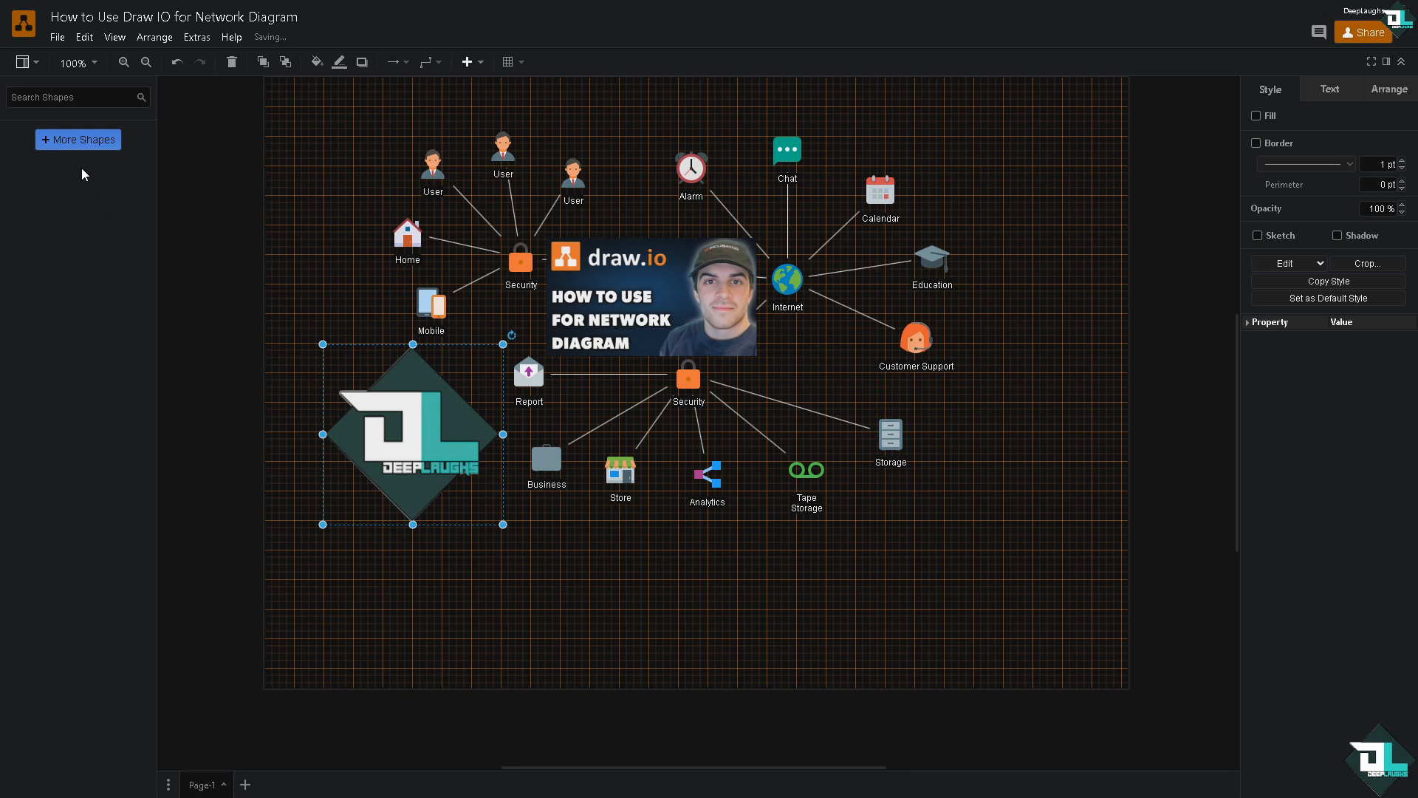
Step: Load the General, Basic, Arrows, Clipart and Flowchart shape libraries
{"action": "left_click", "coordinate": [78, 139]}
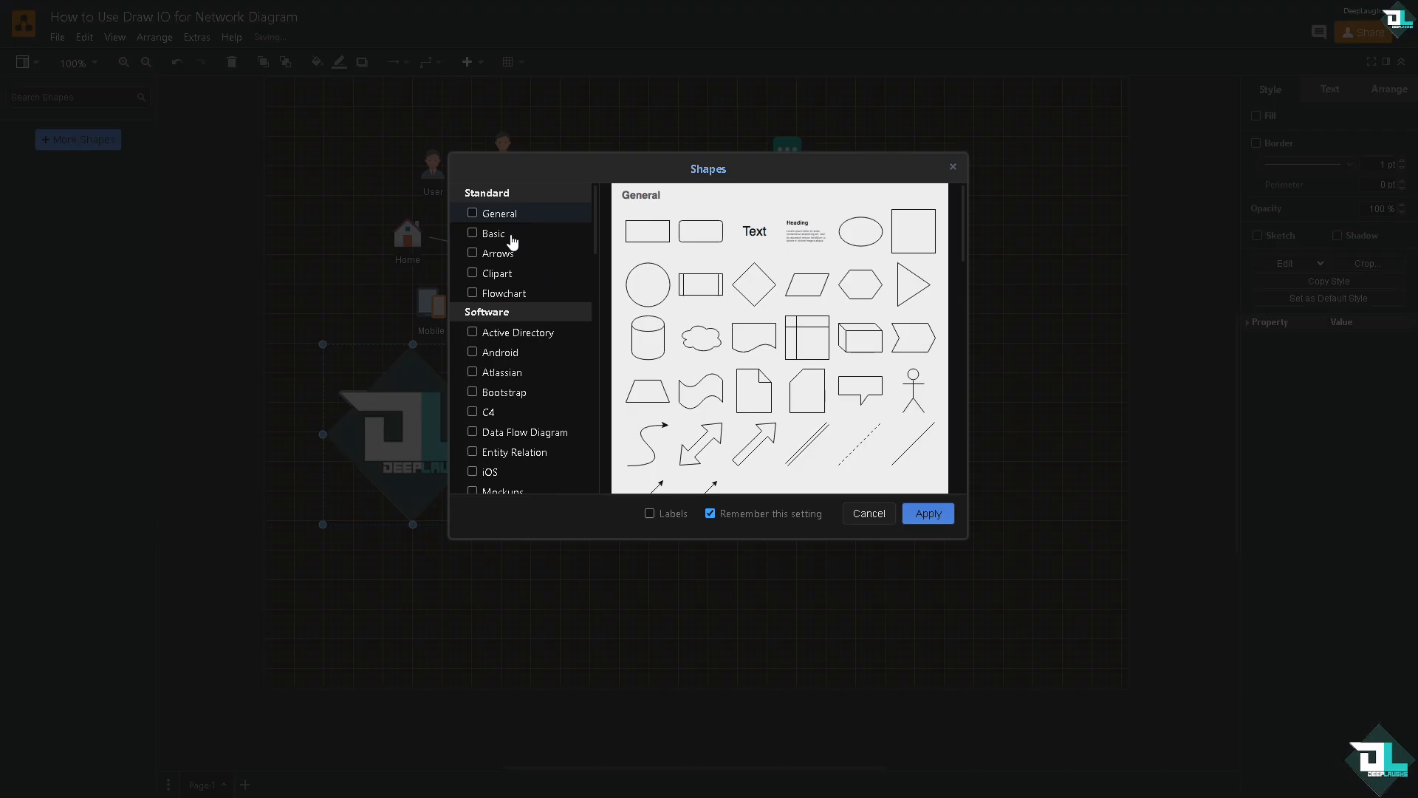
{"action": "left_click", "coordinate": [473, 233]}
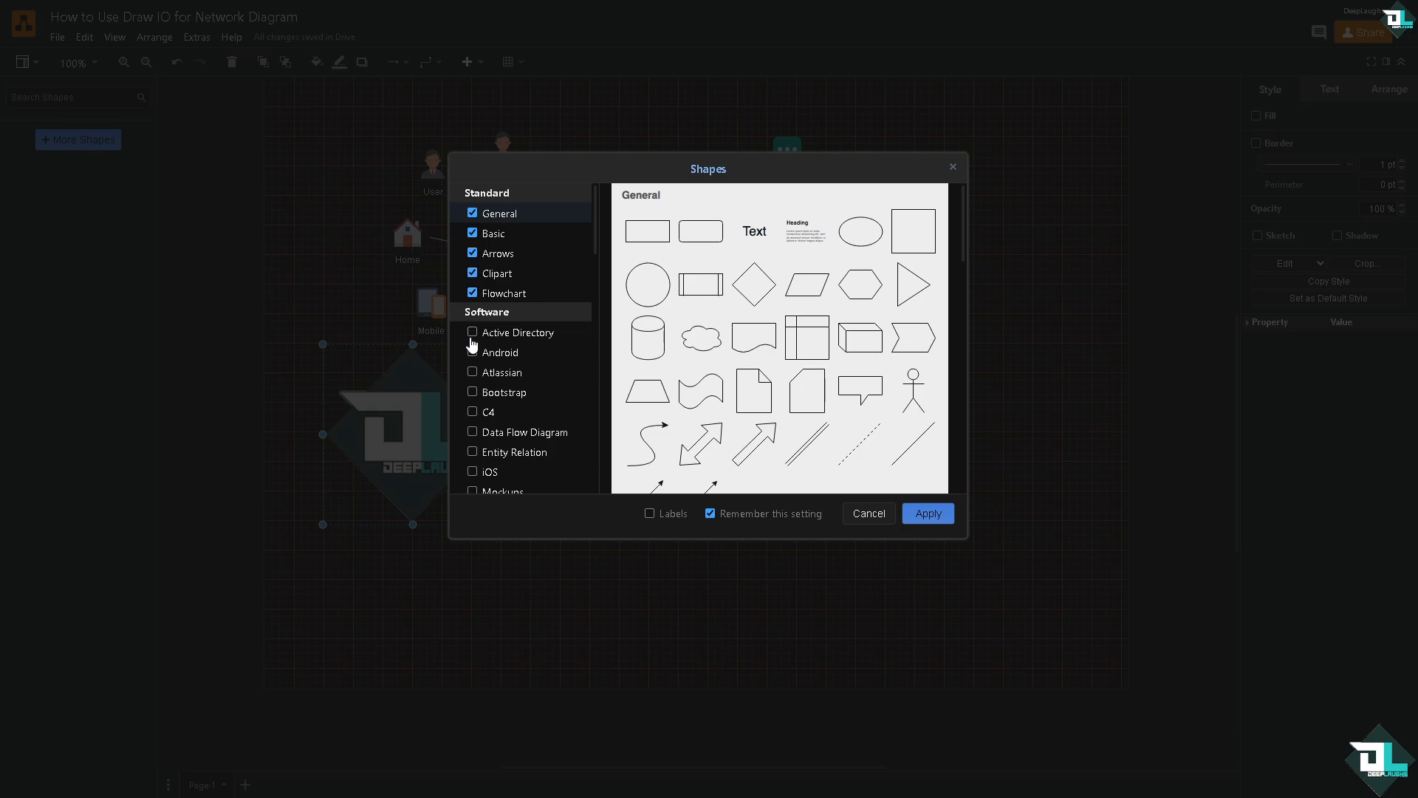
{"action": "scroll", "scroll_direction": "down", "scroll_amount": 3}
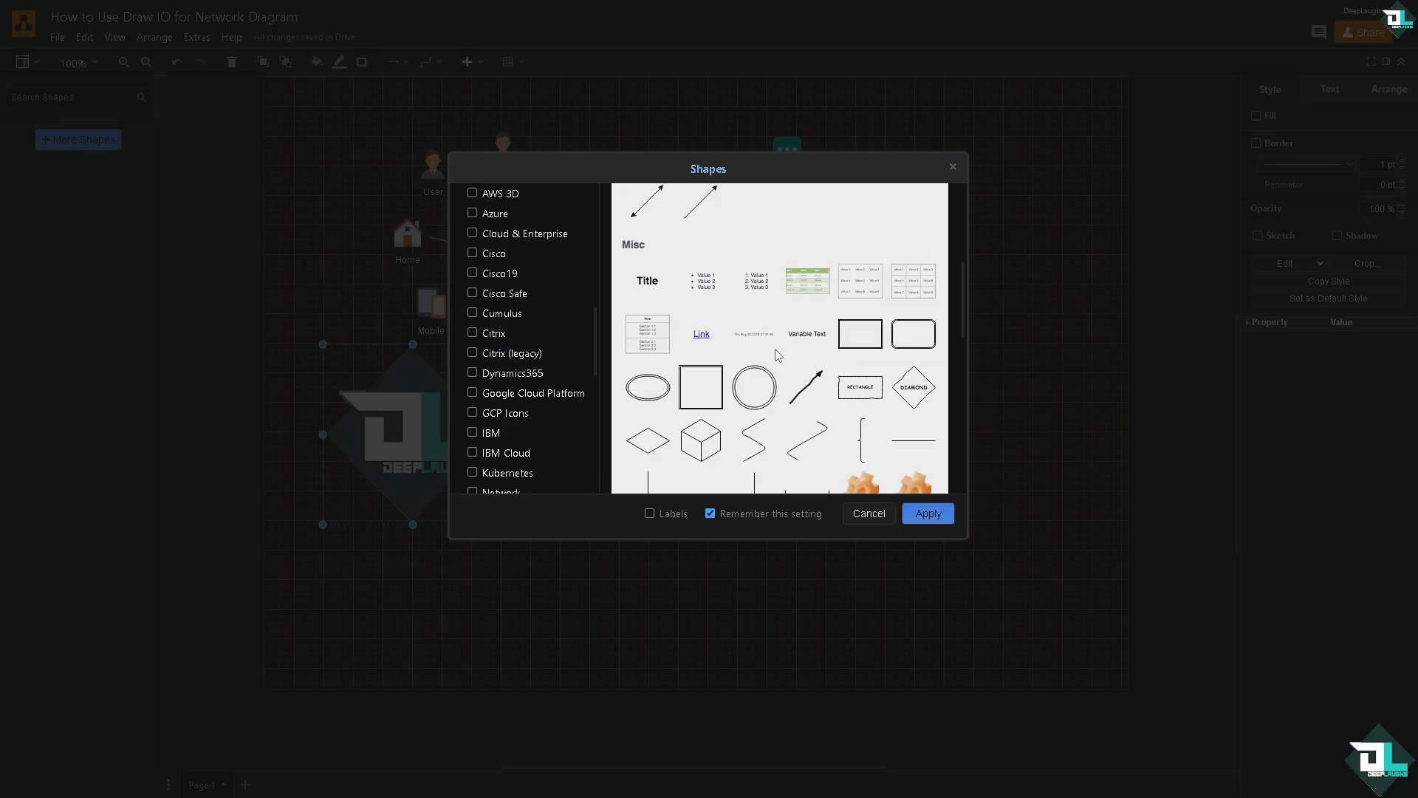
{"action": "scroll", "scroll_direction": "down", "scroll_amount": 3}
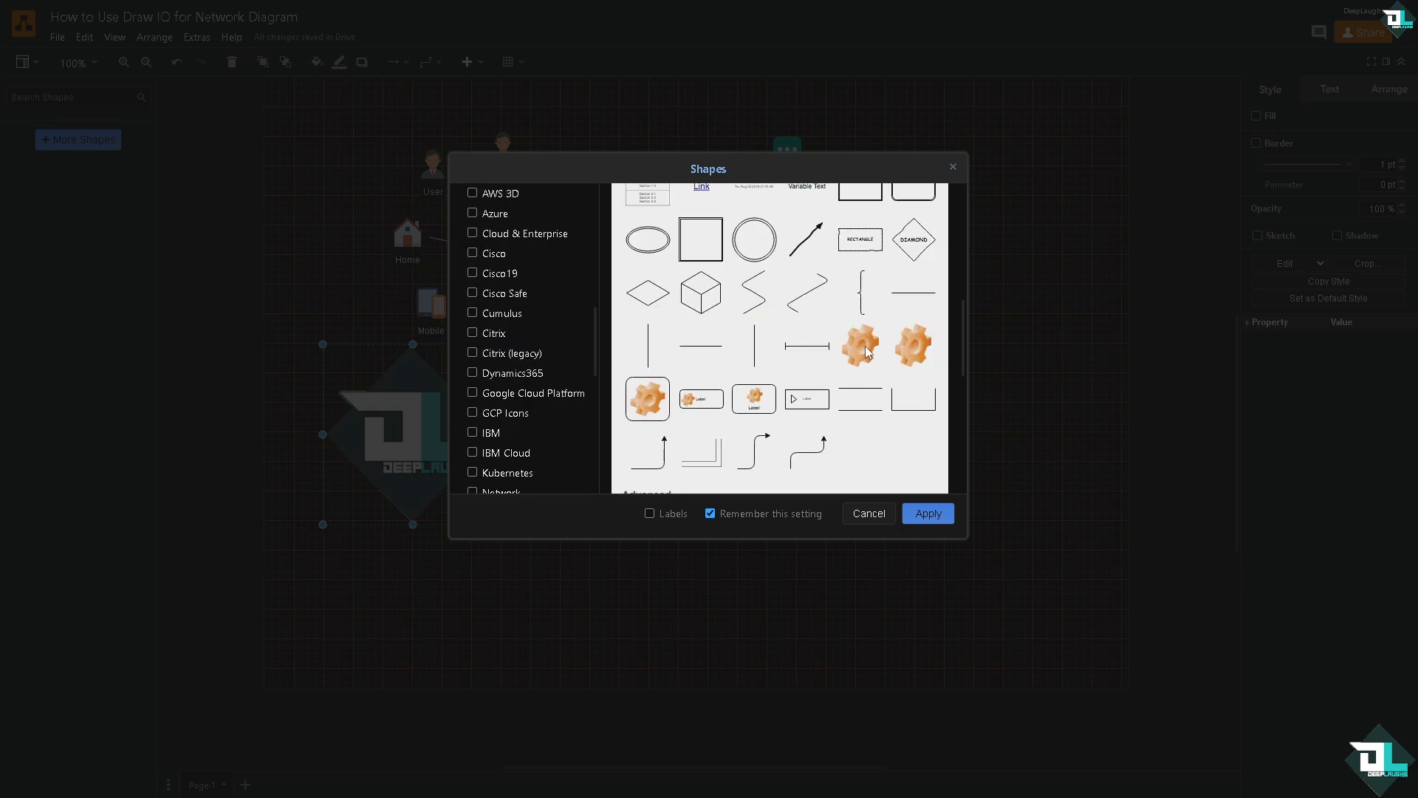
{"action": "left_click", "coordinate": [867, 513]}
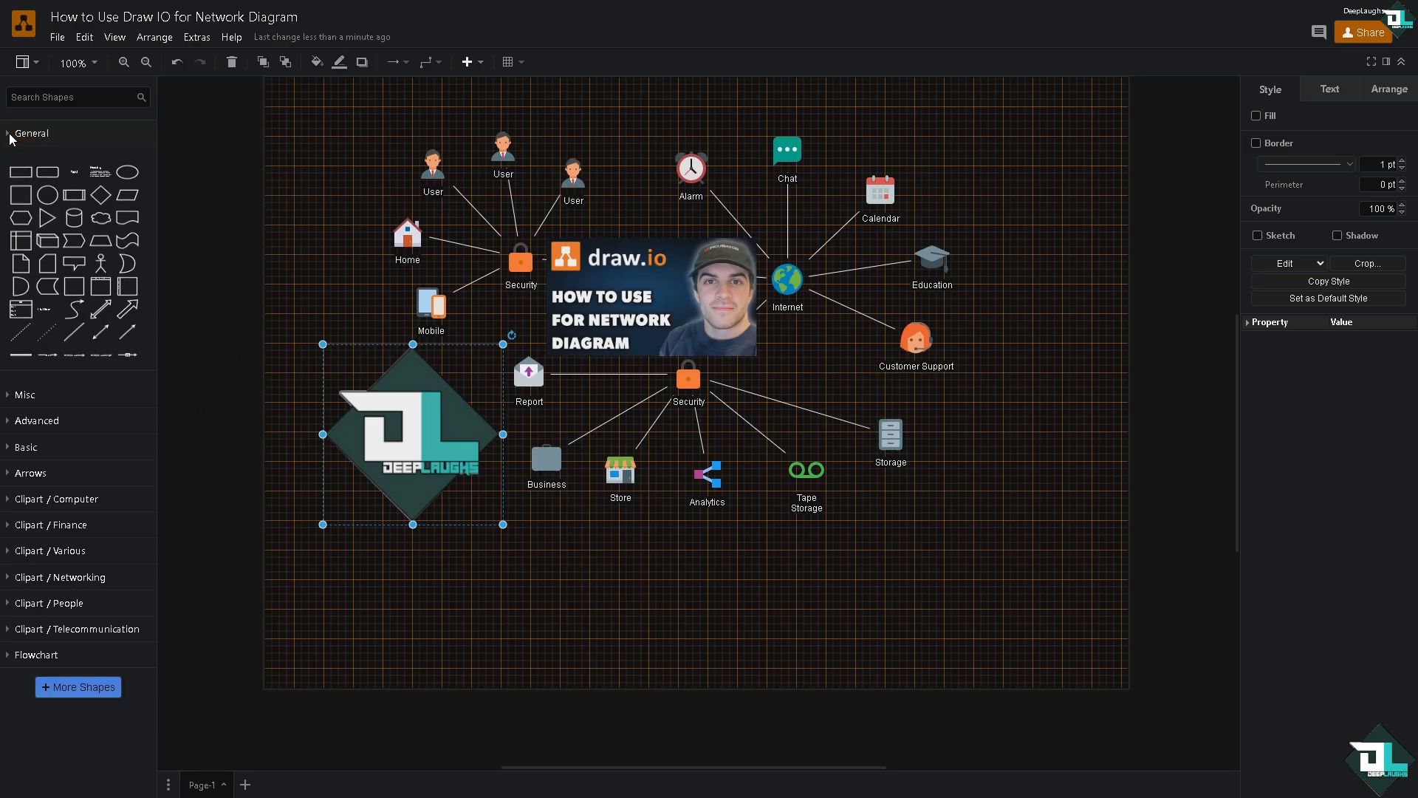
Step: Insert the labelled gear shape from the Misc group below the Storage node
{"action": "left_click", "coordinate": [32, 133]}
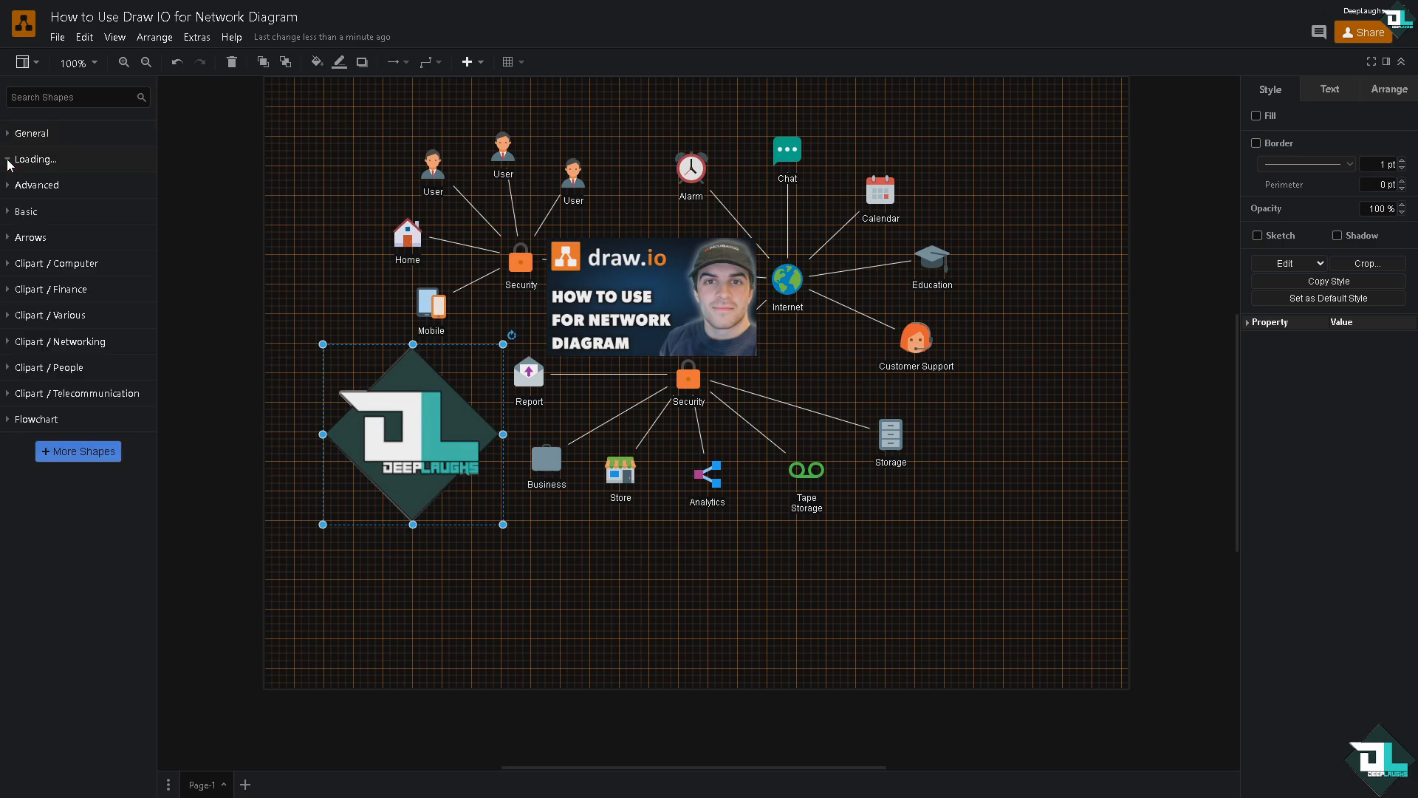
{"action": "left_click", "coordinate": [30, 160]}
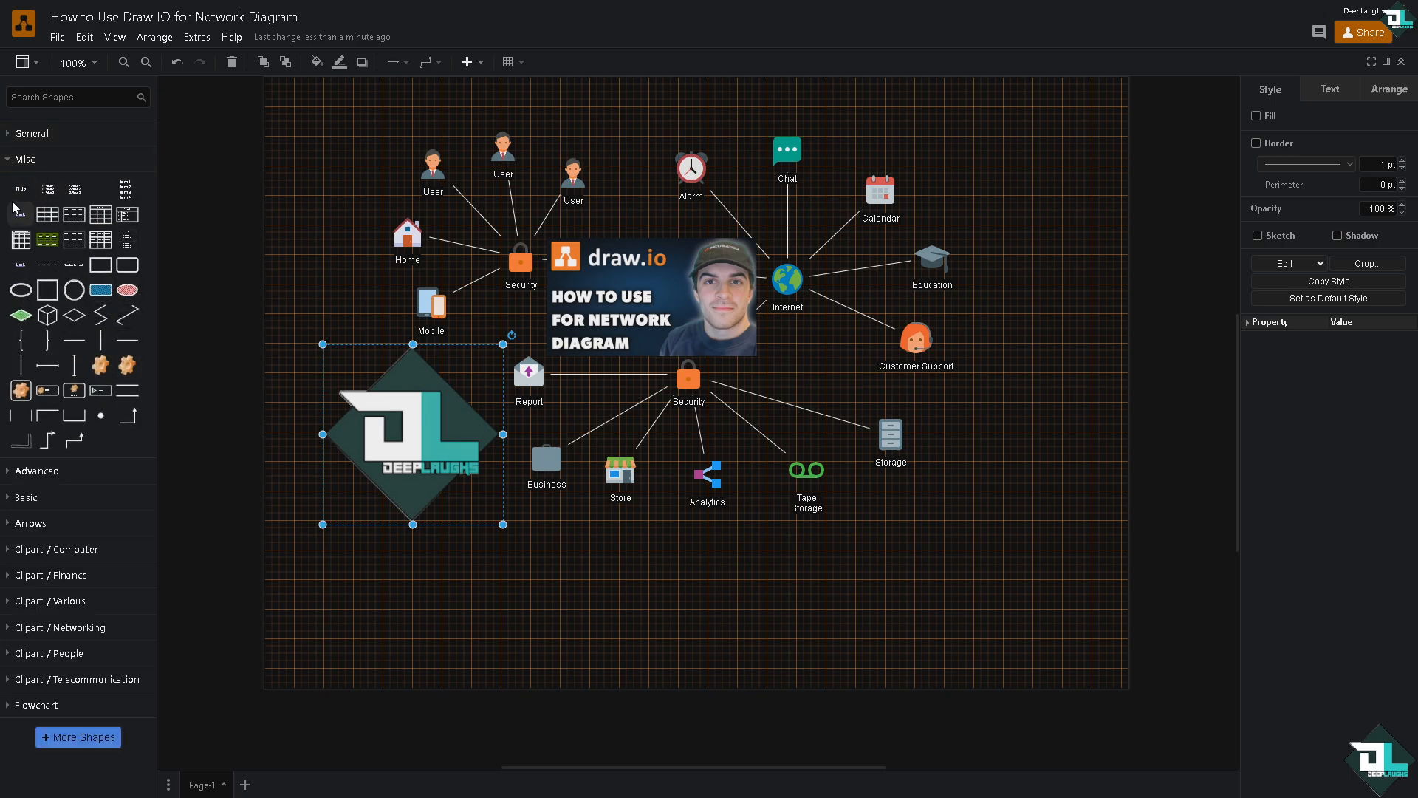
{"action": "mouse_move", "coordinate": [16, 357]}
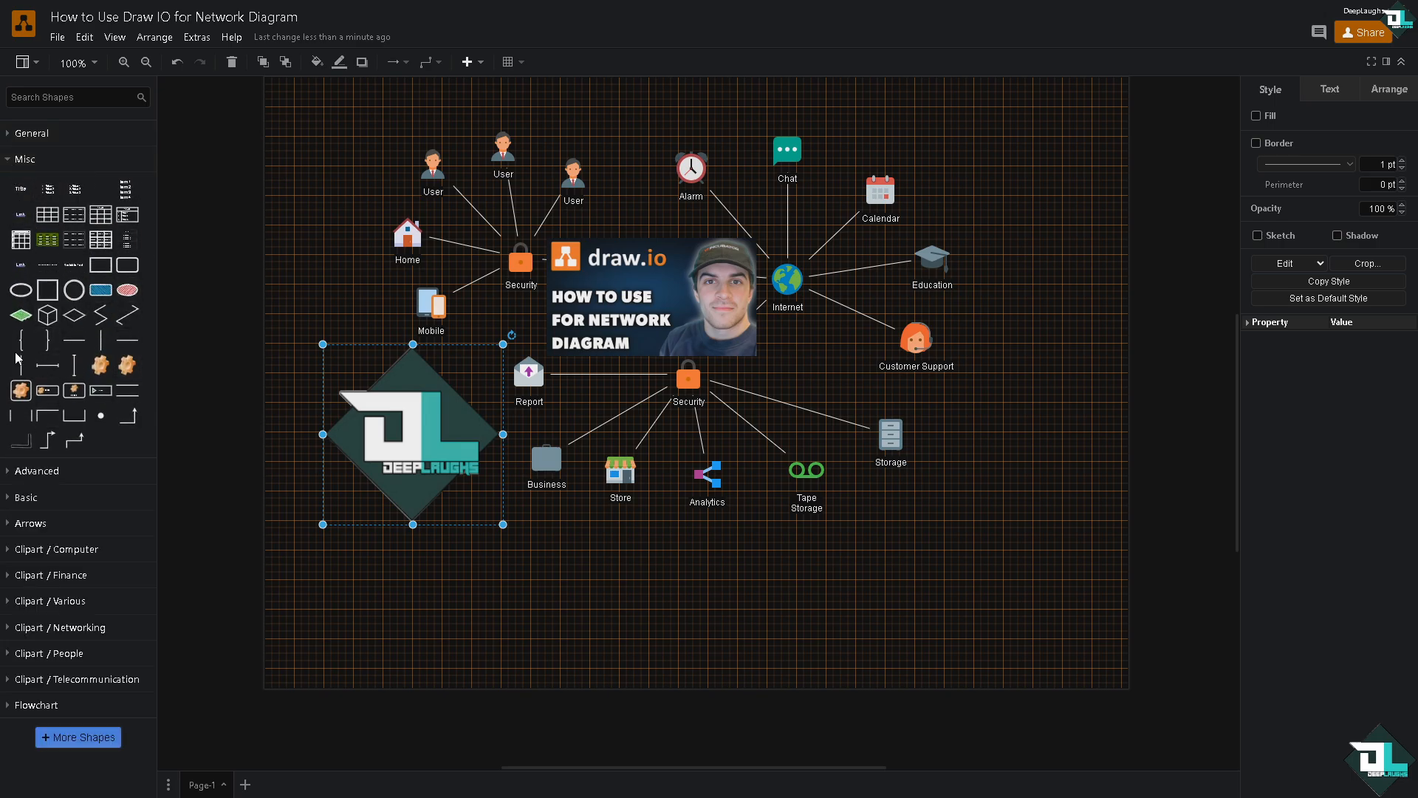
{"action": "left_click", "coordinate": [36, 470]}
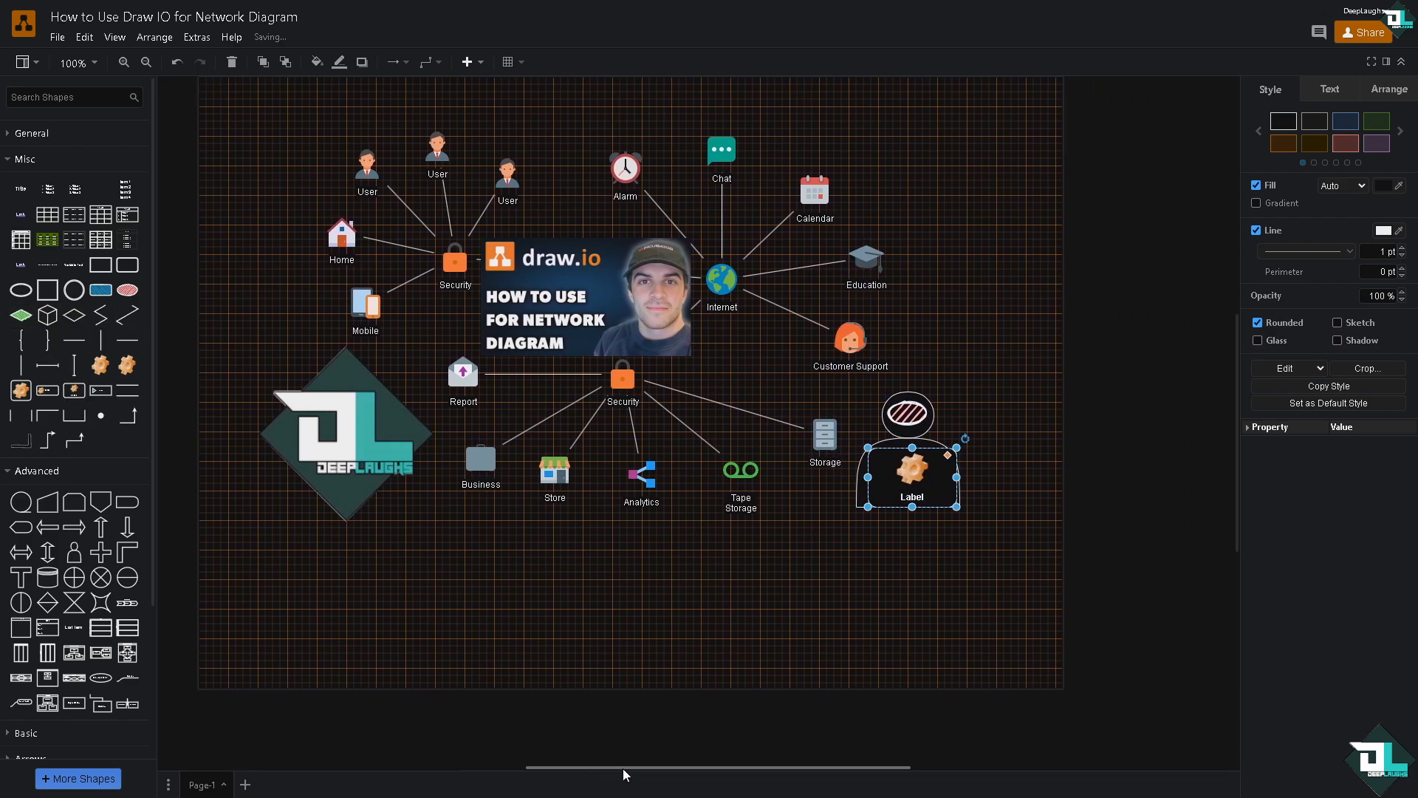
Step: Relabel the gear shape as DEEP LAUGHS
{"action": "double_click", "coordinate": [909, 495]}
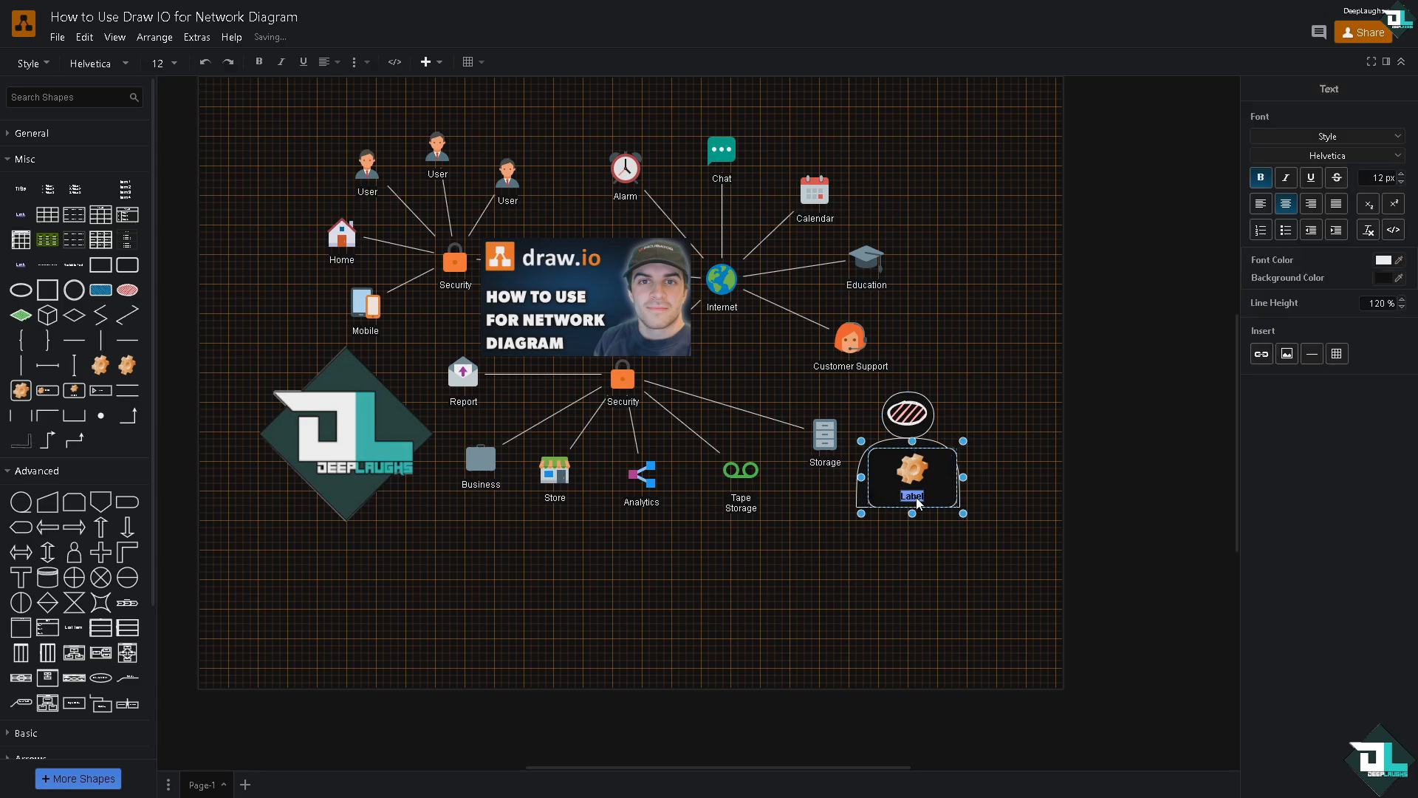
{"action": "type", "text": "DEEP L"}
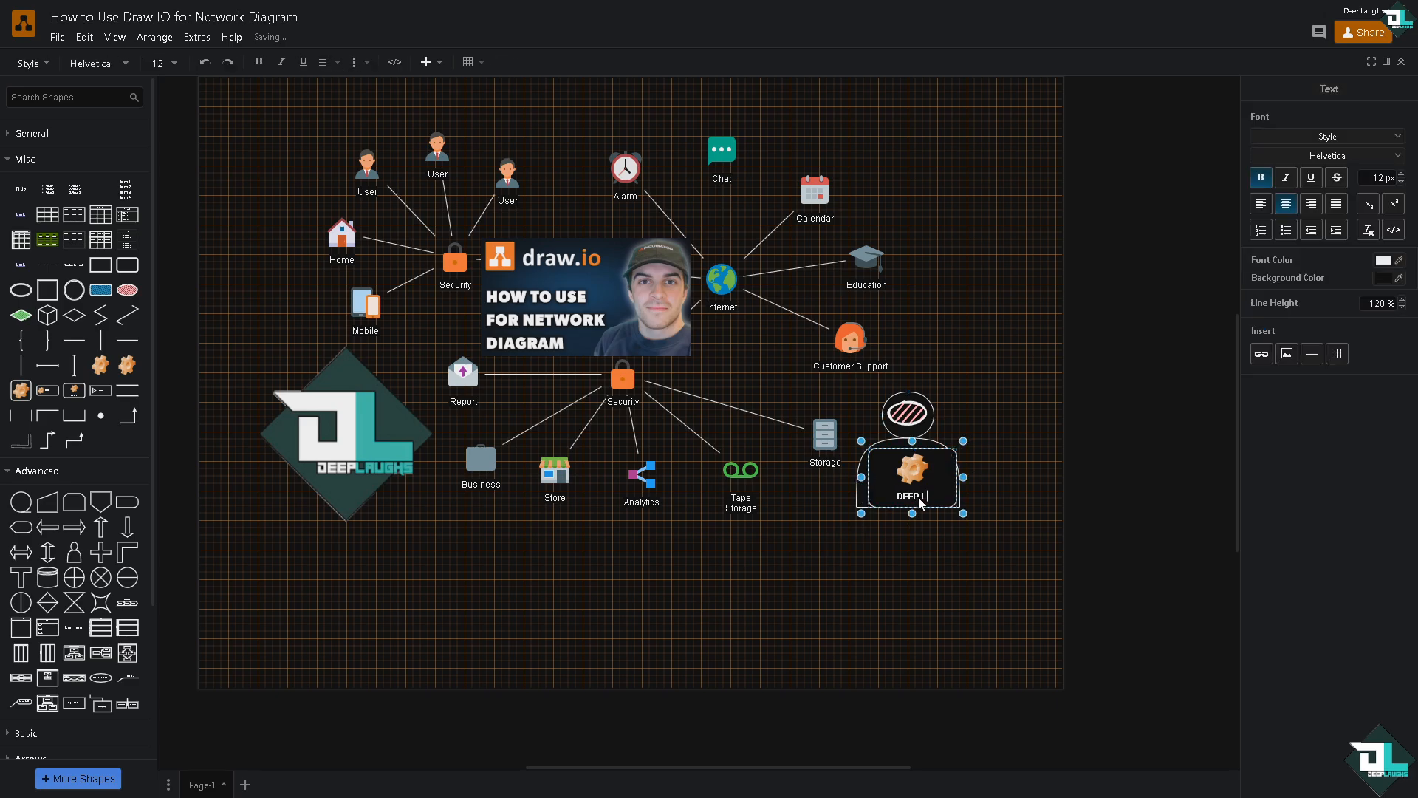
{"action": "type", "text": "LAUGHS"}
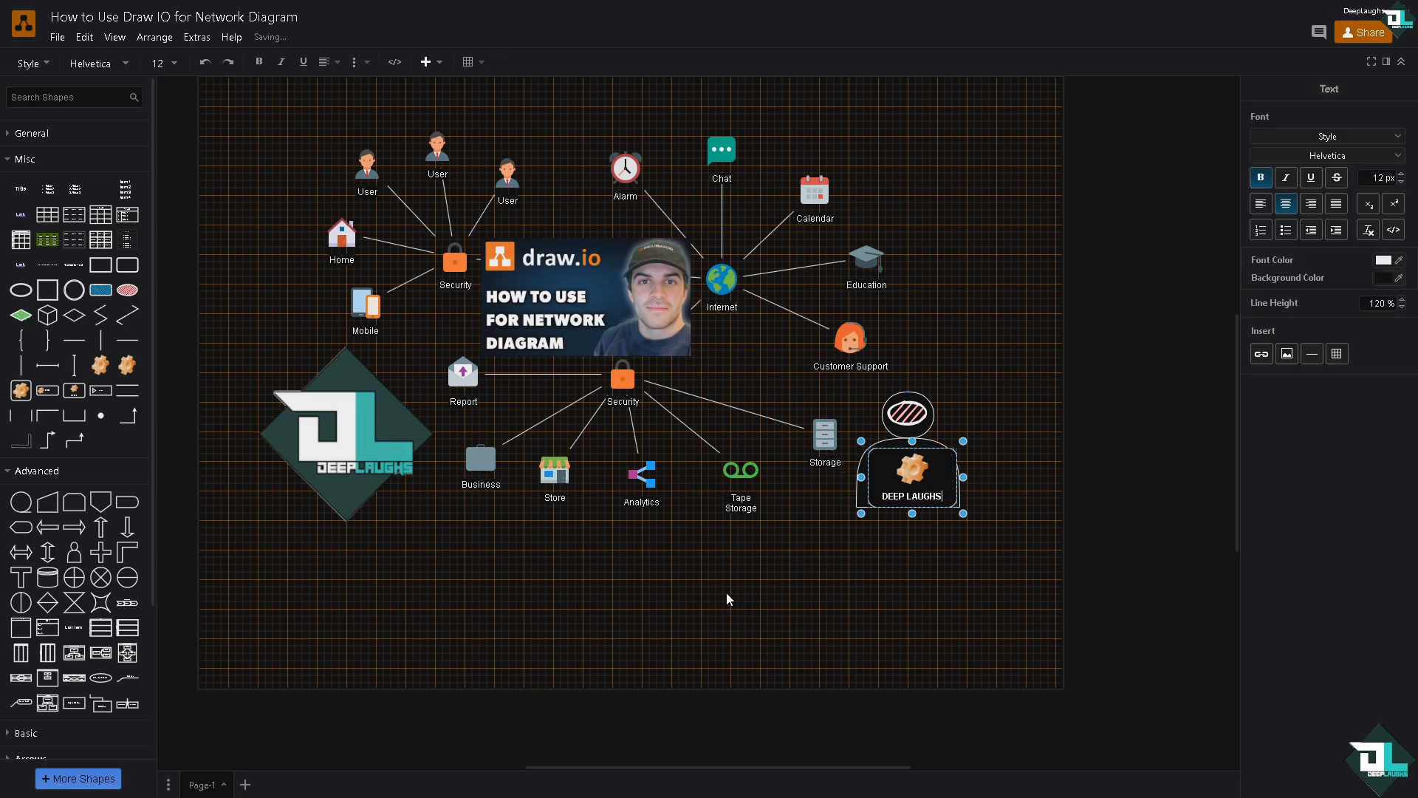
{"action": "left_click", "coordinate": [729, 598]}
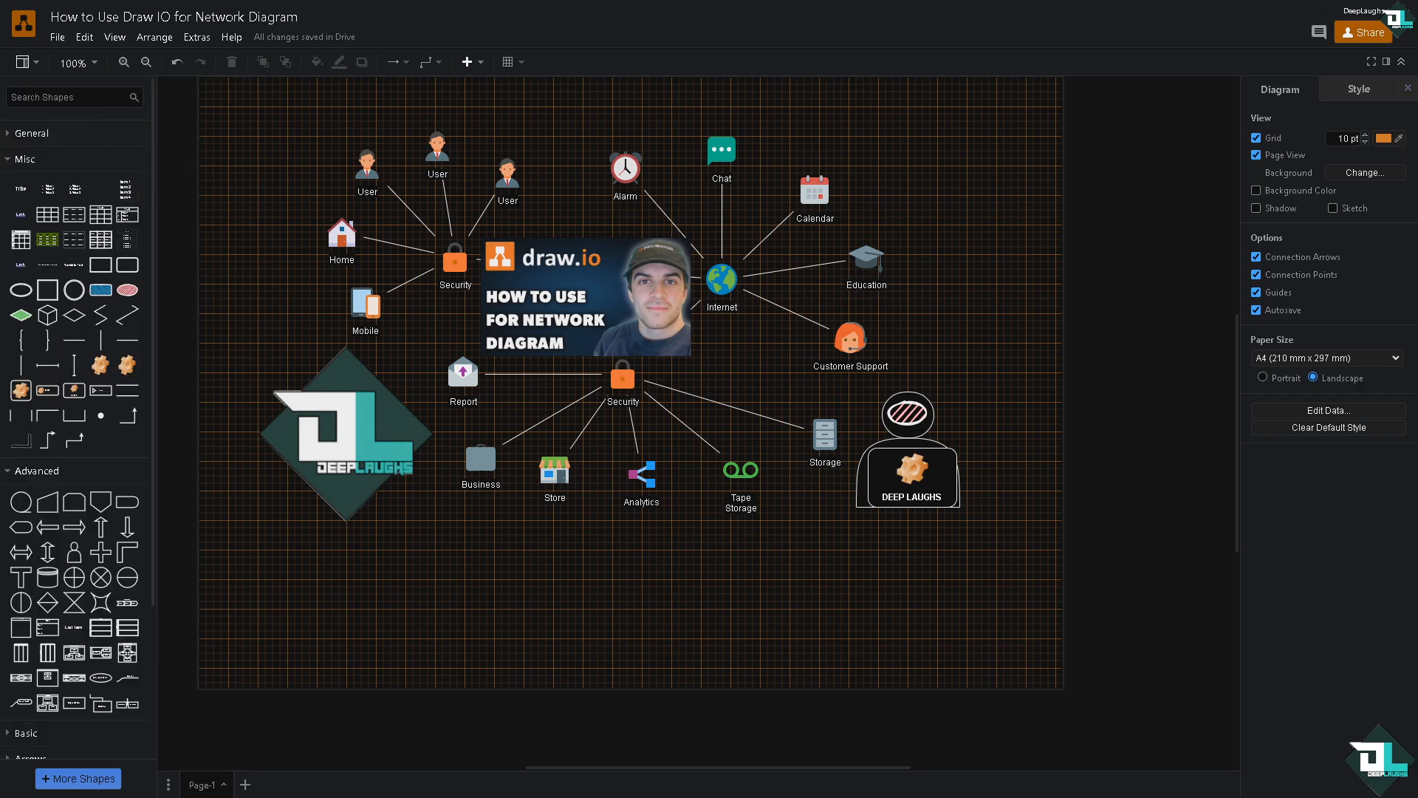
Step: Search shapes for connectors and place an elbow connector to Report and a double arrow from Tape Storage
{"action": "type", "text": "CONNECTOR"}
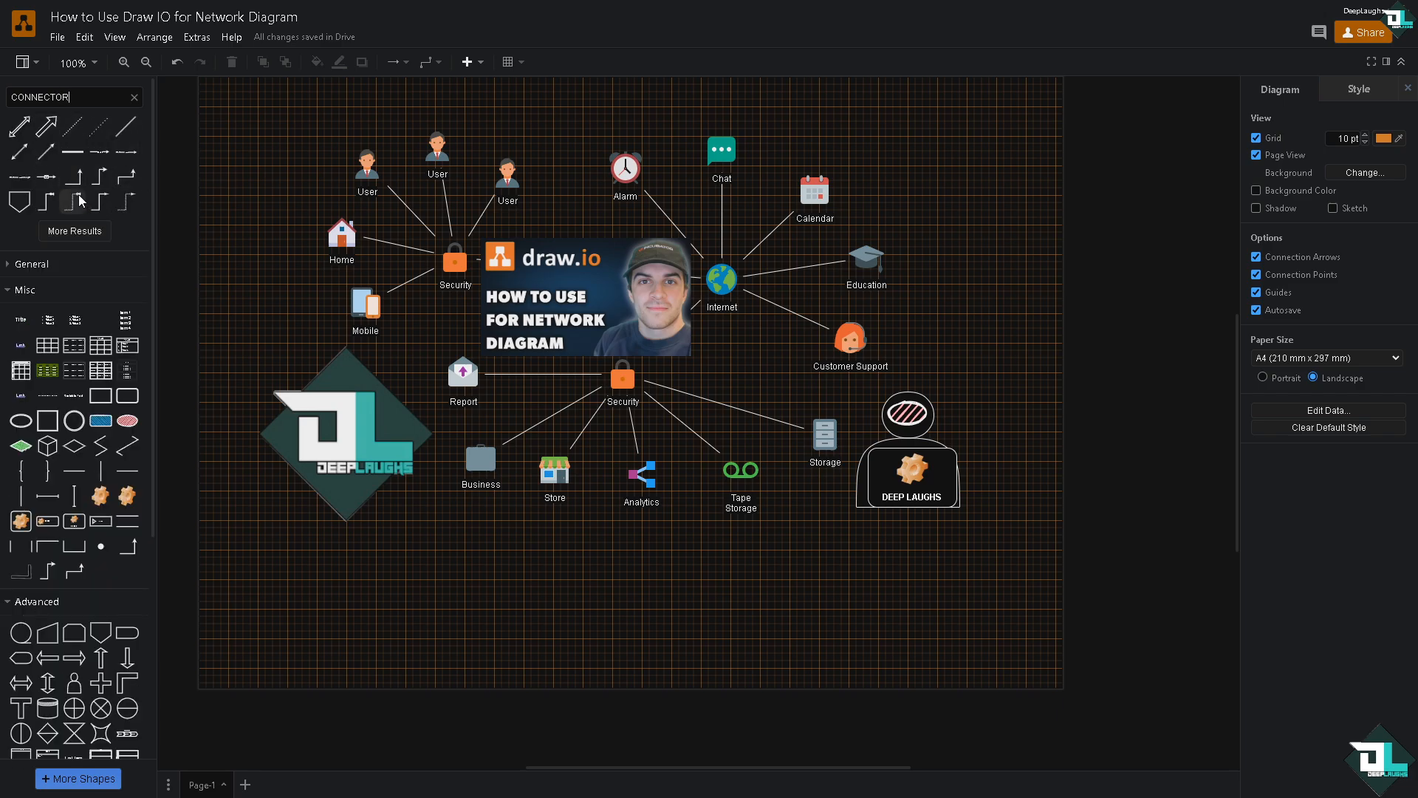
{"action": "mouse_move", "coordinate": [412, 352]}
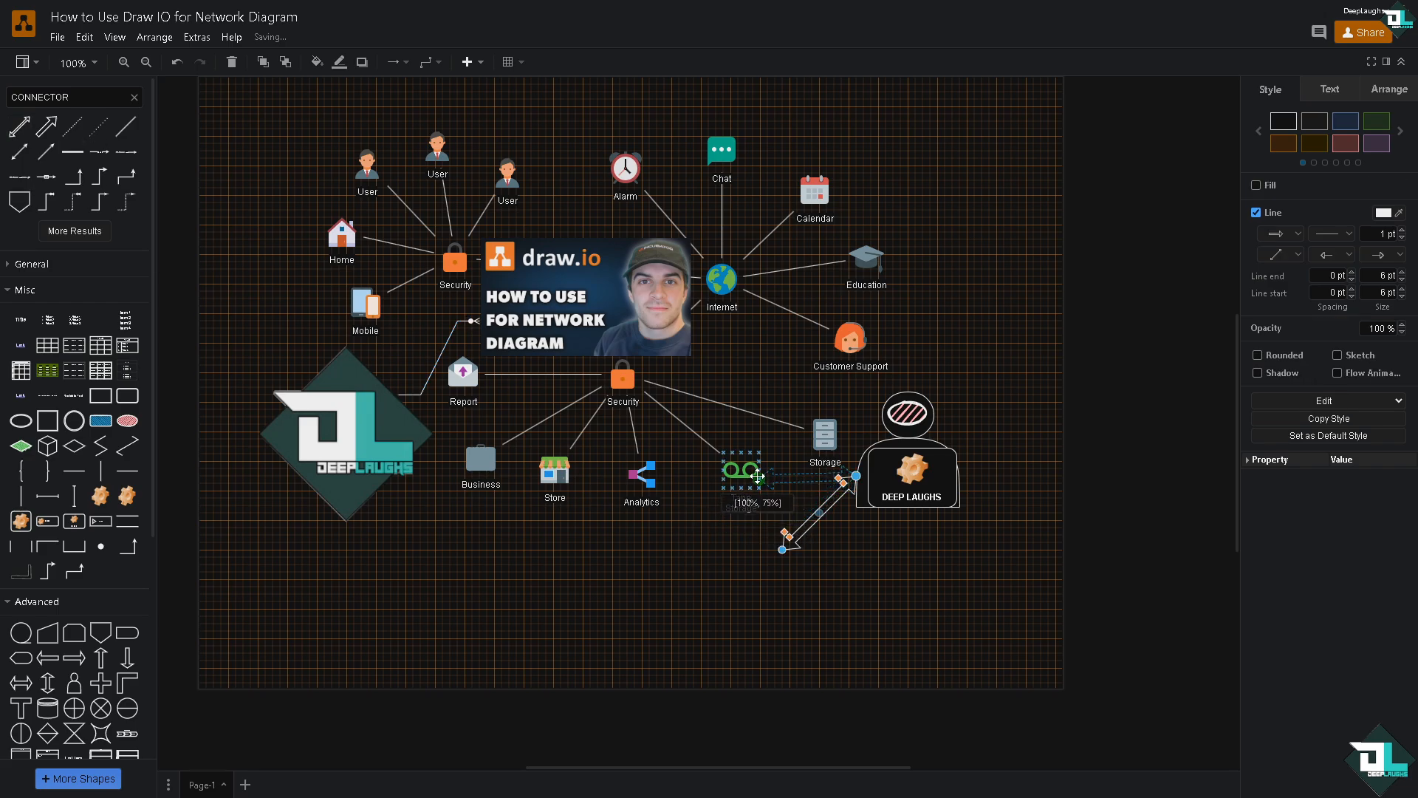
{"action": "left_click", "coordinate": [583, 567]}
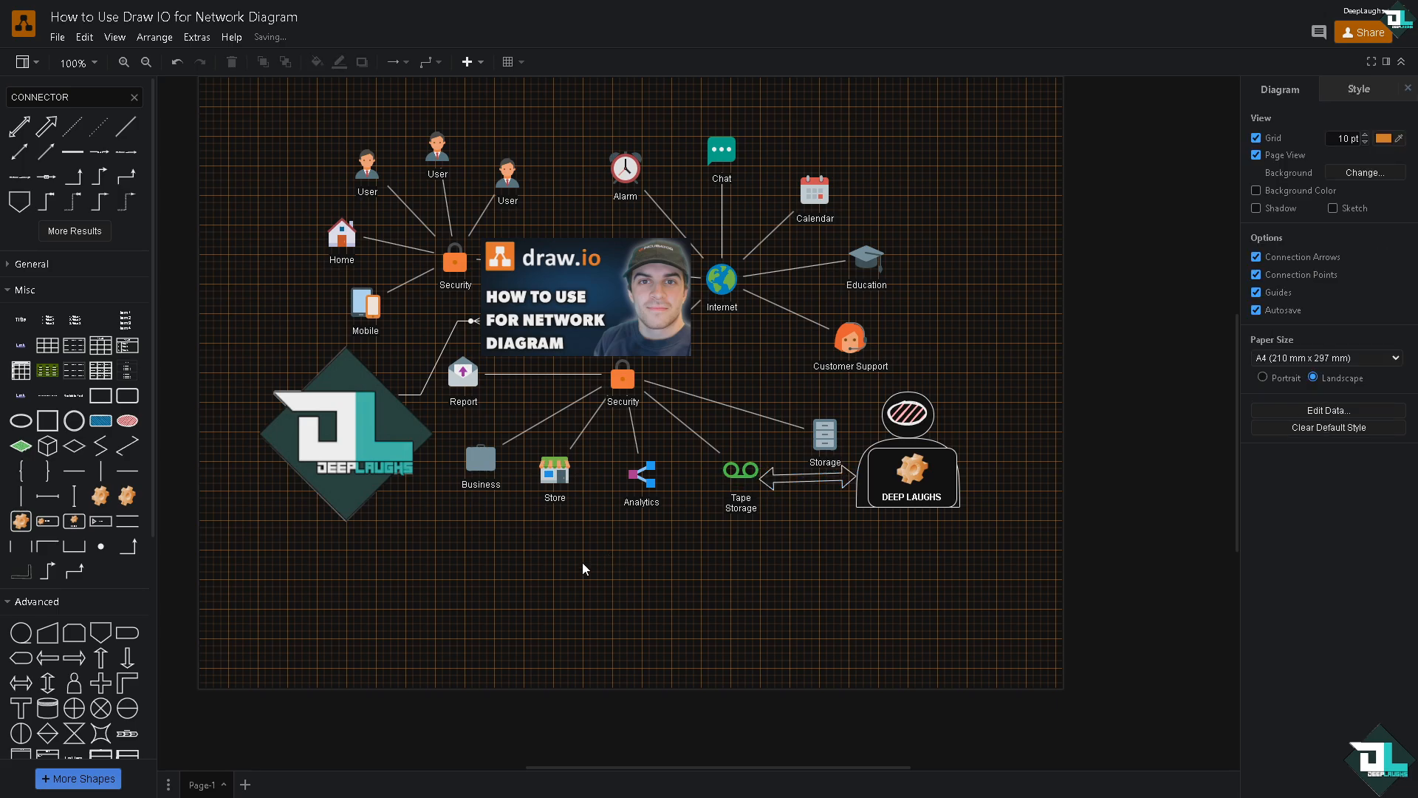
{"action": "left_click", "coordinate": [907, 478]}
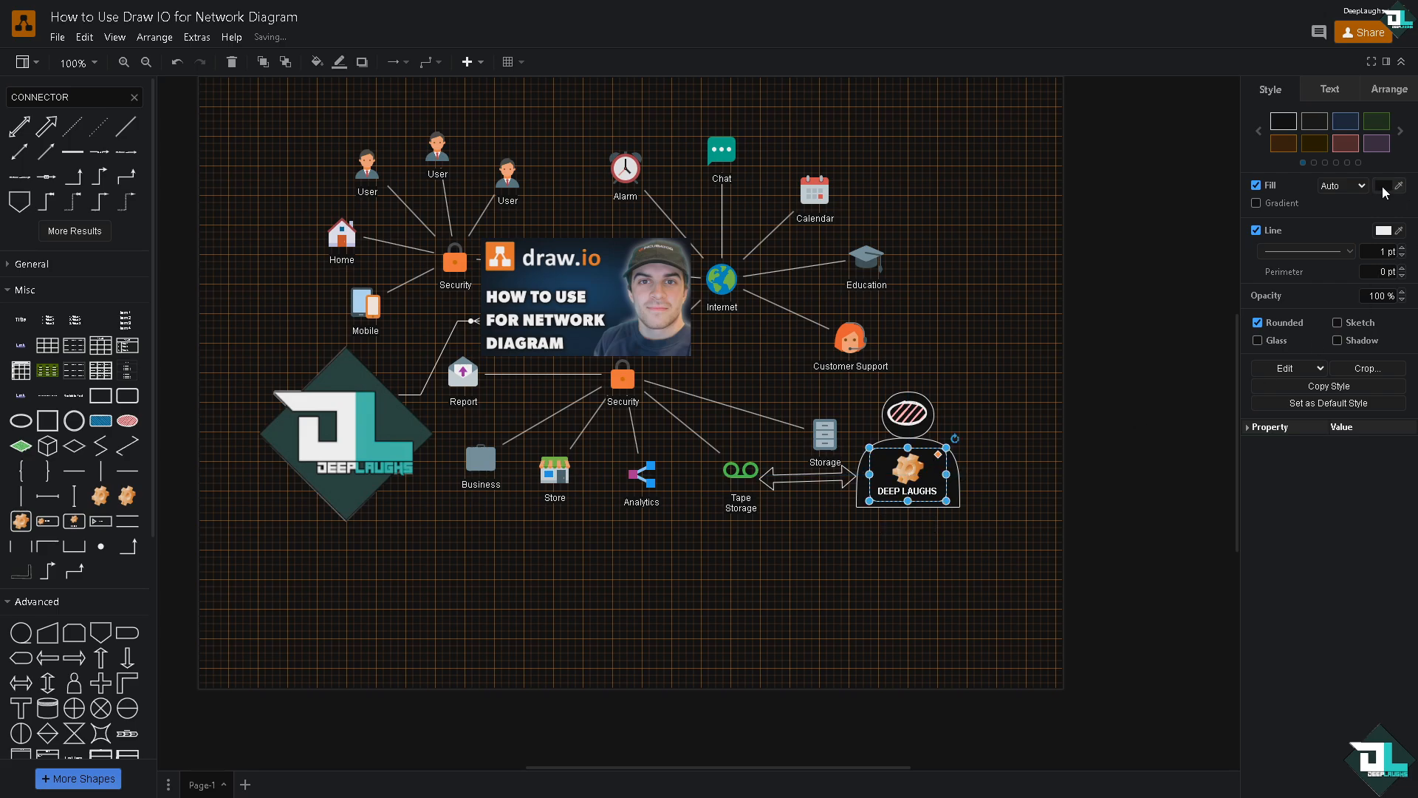
Step: Give the DEEP LAUGHS box an orange fill and the surrounding figure a green outline colour
{"action": "left_click", "coordinate": [1394, 186]}
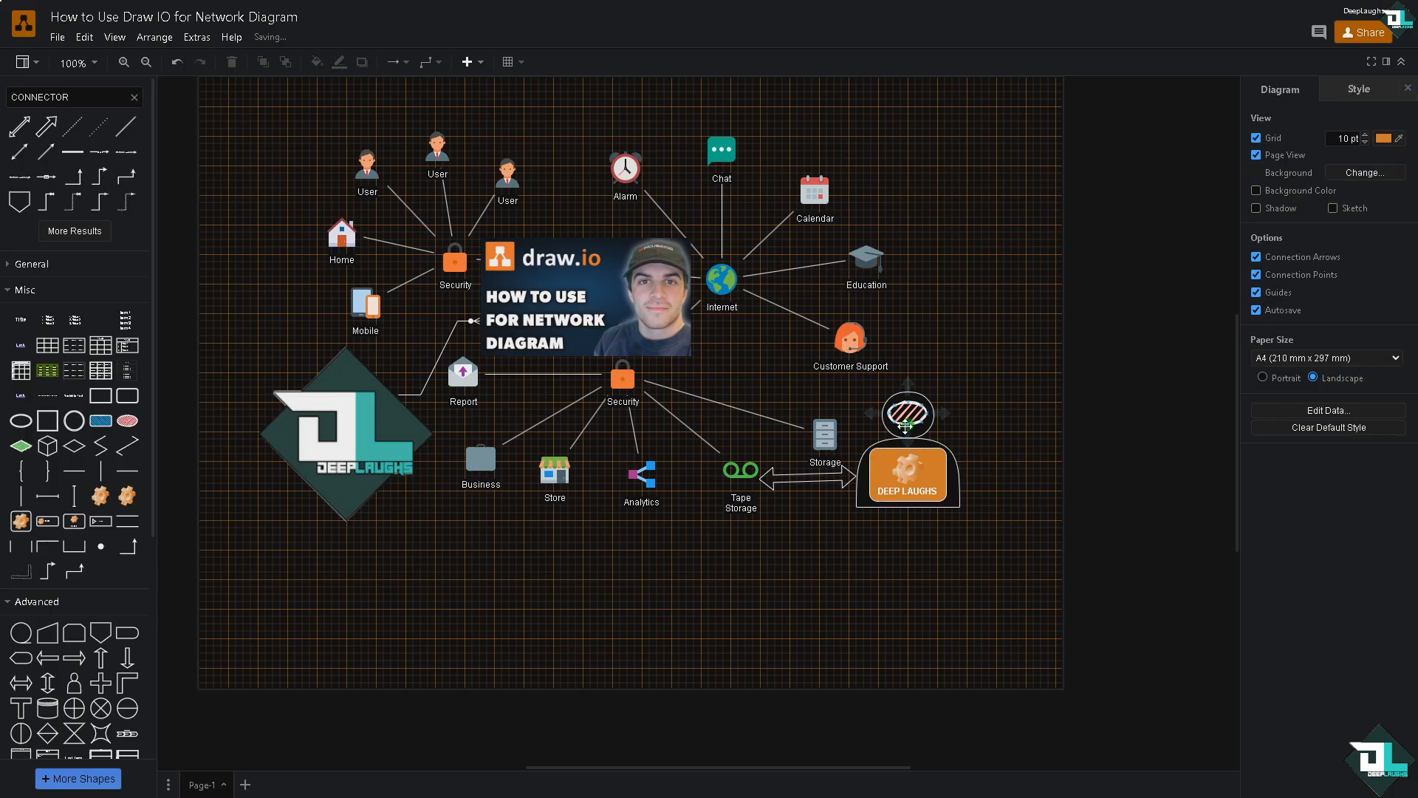
{"action": "left_click", "coordinate": [905, 413]}
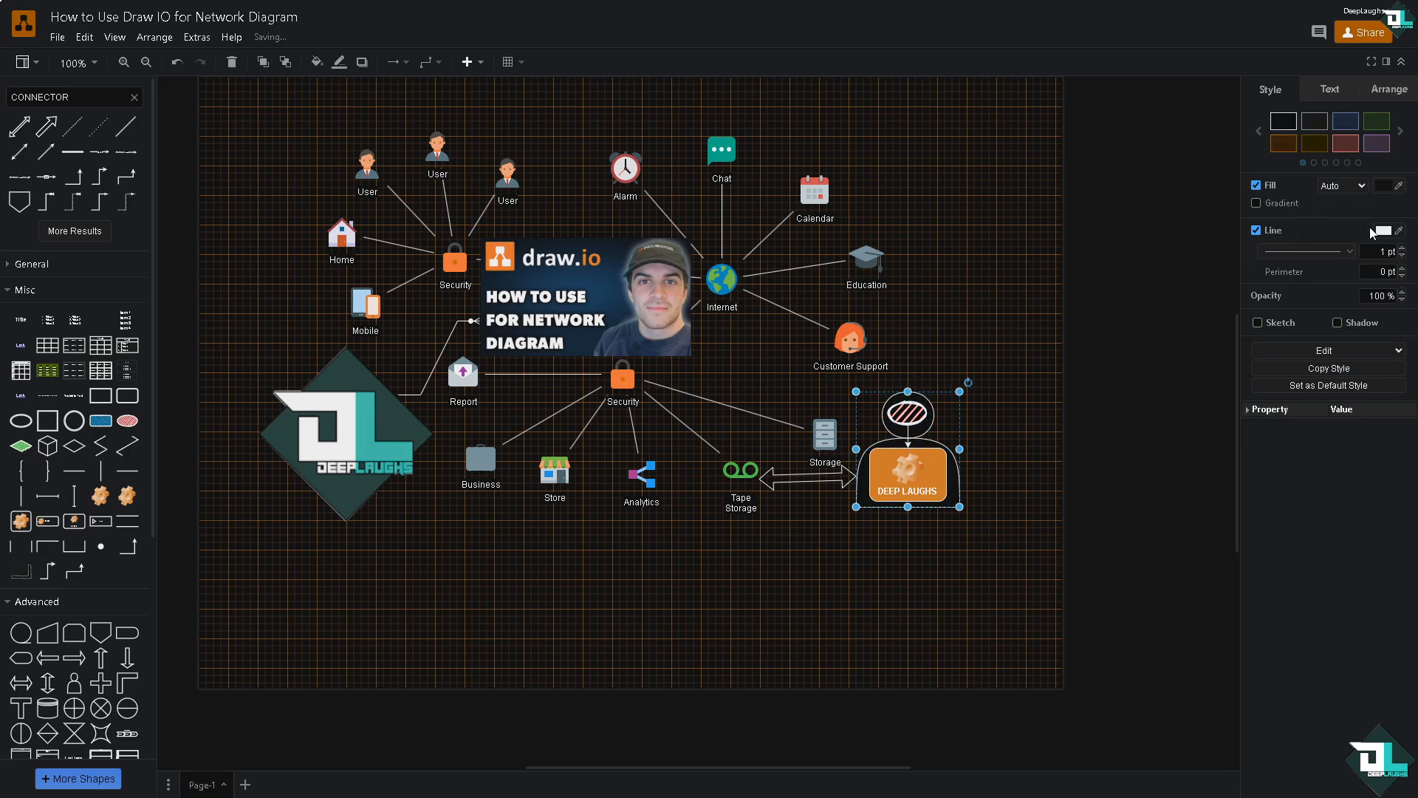
{"action": "left_click", "coordinate": [1379, 230]}
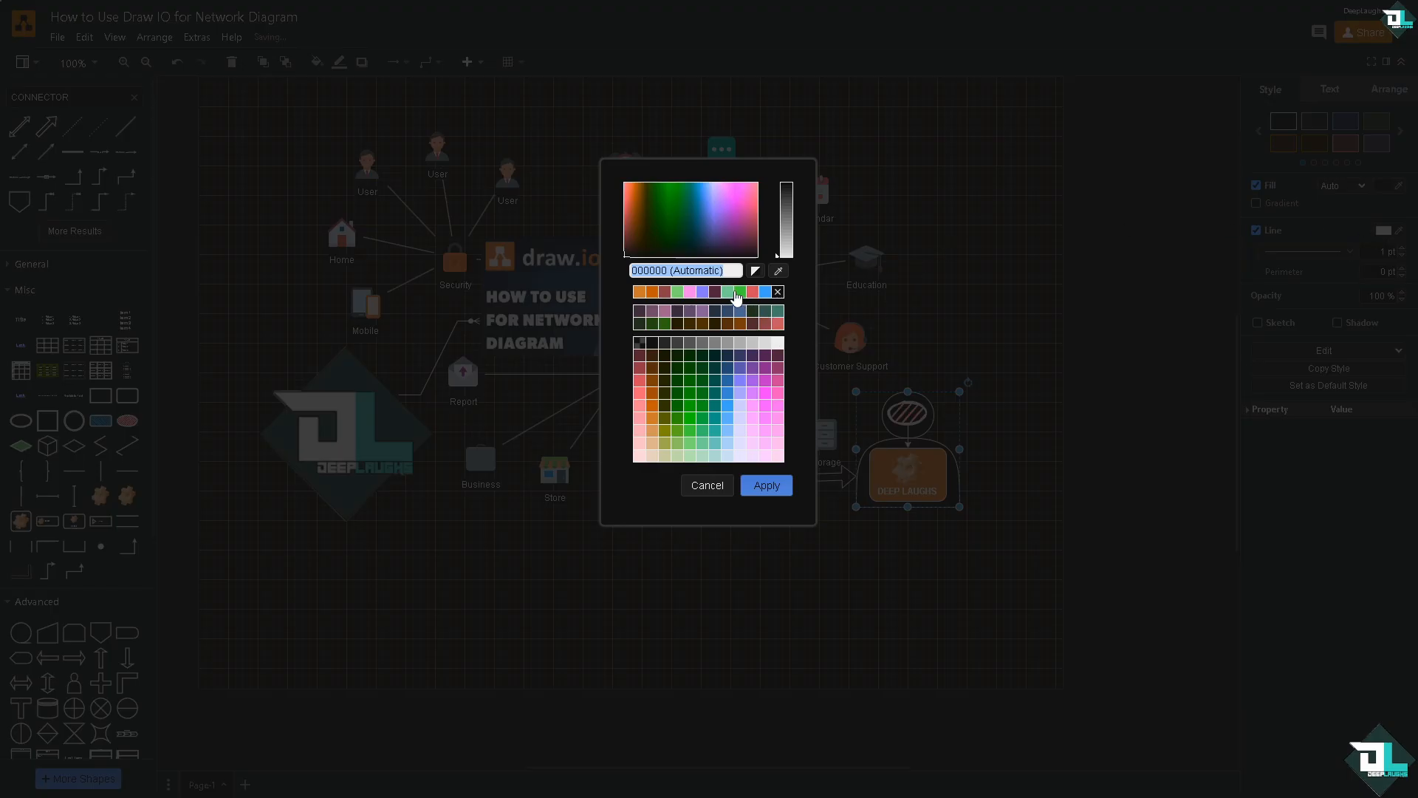
{"action": "left_click", "coordinate": [707, 484]}
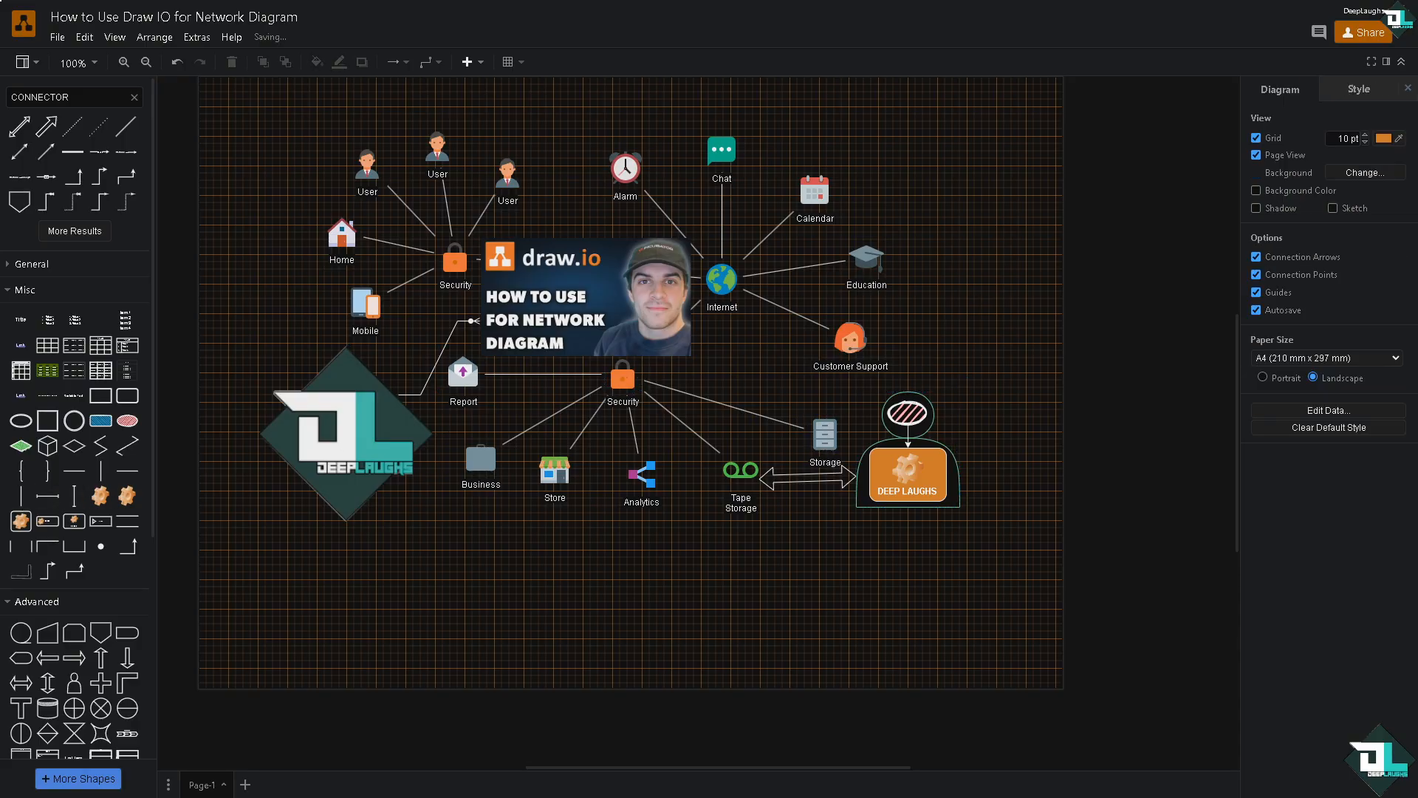
{"action": "mouse_move", "coordinate": [517, 473]}
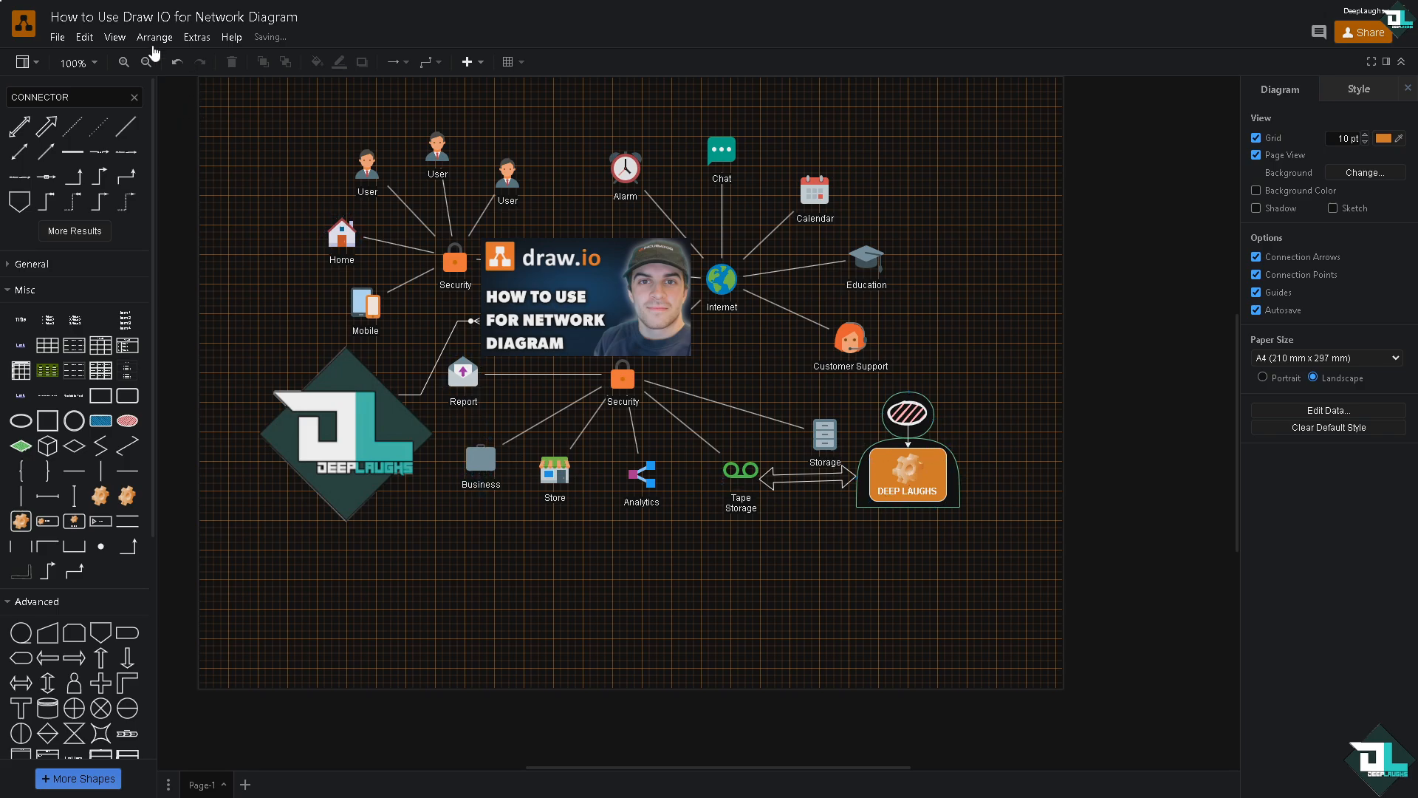
Step: Show the Layers panel via View and add layers named DIAGRAM and NETWORK above Background
{"action": "left_click", "coordinate": [114, 37]}
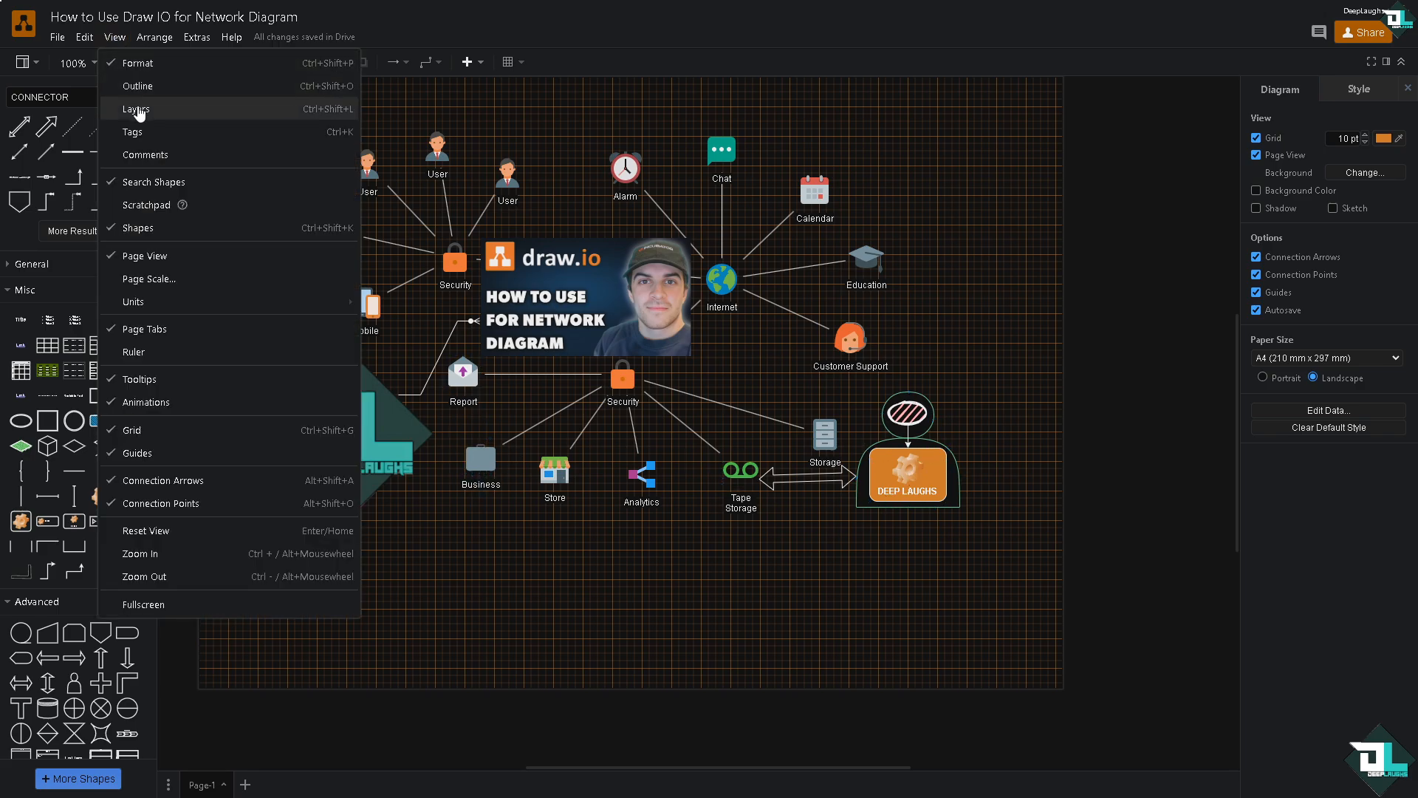
{"action": "left_click", "coordinate": [134, 107]}
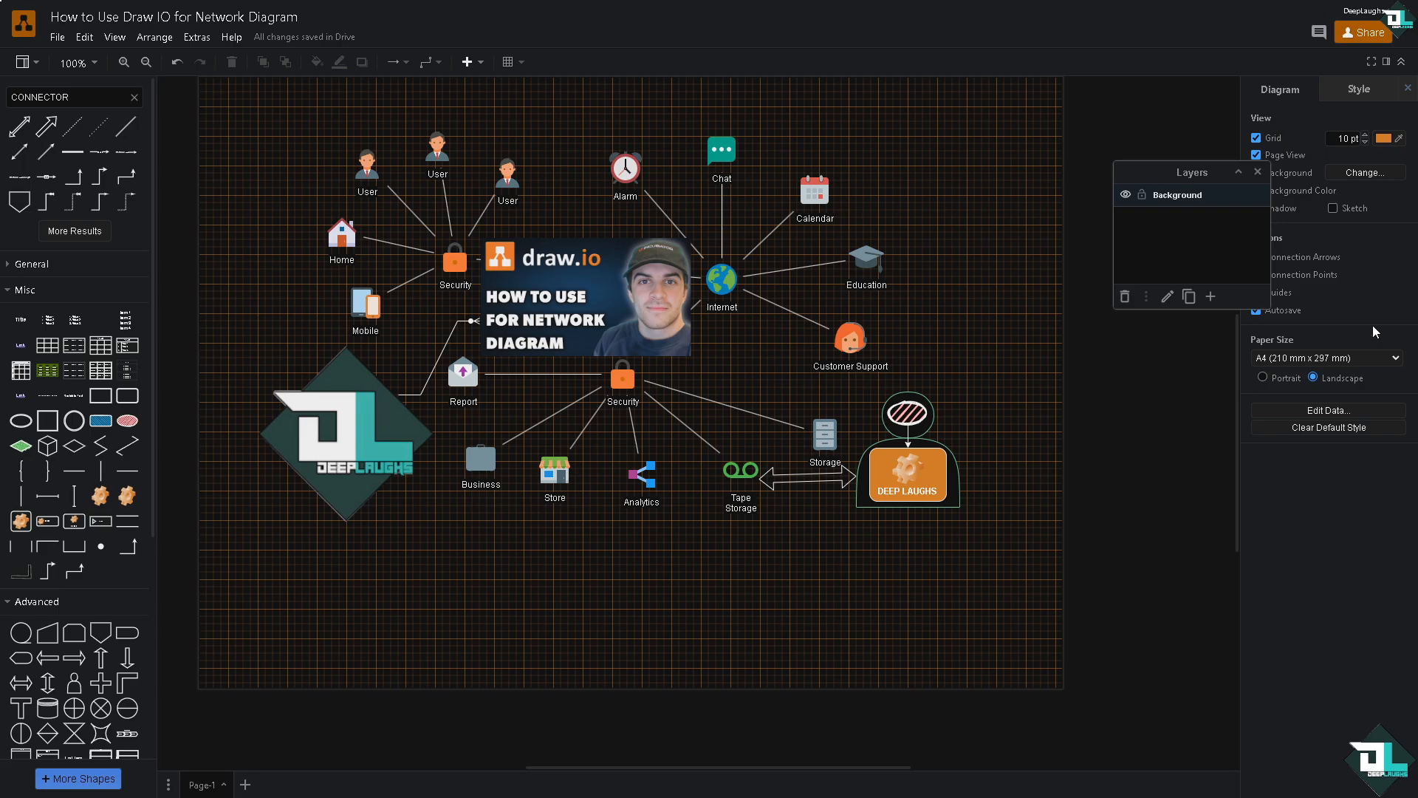
{"action": "left_click", "coordinate": [1210, 295]}
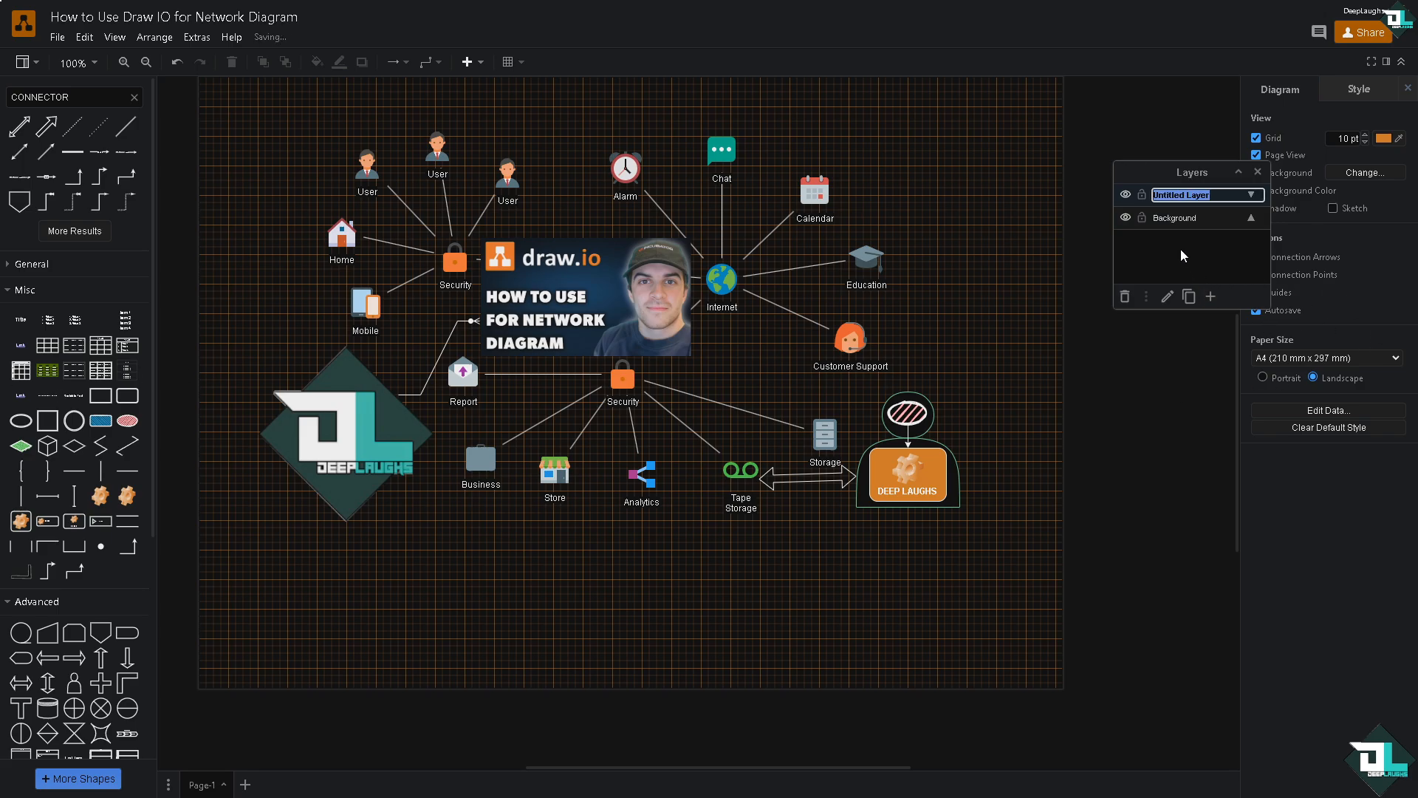
{"action": "type", "text": "NETWORK"}
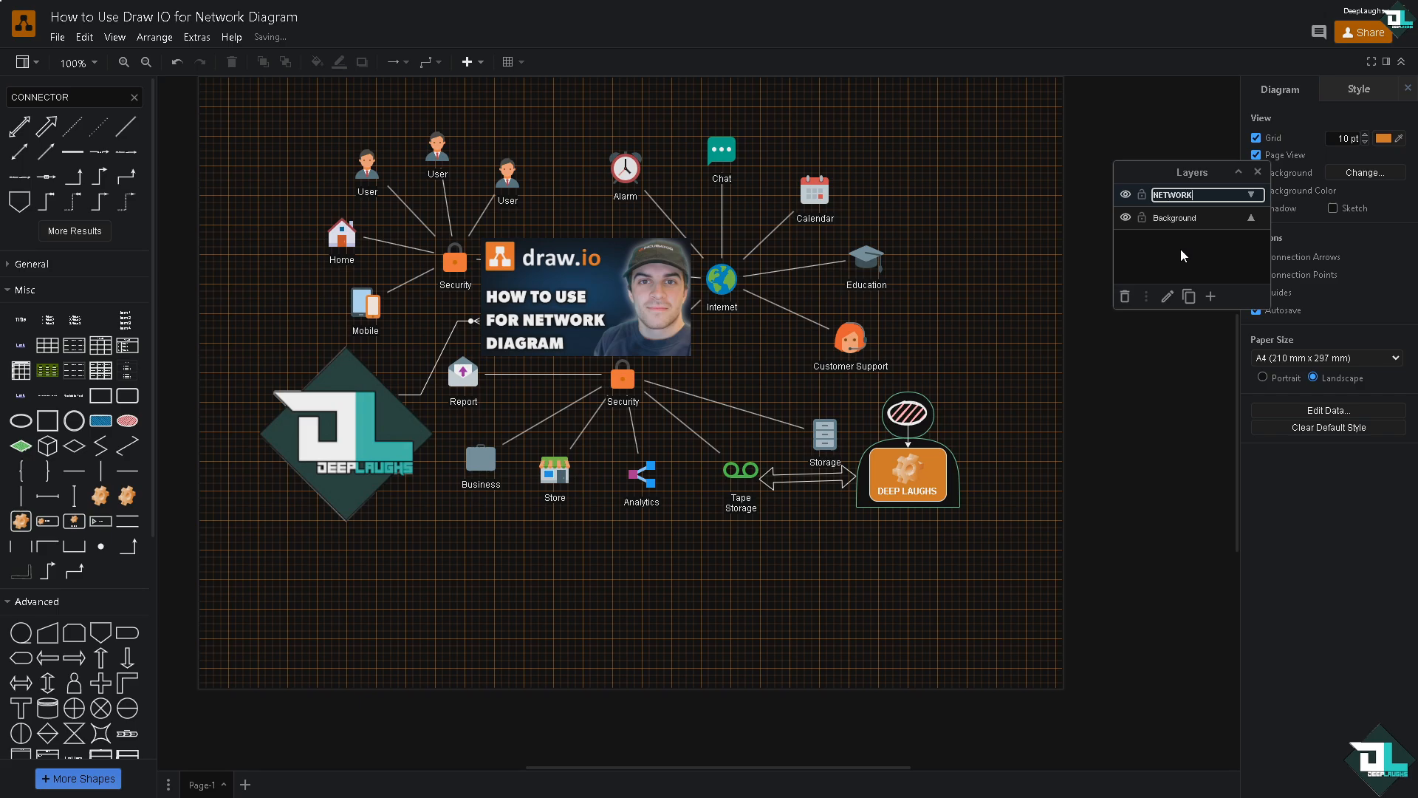
{"action": "type", "text": "DIAGRAM"}
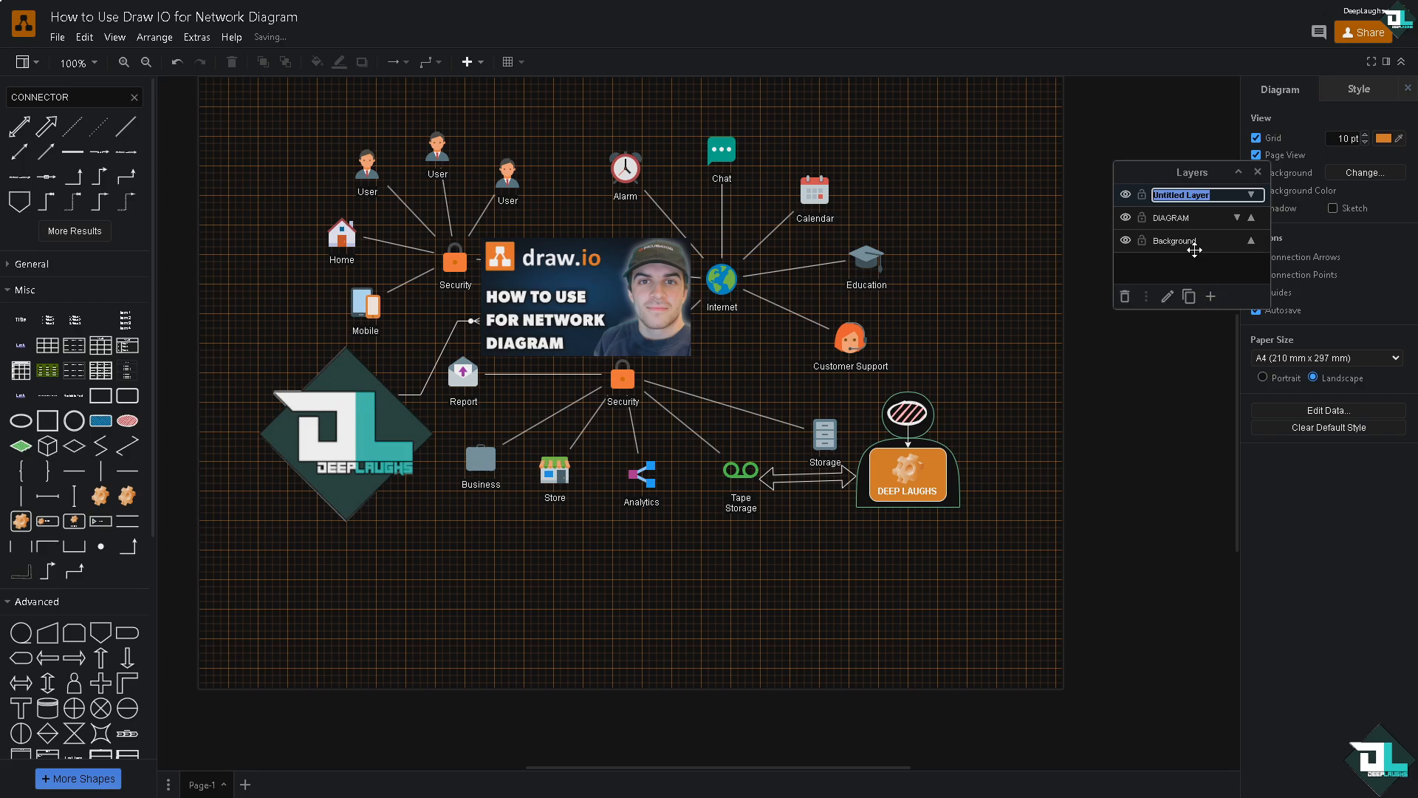
{"action": "type", "text": "NETWORK"}
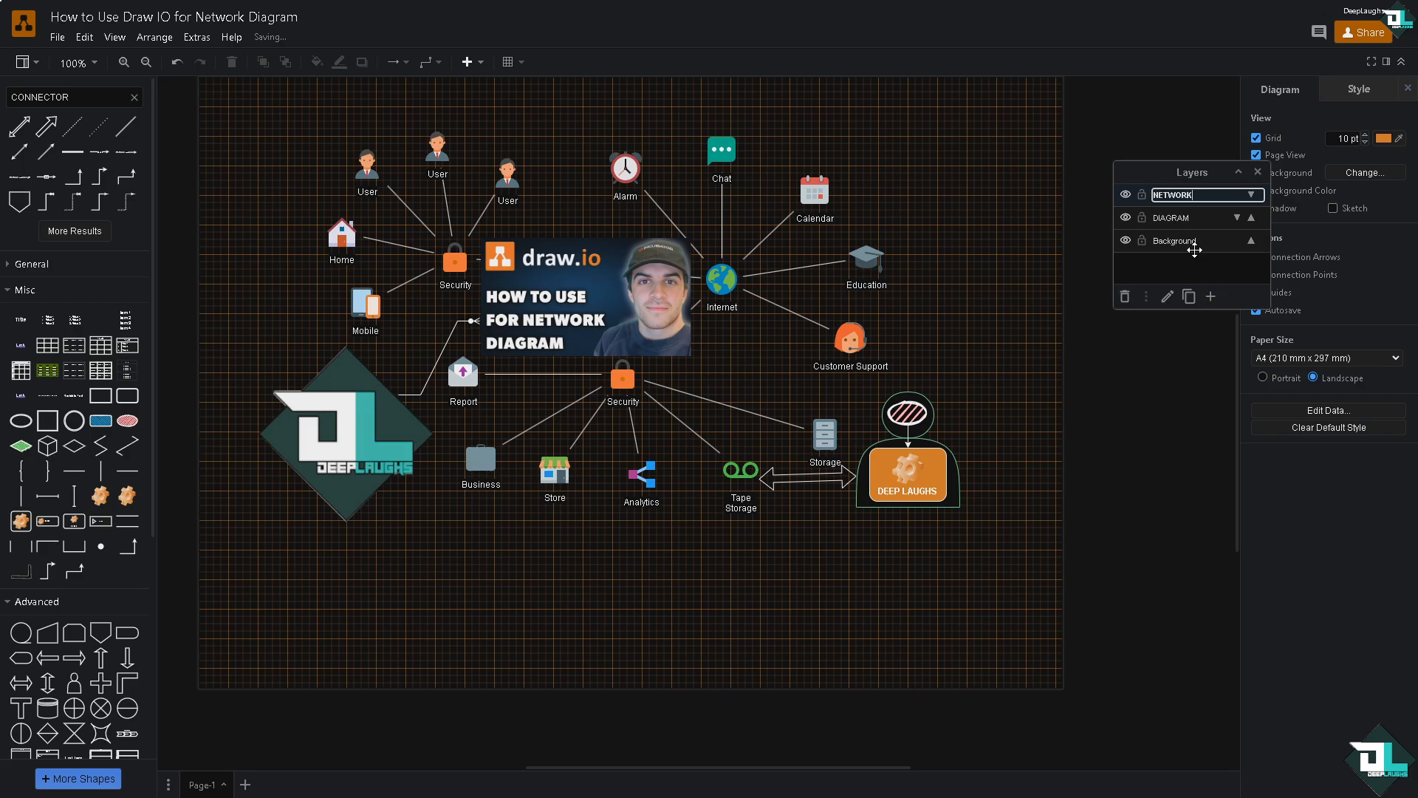
{"action": "left_click", "coordinate": [587, 297]}
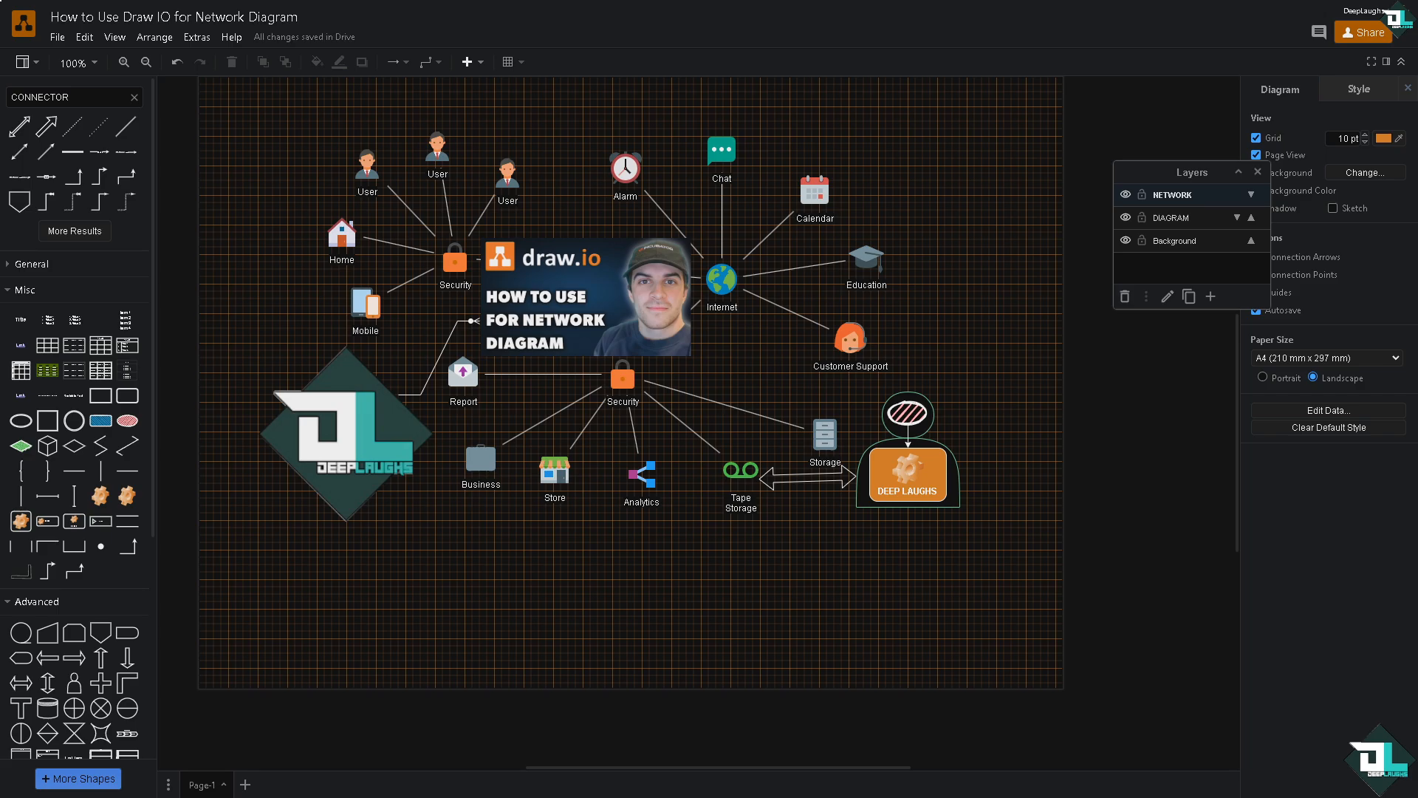
{"action": "mouse_move", "coordinate": [1368, 33]}
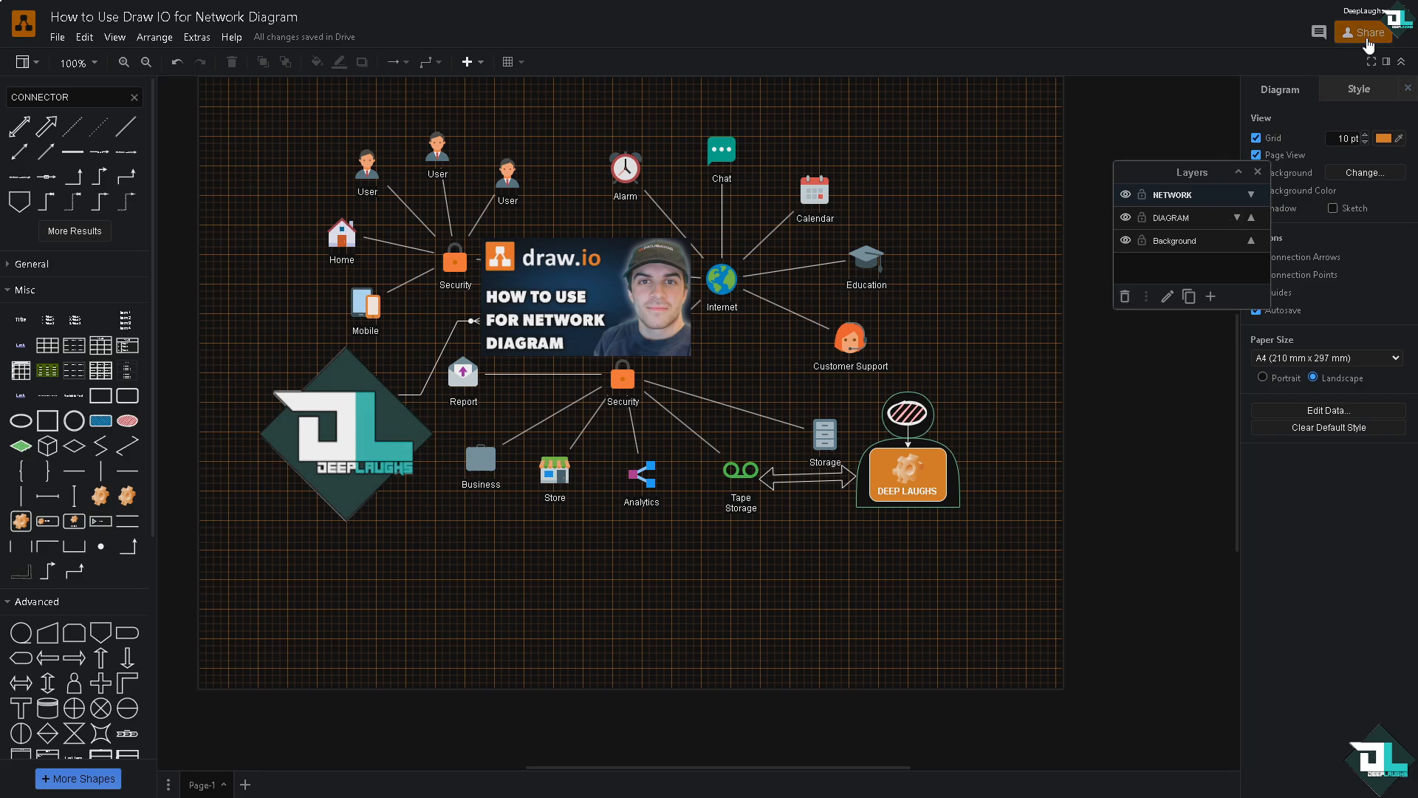
{"action": "left_click", "coordinate": [1364, 31]}
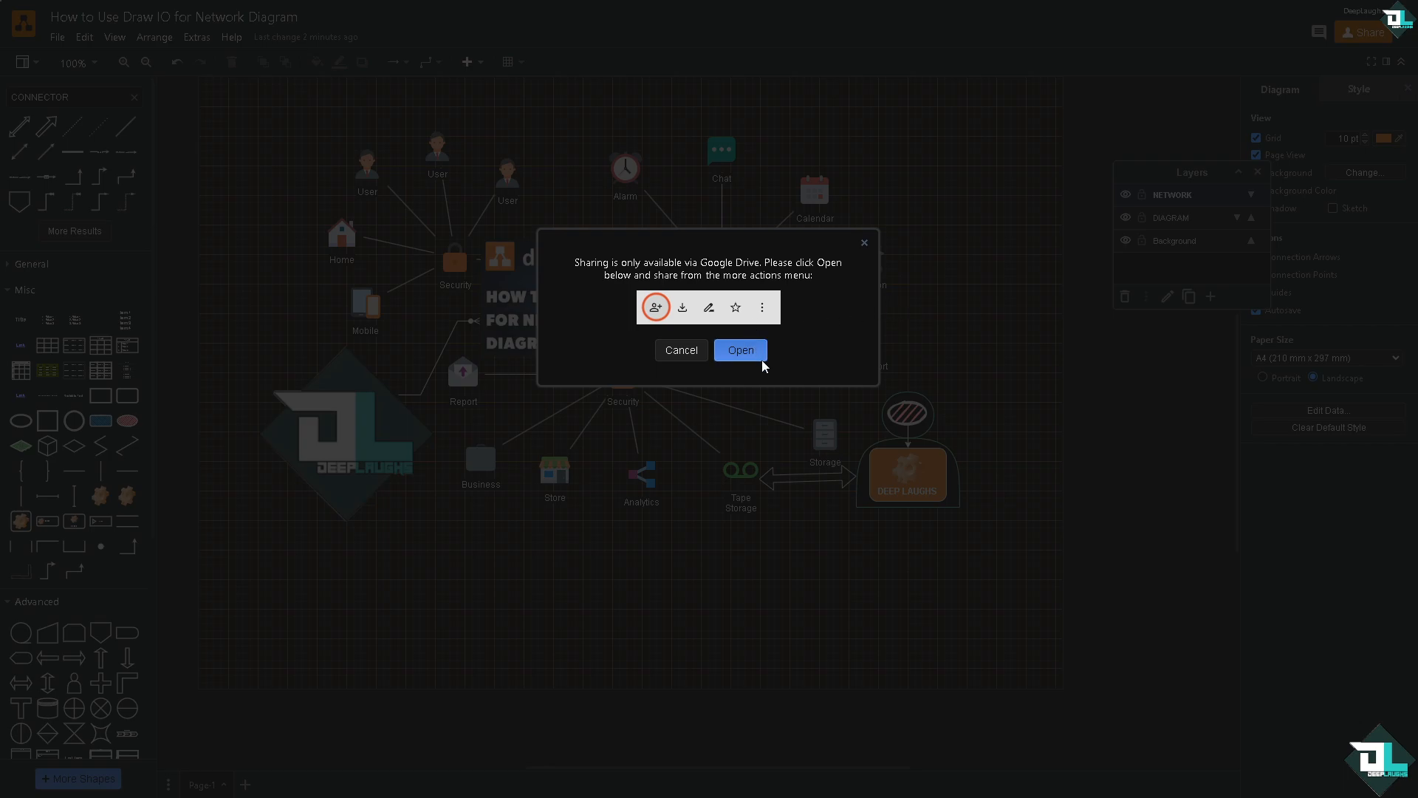
{"action": "left_click", "coordinate": [679, 350]}
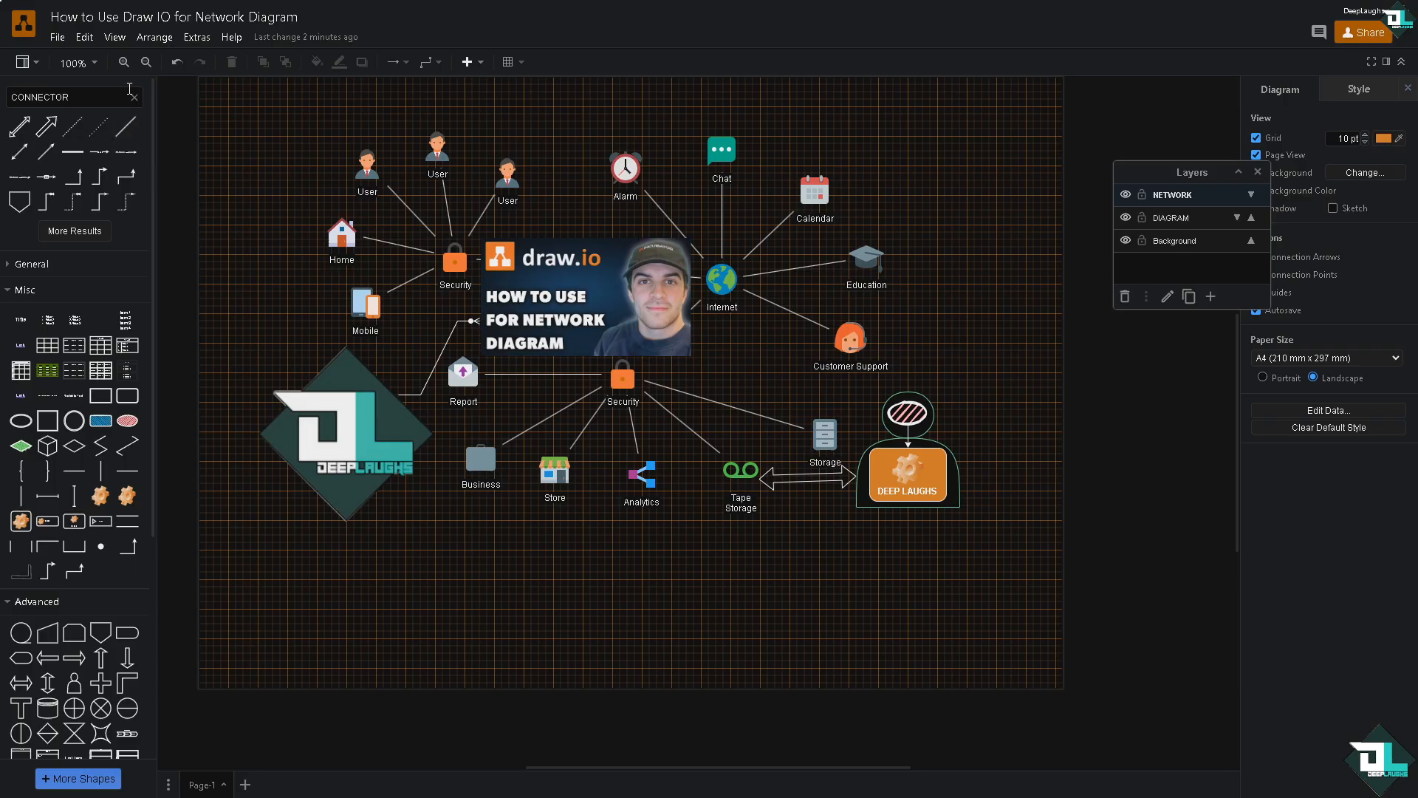
{"action": "mouse_move", "coordinate": [57, 36]}
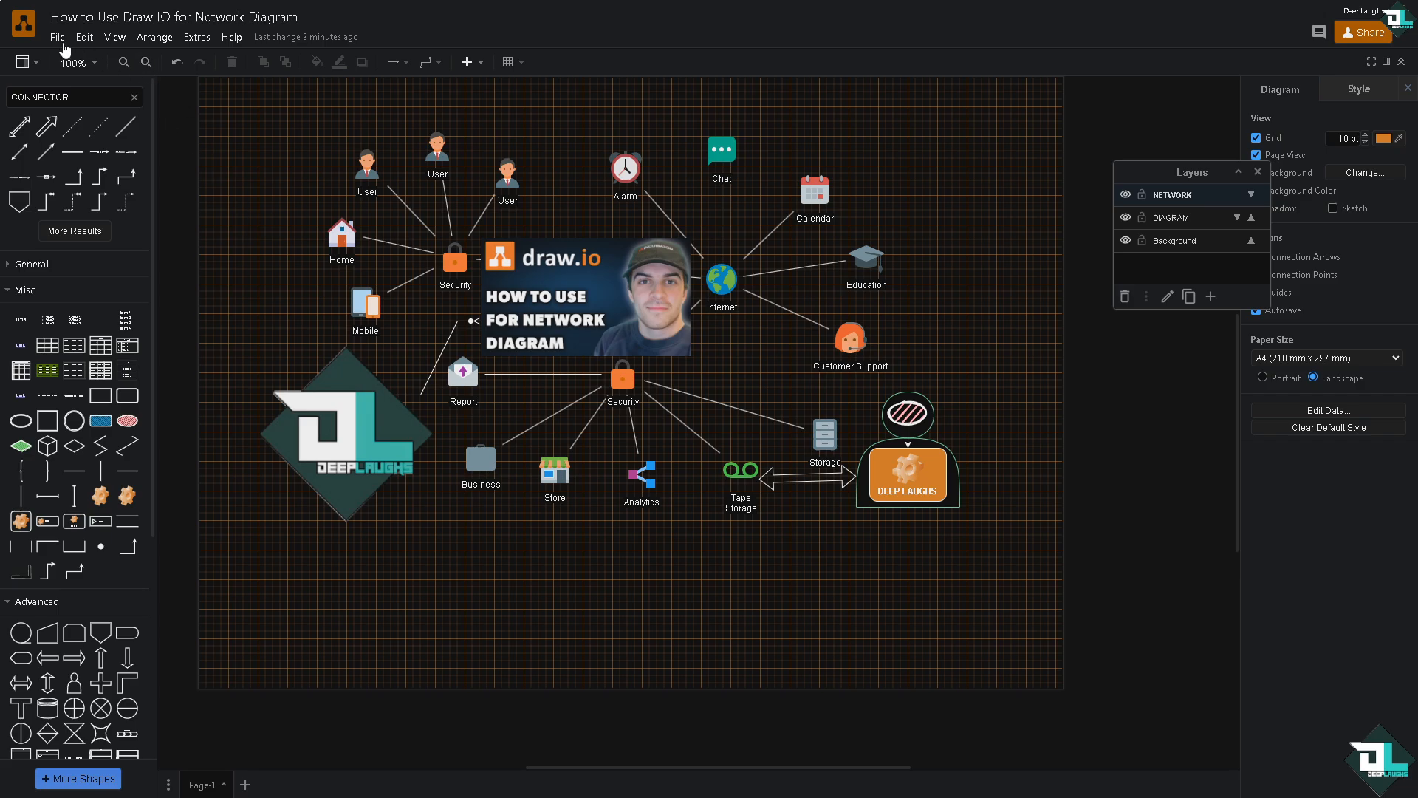
Step: Save the diagram from the File menu so the changes are stored in Drive
{"action": "left_click", "coordinate": [57, 37]}
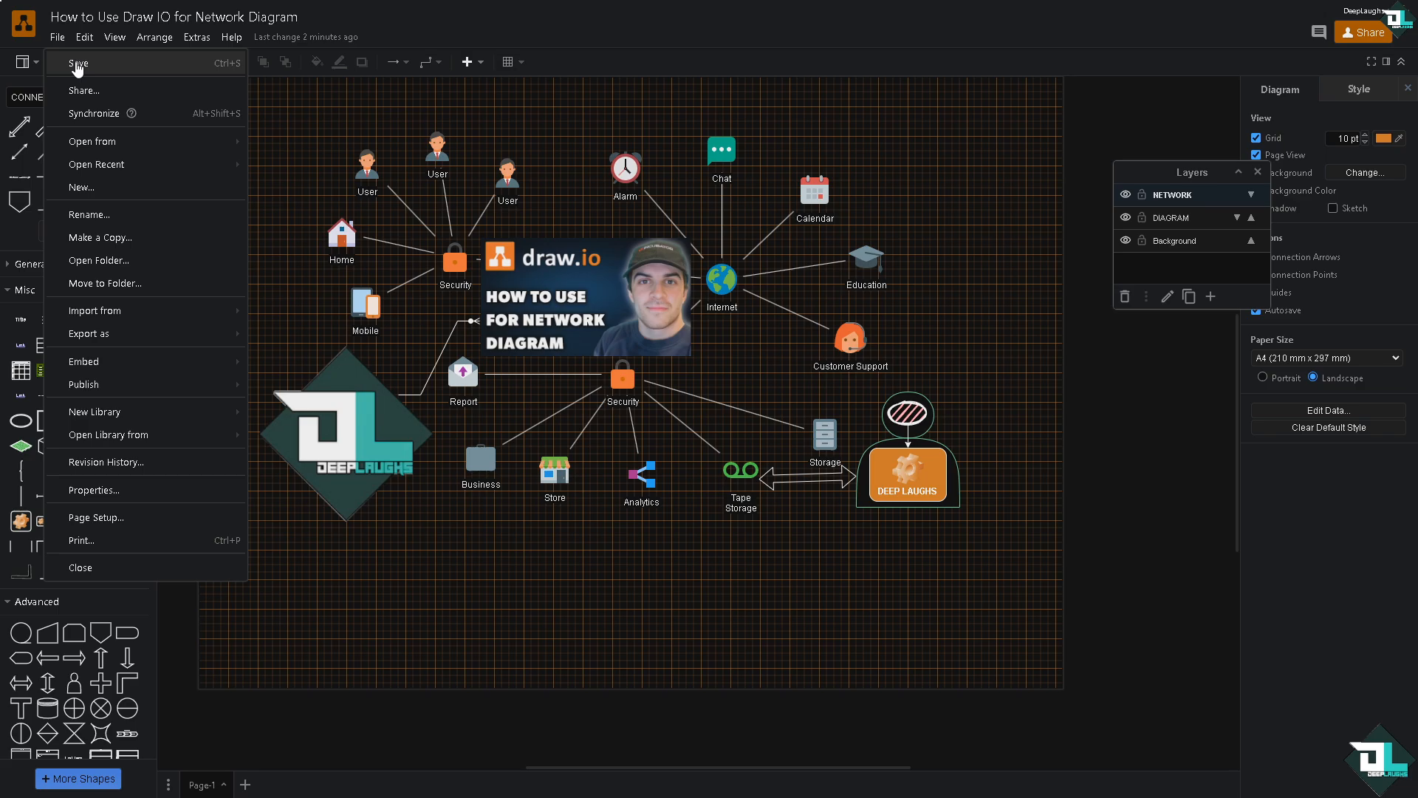
{"action": "mouse_move", "coordinate": [115, 74]}
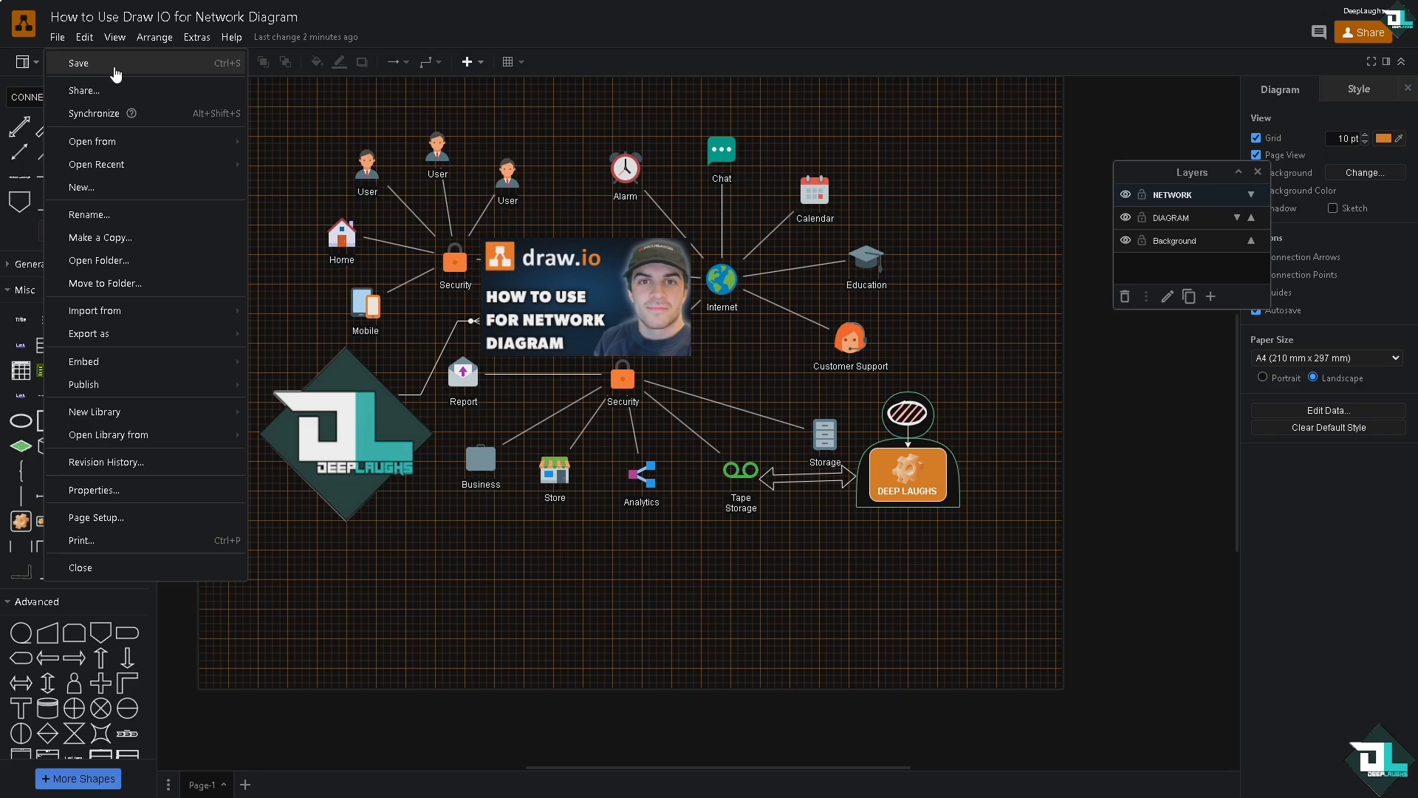
{"action": "left_click", "coordinate": [78, 62]}
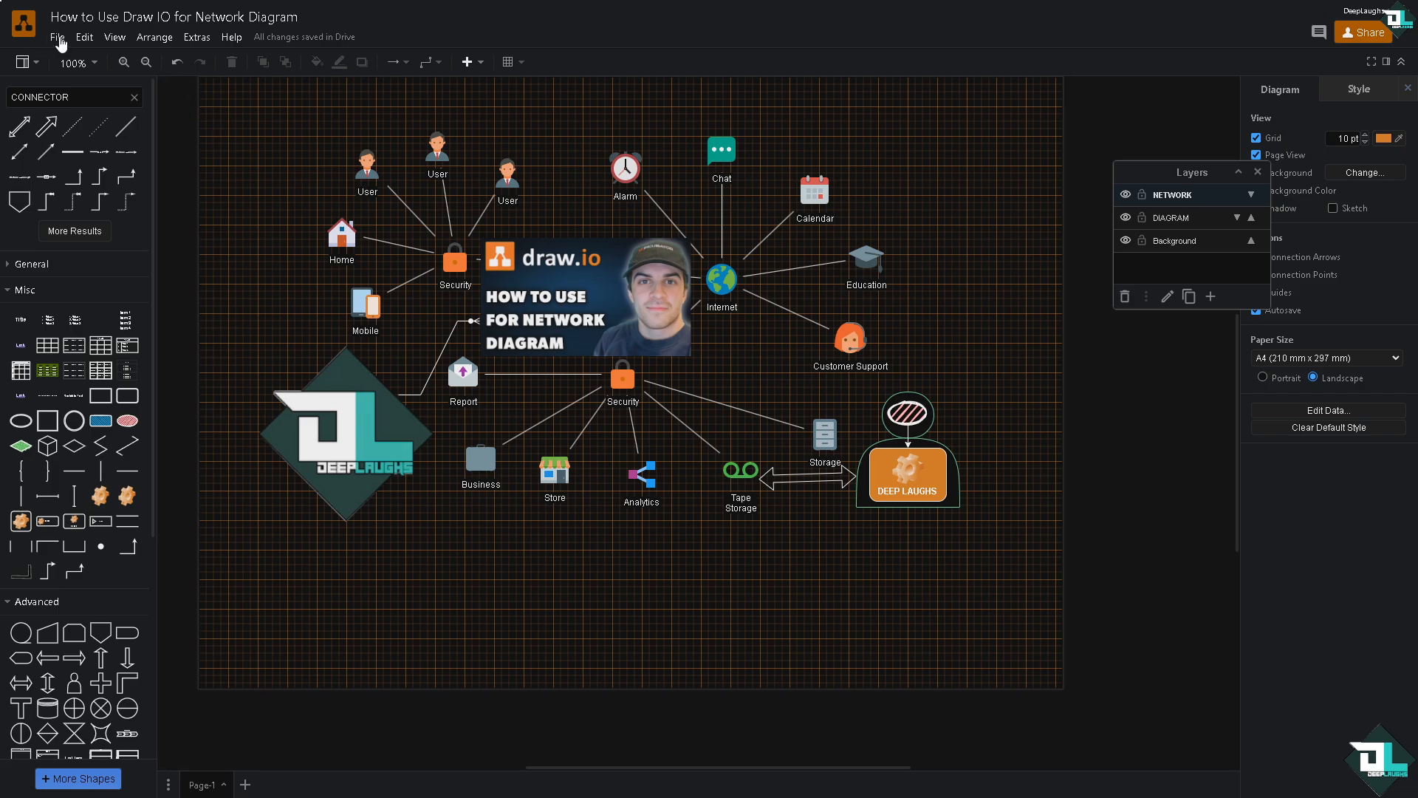
Step: Show the File menu's Export as formats: PNG, JPEG, SVG and PDF
{"action": "left_click", "coordinate": [58, 37]}
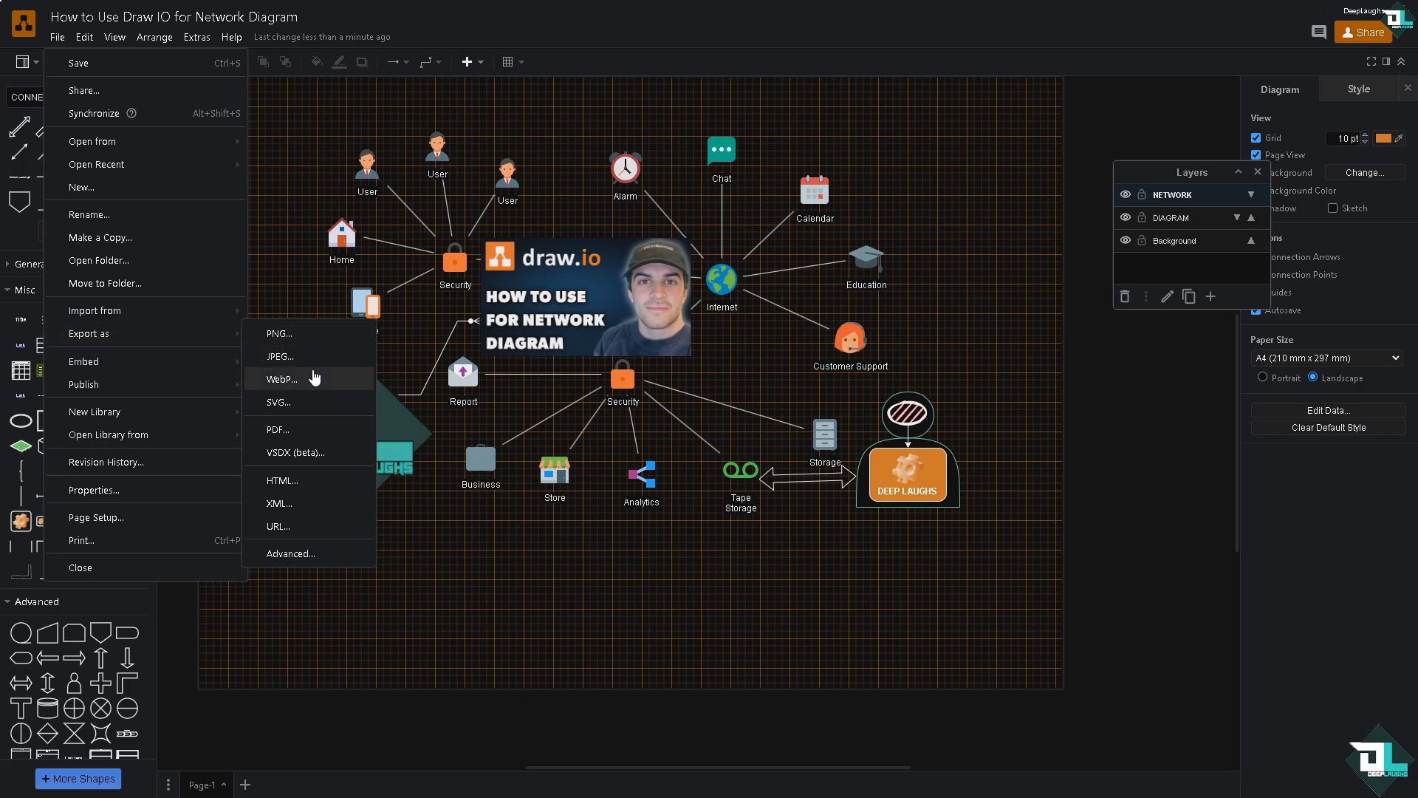
{"action": "mouse_move", "coordinate": [315, 442]}
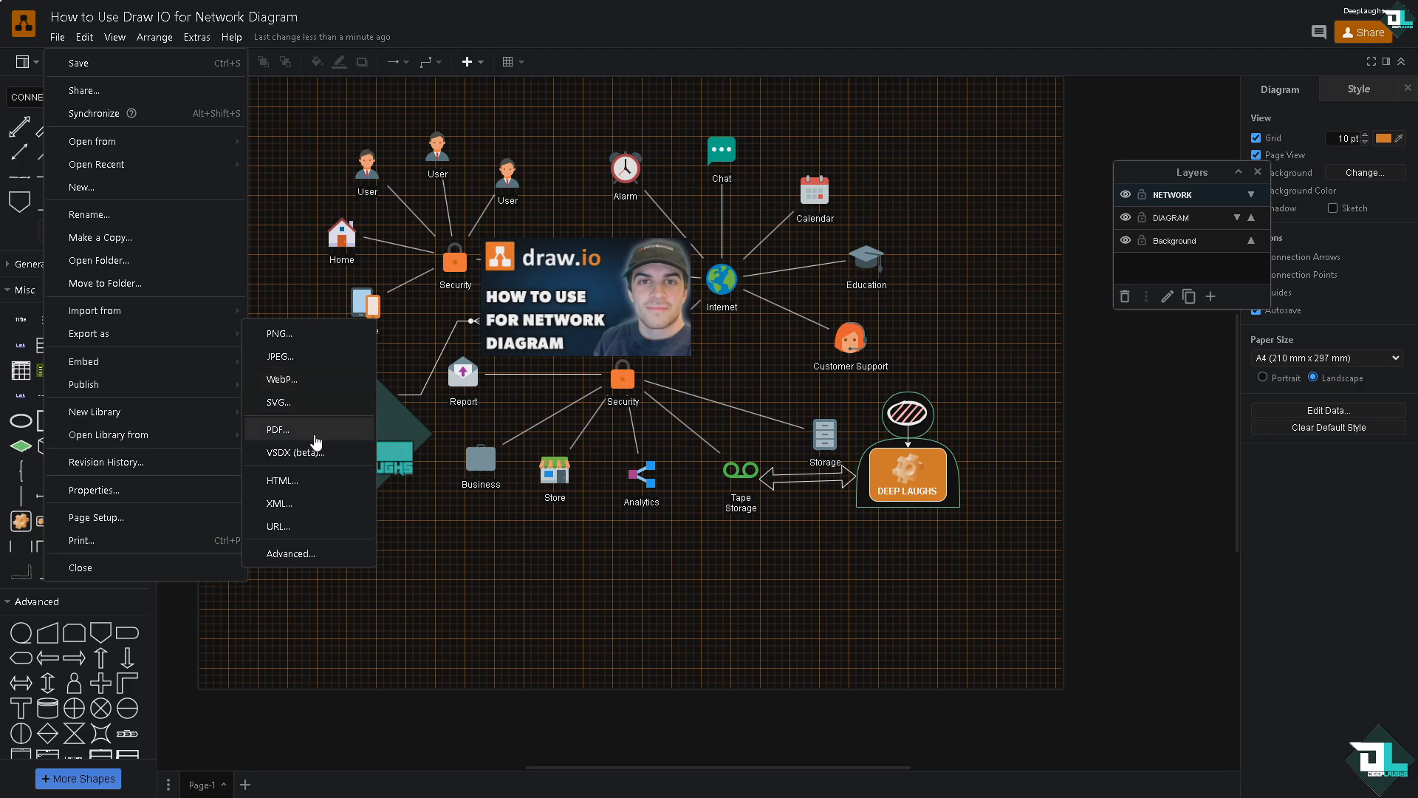
{"action": "mouse_move", "coordinate": [309, 503]}
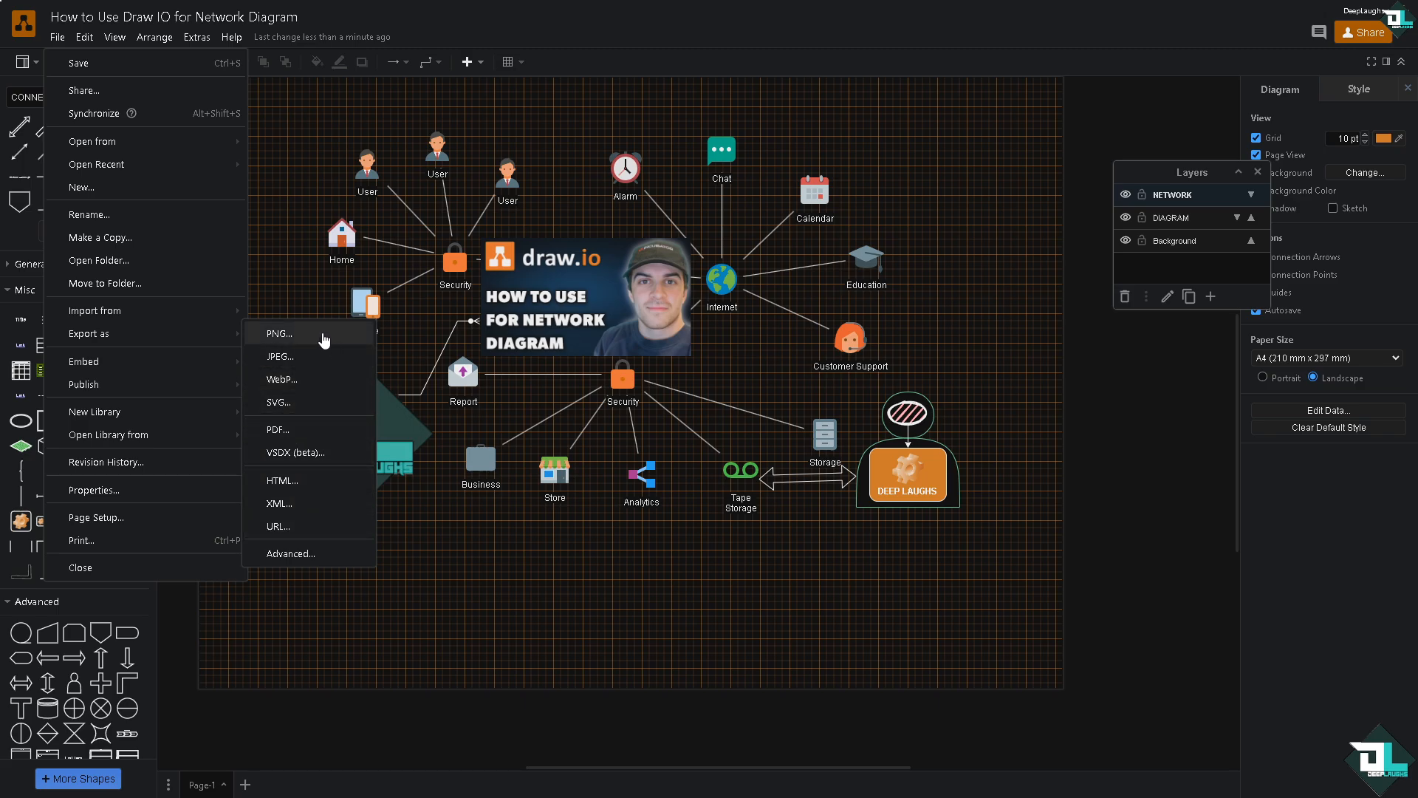
Step: Configure PNG export: zoom 69, border 6.9, transparent background, shadow, grid, all pages
{"action": "left_click", "coordinate": [279, 332]}
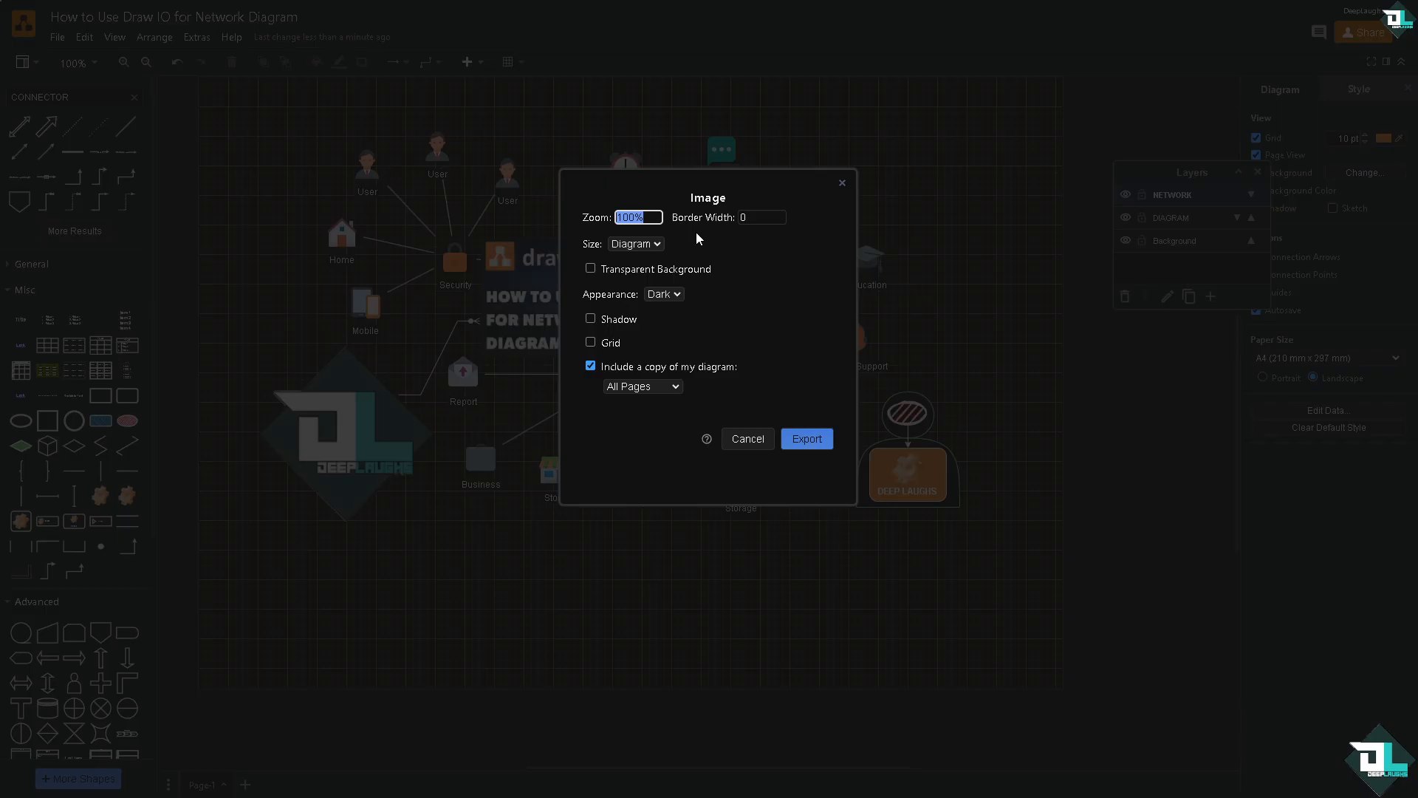
{"action": "type", "text": "69"}
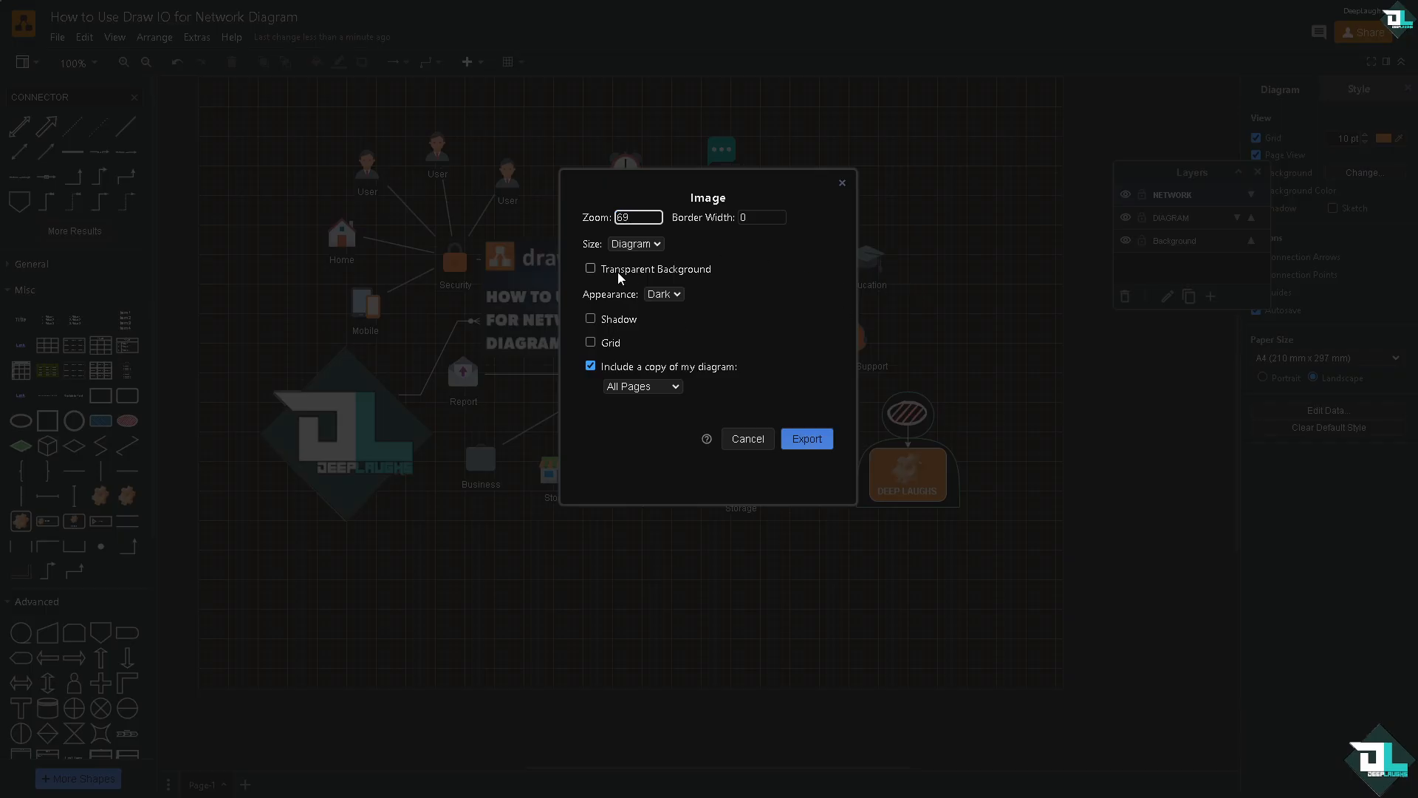
{"action": "left_click", "coordinate": [762, 218]}
{"action": "type", "text": "6.9"}
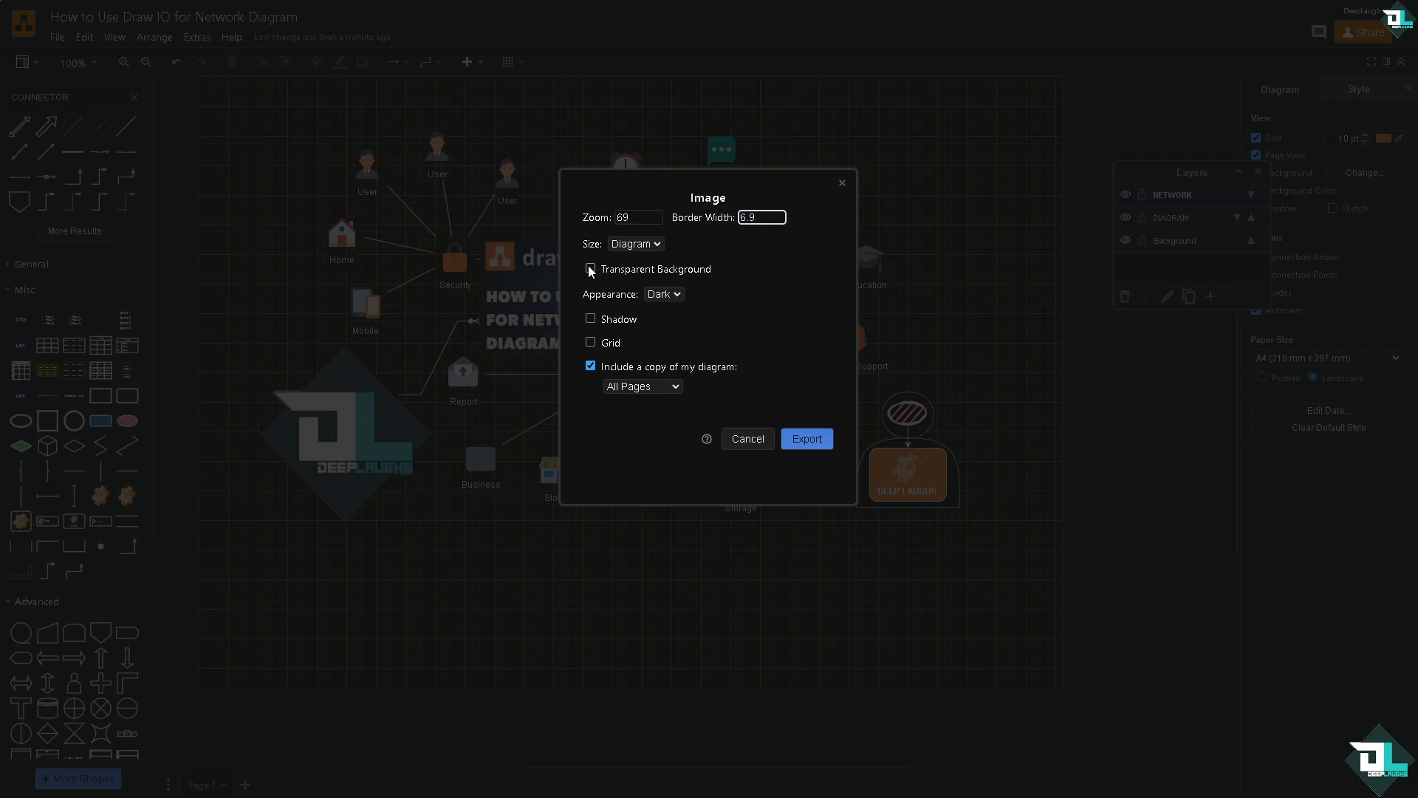
{"action": "left_click", "coordinate": [663, 293]}
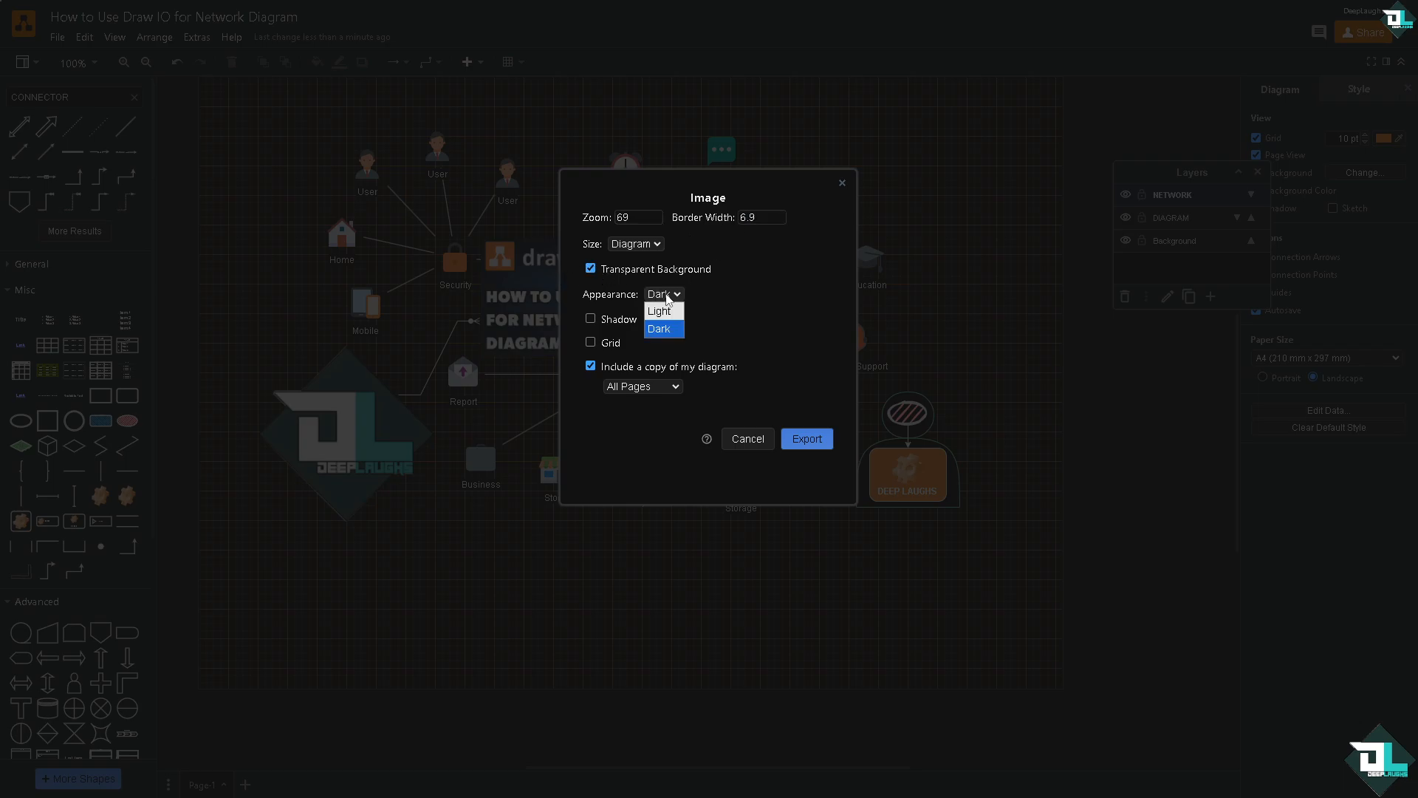
{"action": "left_click", "coordinate": [591, 319]}
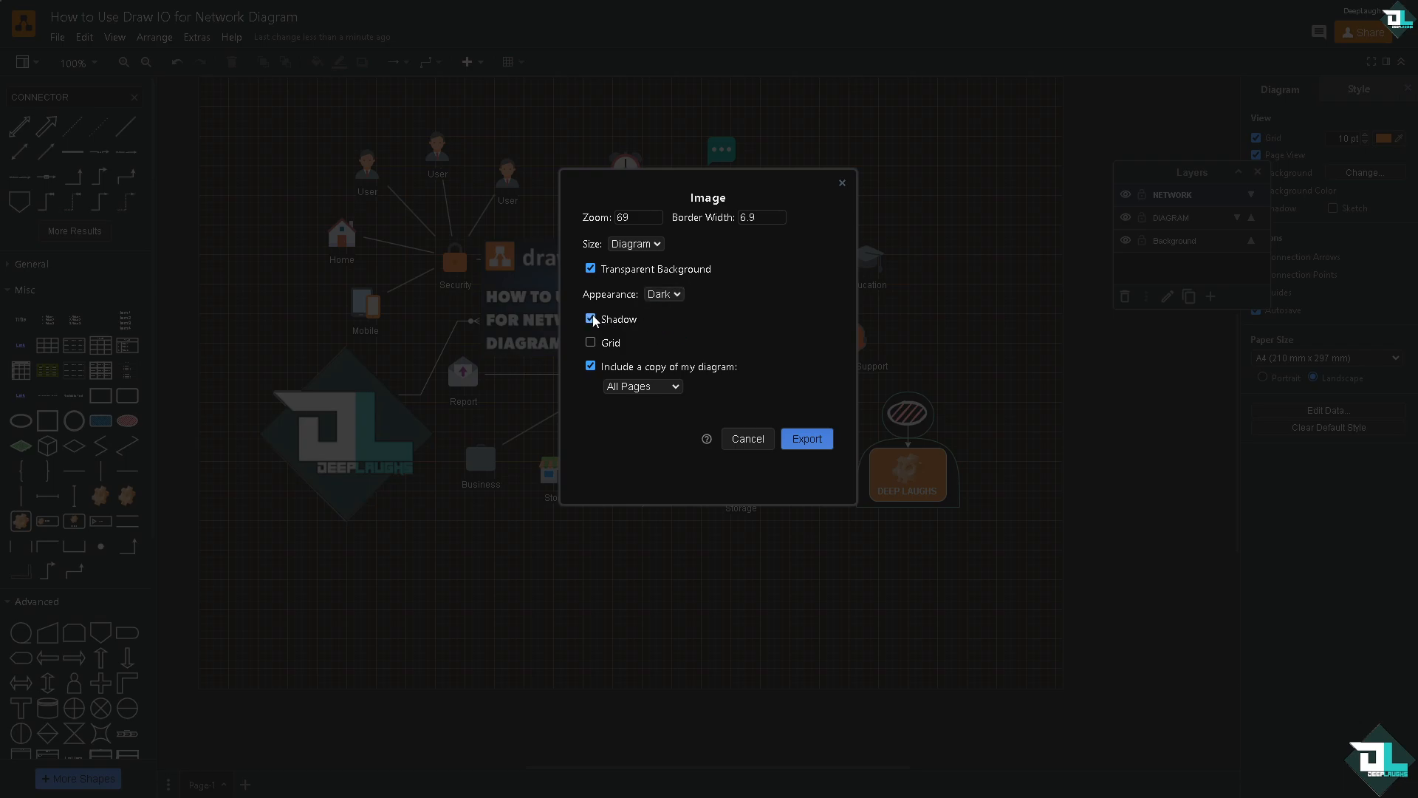
{"action": "left_click", "coordinate": [643, 386]}
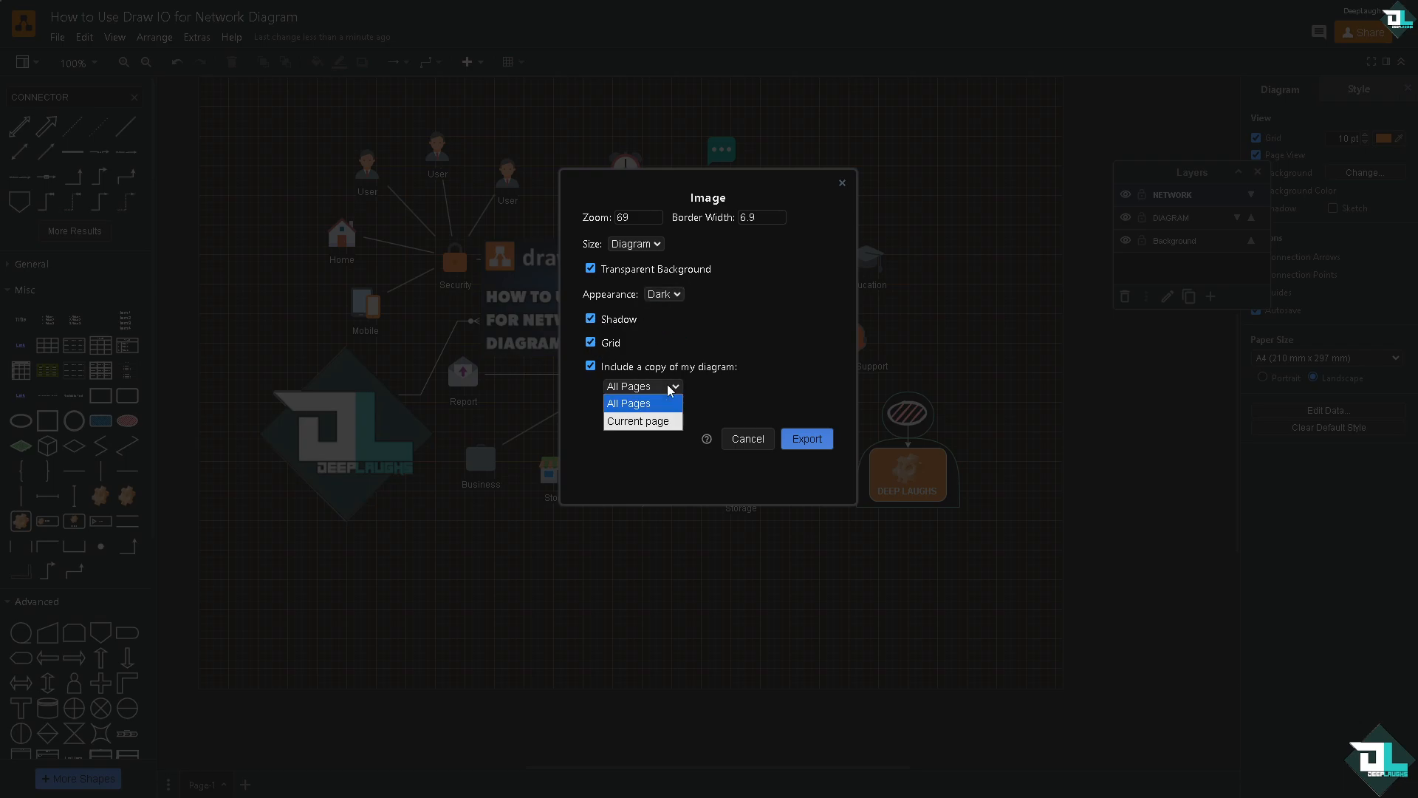
{"action": "left_click", "coordinate": [643, 385]}
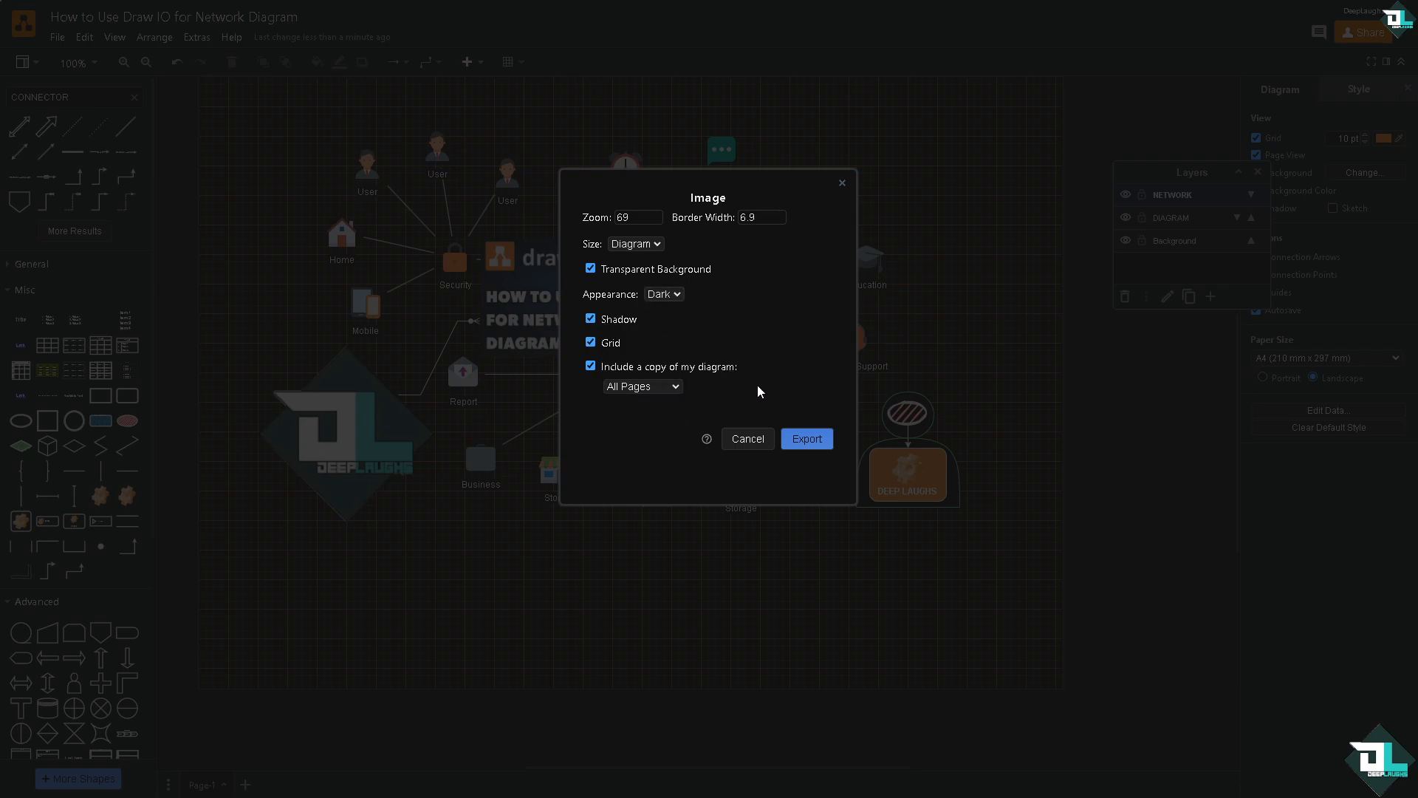
Step: Export the PNG and save it to Google Drive – My Drive after reviewing other locations
{"action": "left_click", "coordinate": [806, 439]}
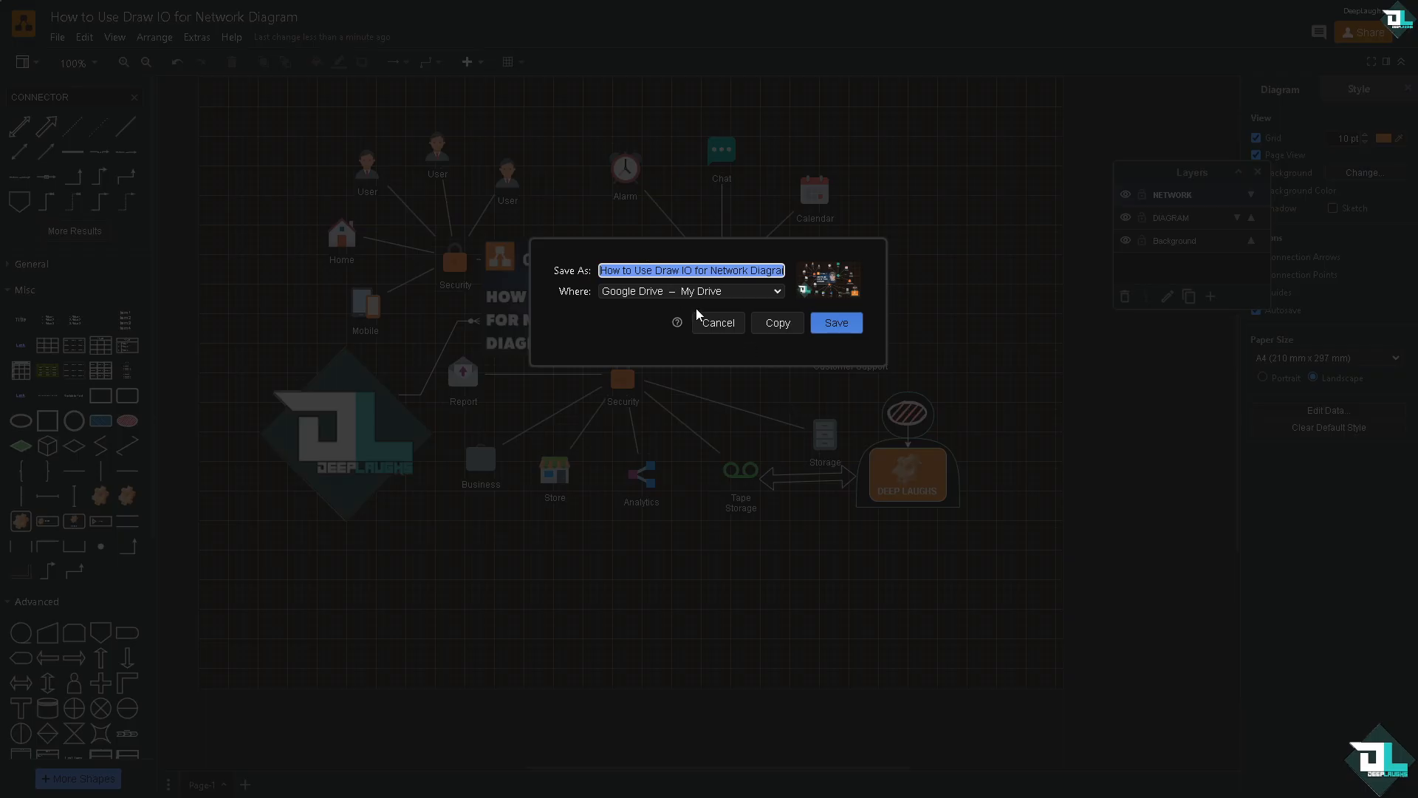
{"action": "mouse_move", "coordinate": [700, 312]}
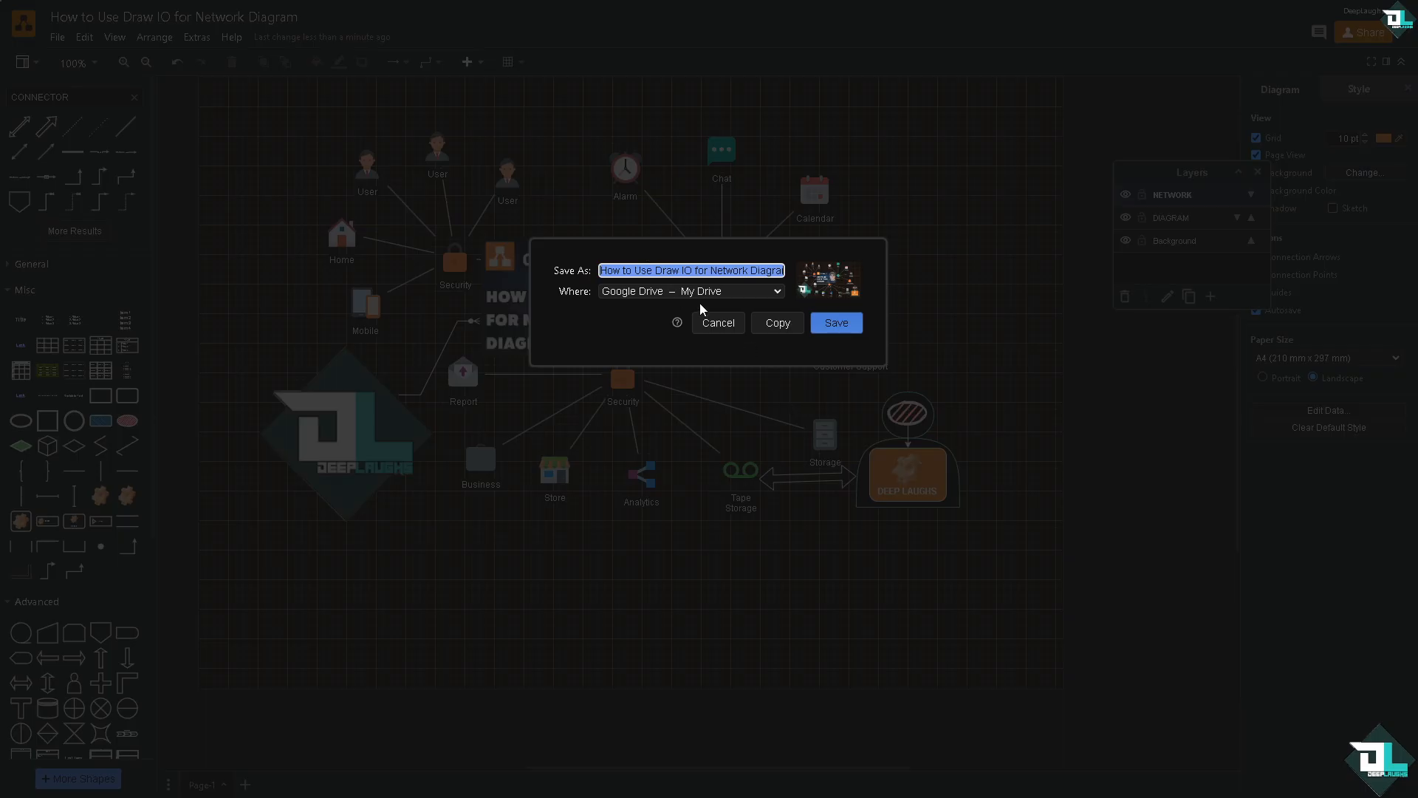
{"action": "left_click", "coordinate": [690, 291]}
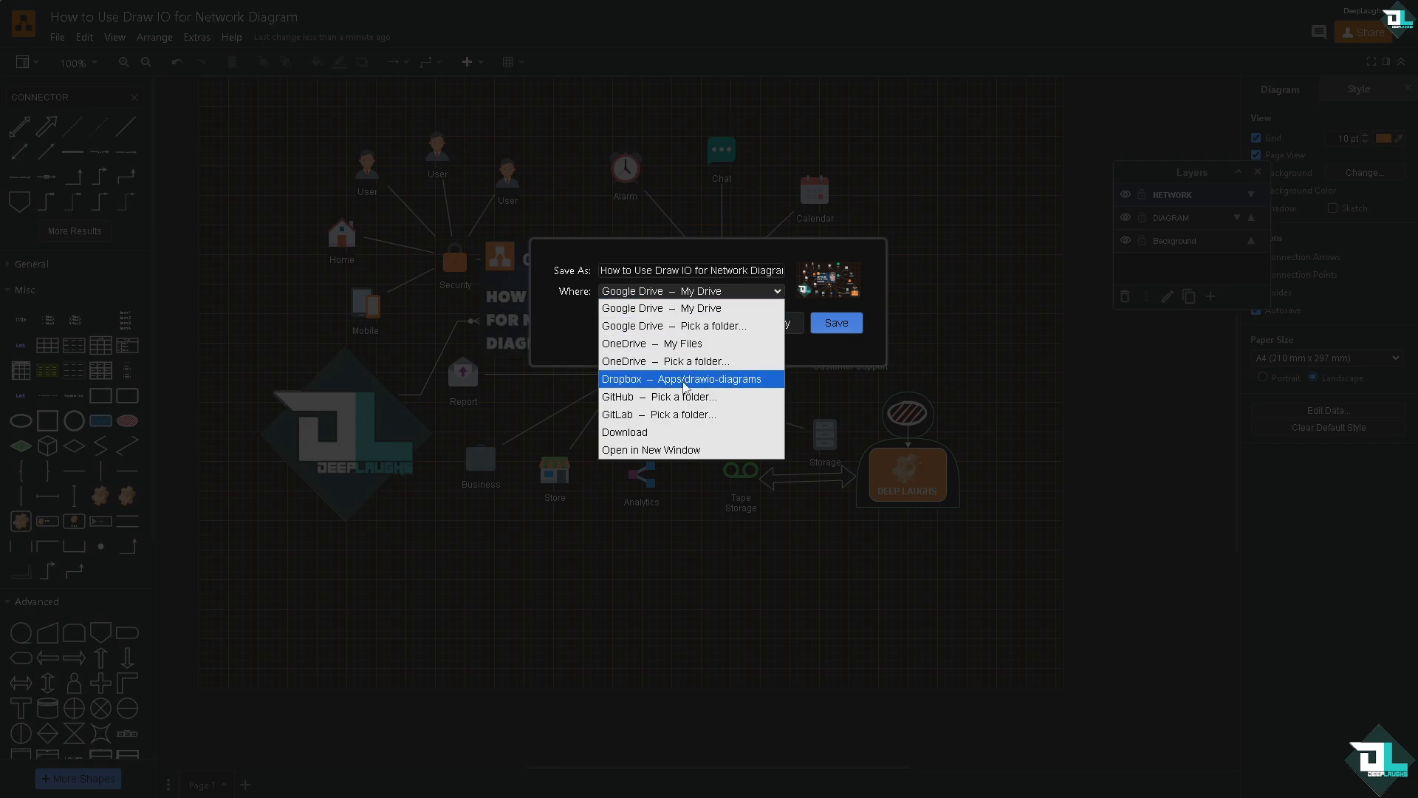
{"action": "mouse_move", "coordinate": [624, 432]}
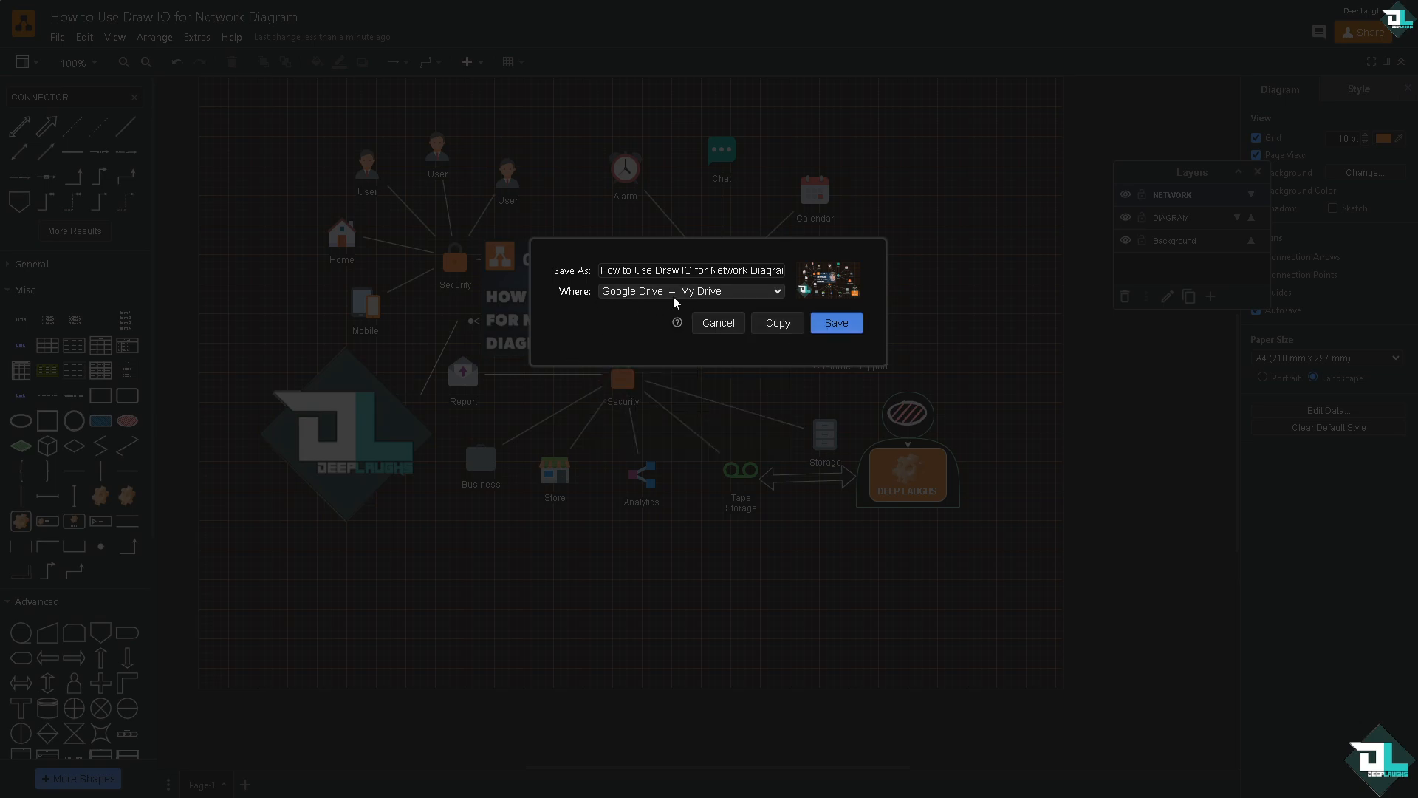
{"action": "left_click", "coordinate": [833, 324]}
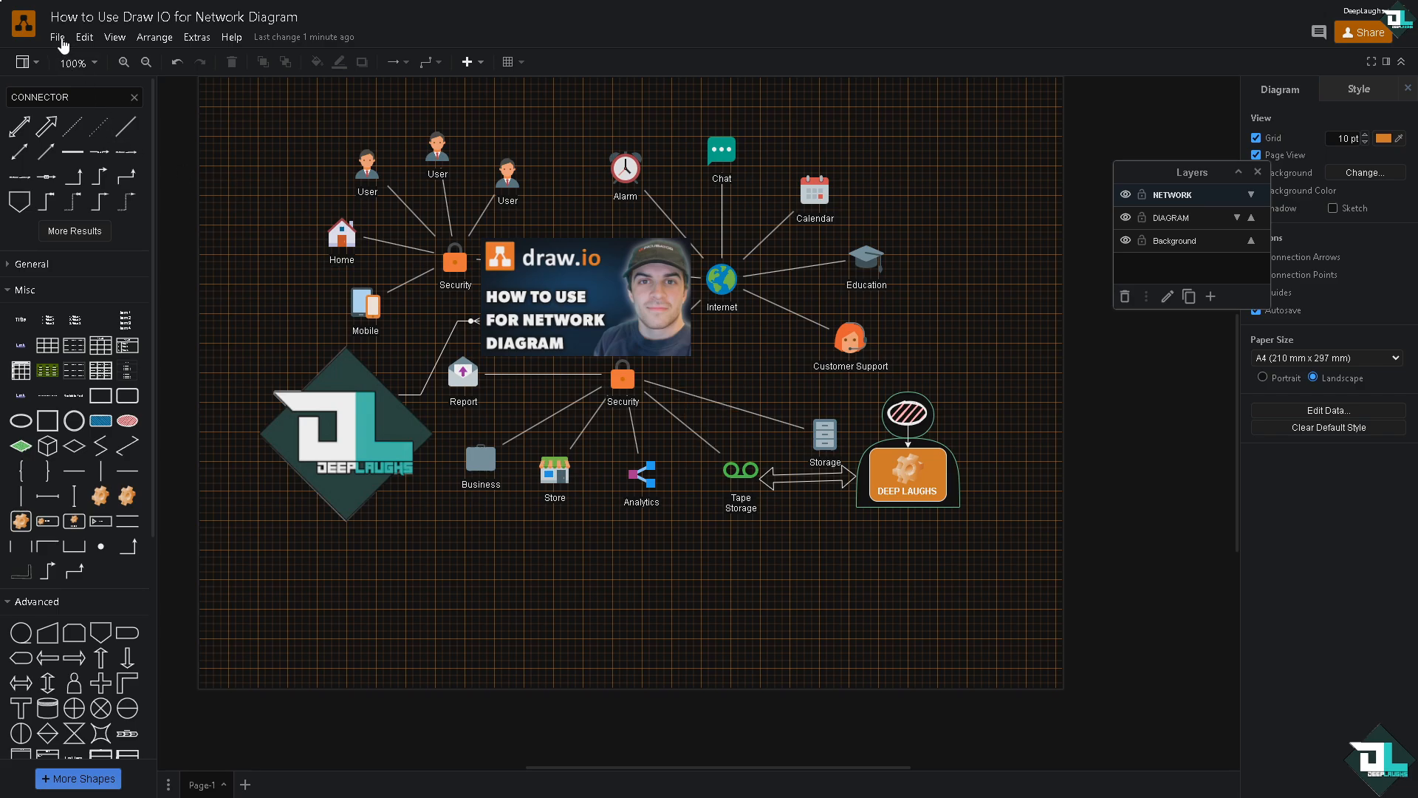
{"action": "left_click", "coordinate": [58, 37]}
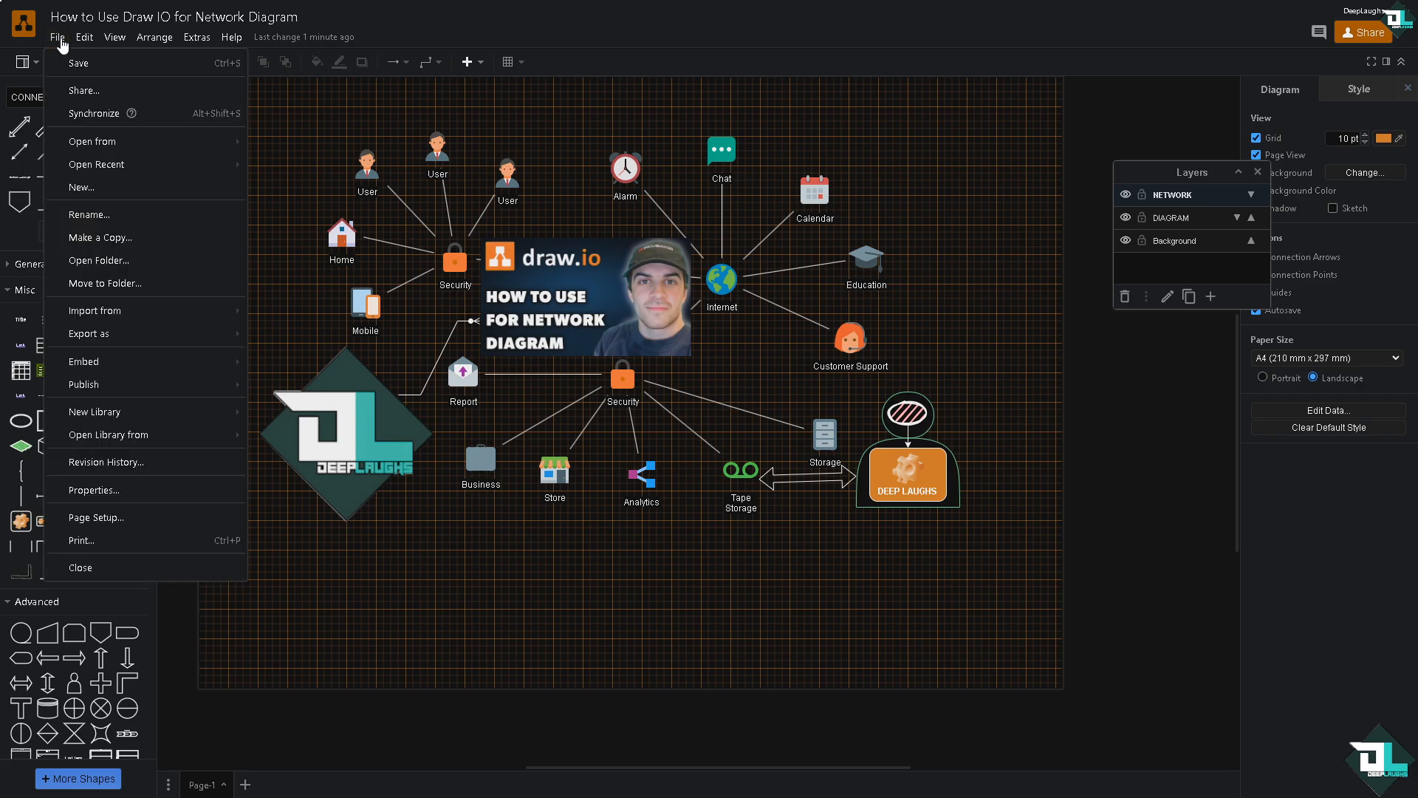
{"action": "mouse_move", "coordinate": [133, 241]}
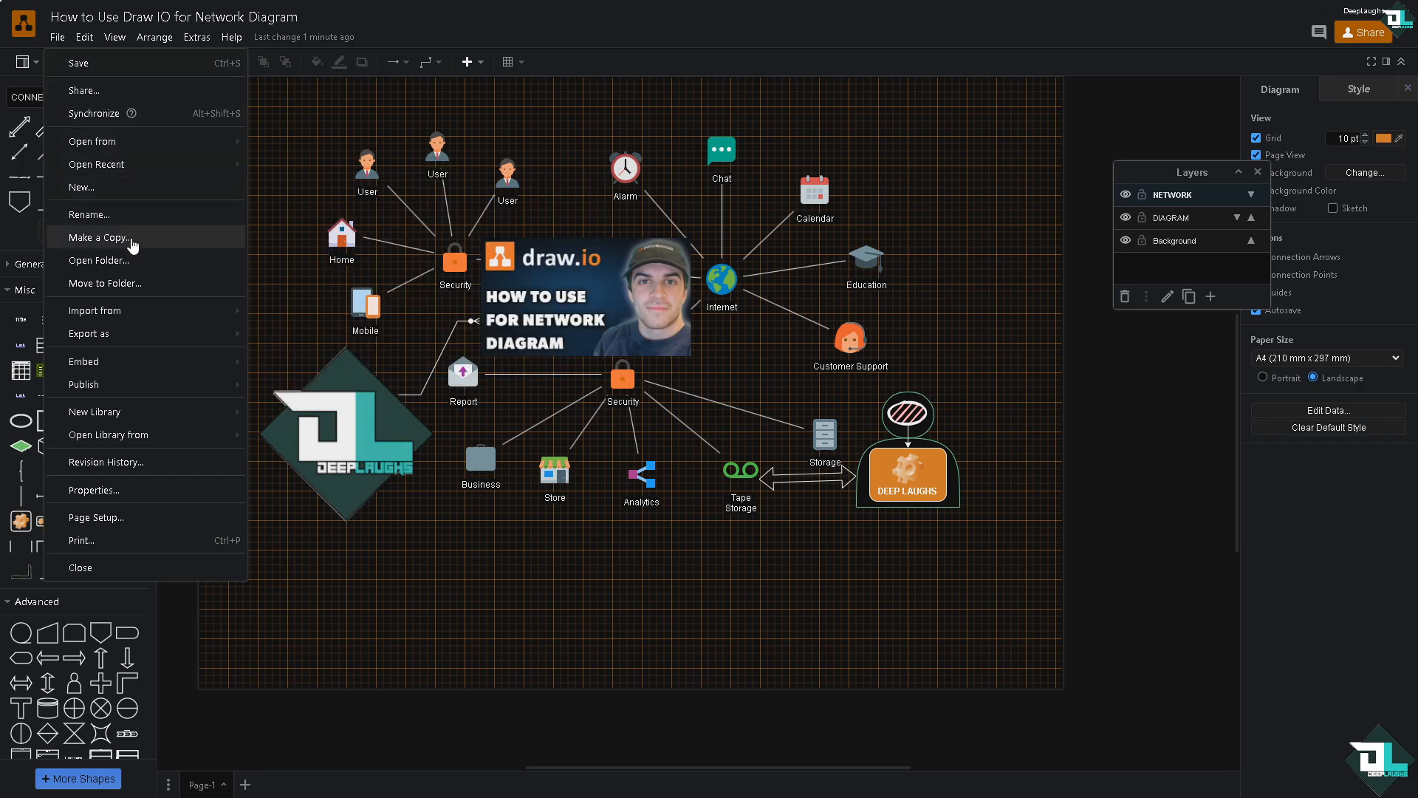
{"action": "left_click", "coordinate": [99, 237]}
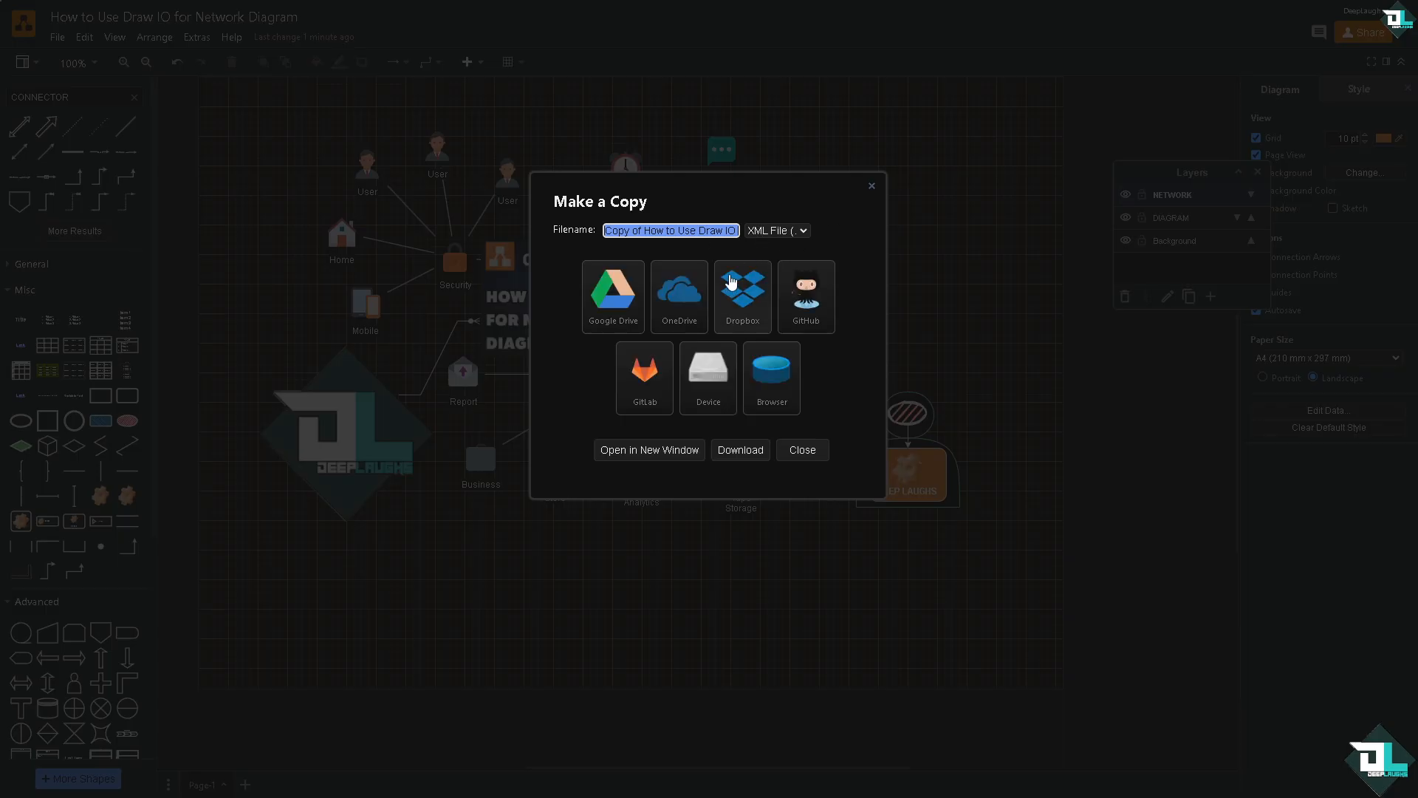
{"action": "mouse_move", "coordinate": [622, 312]}
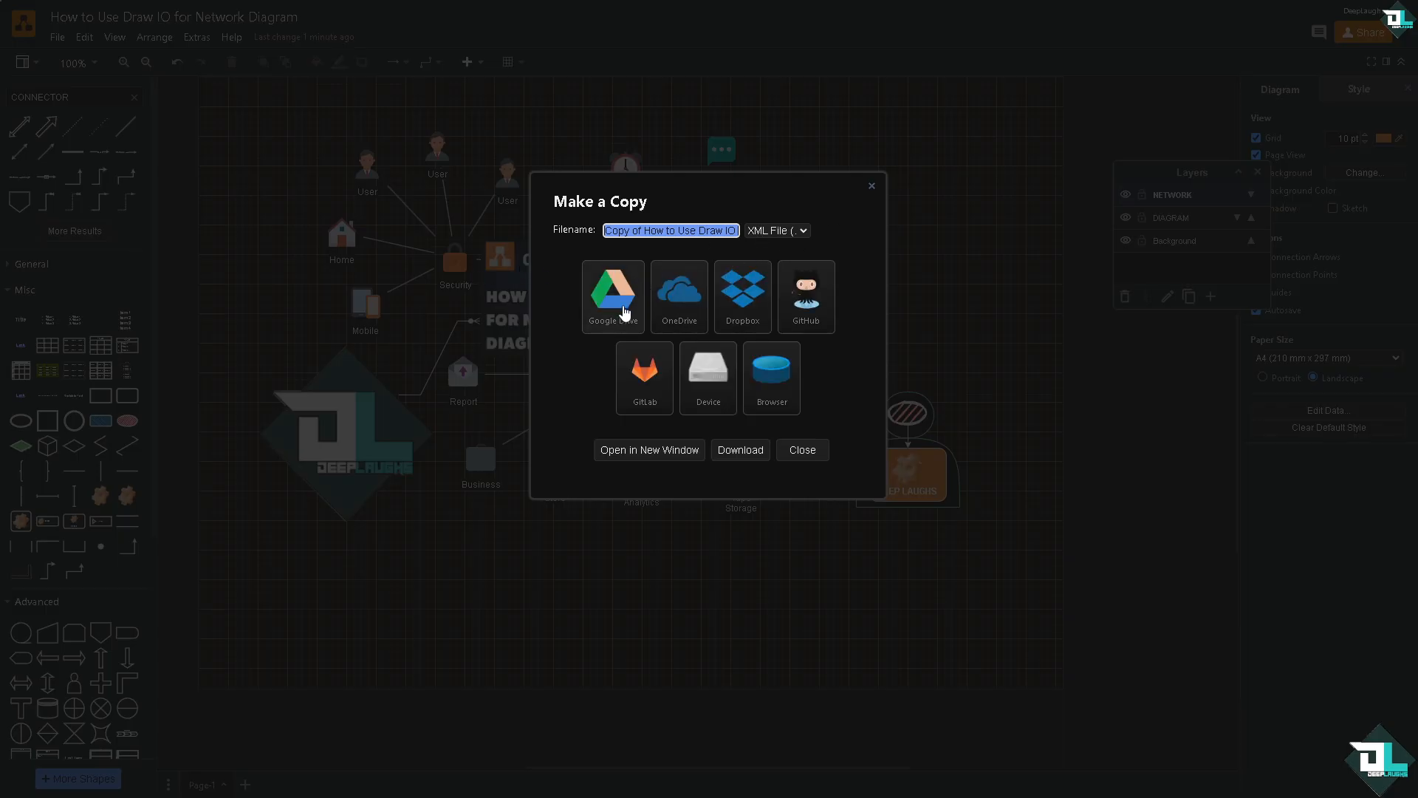
{"action": "mouse_move", "coordinate": [684, 307]}
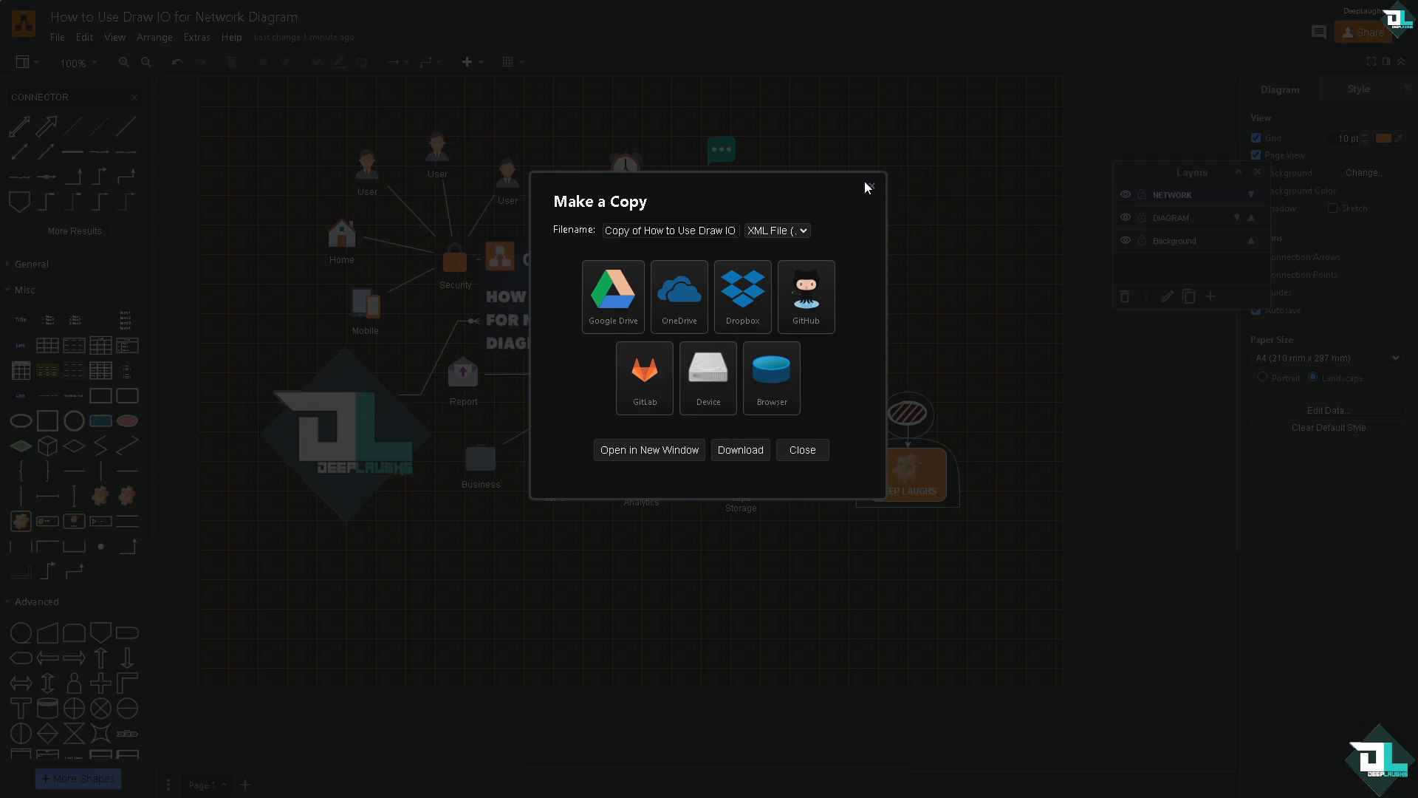
{"action": "left_click", "coordinate": [801, 449]}
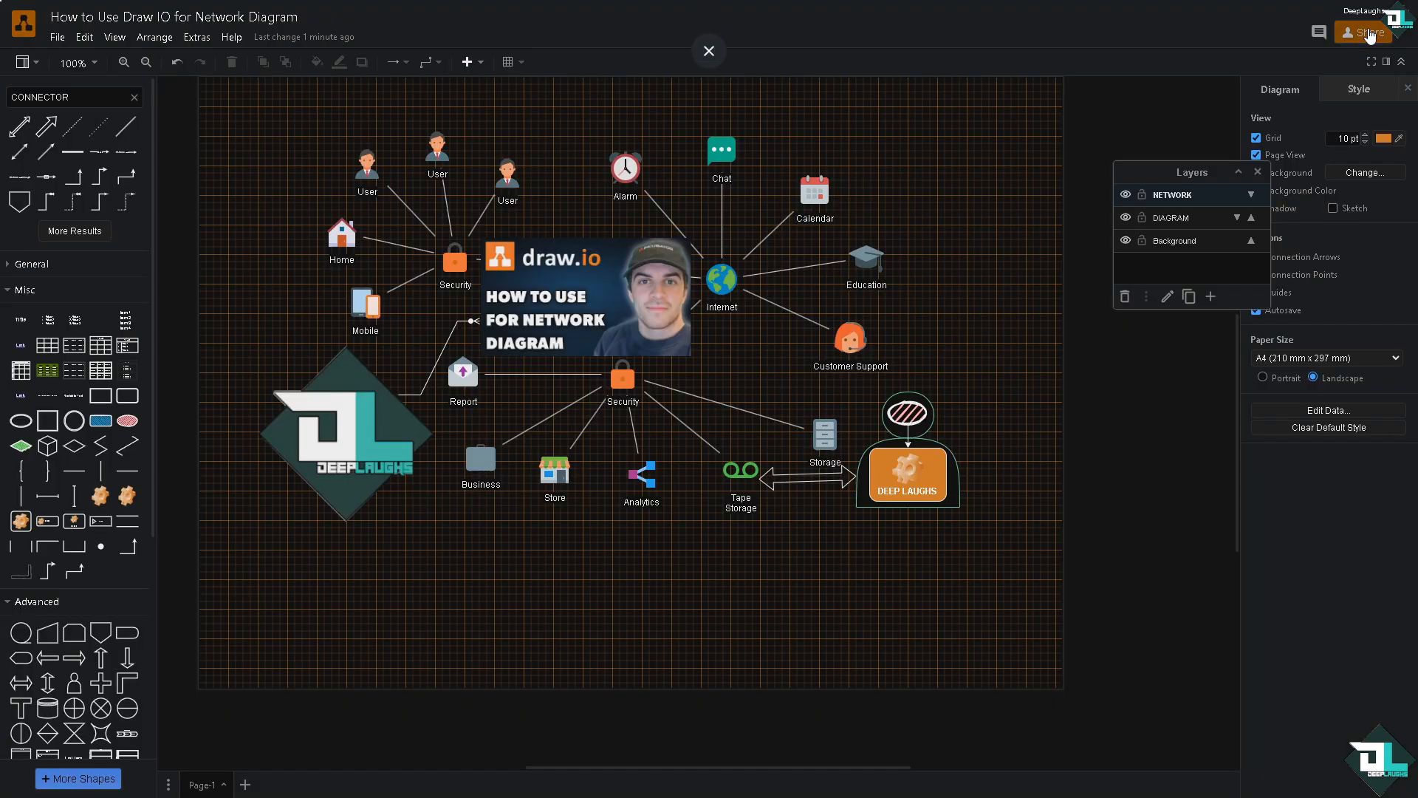
{"action": "left_click", "coordinate": [1365, 32]}
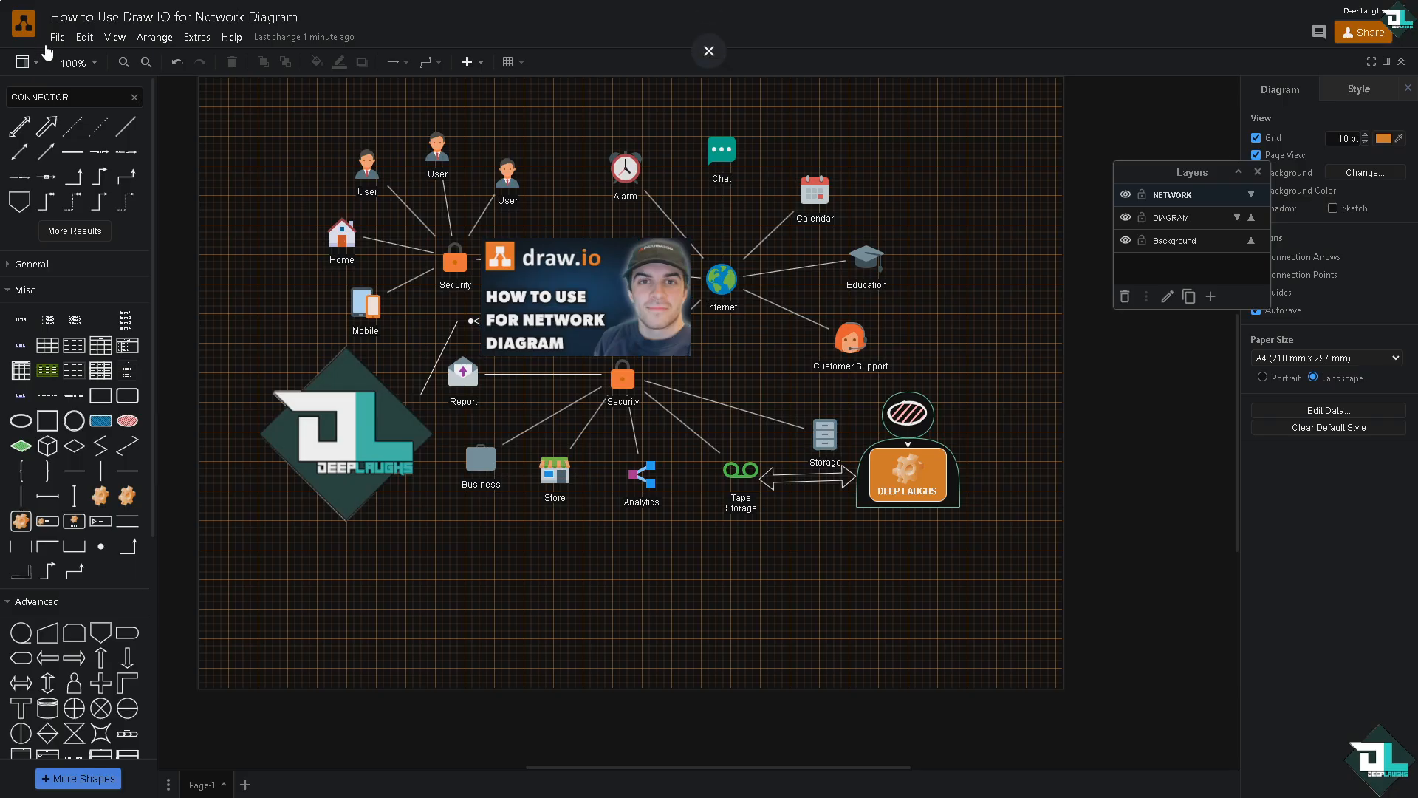
Step: Publish the diagram as a viewer link with Lightbox, Edit, Layers and Tags kept enabled
{"action": "left_click", "coordinate": [57, 37]}
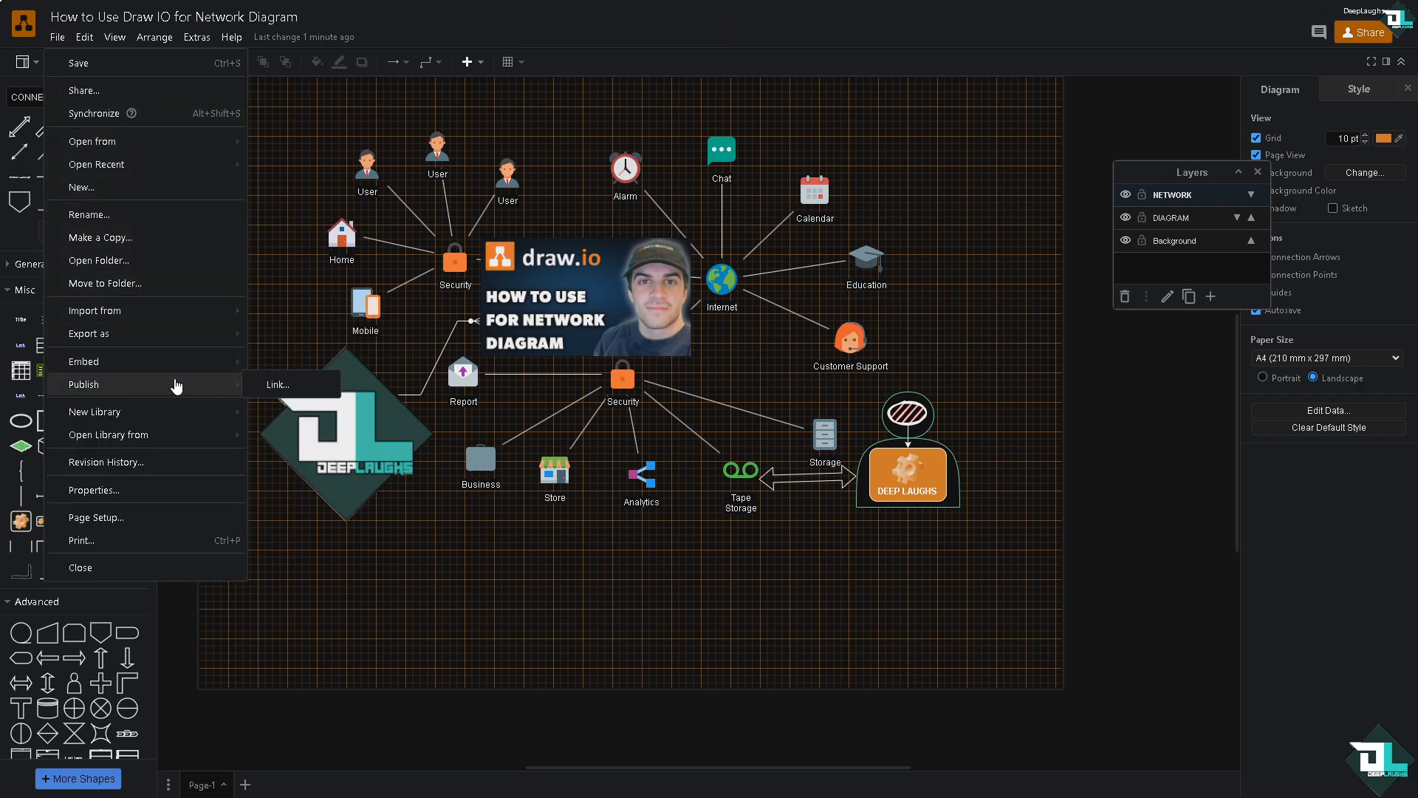
{"action": "mouse_move", "coordinate": [244, 384]}
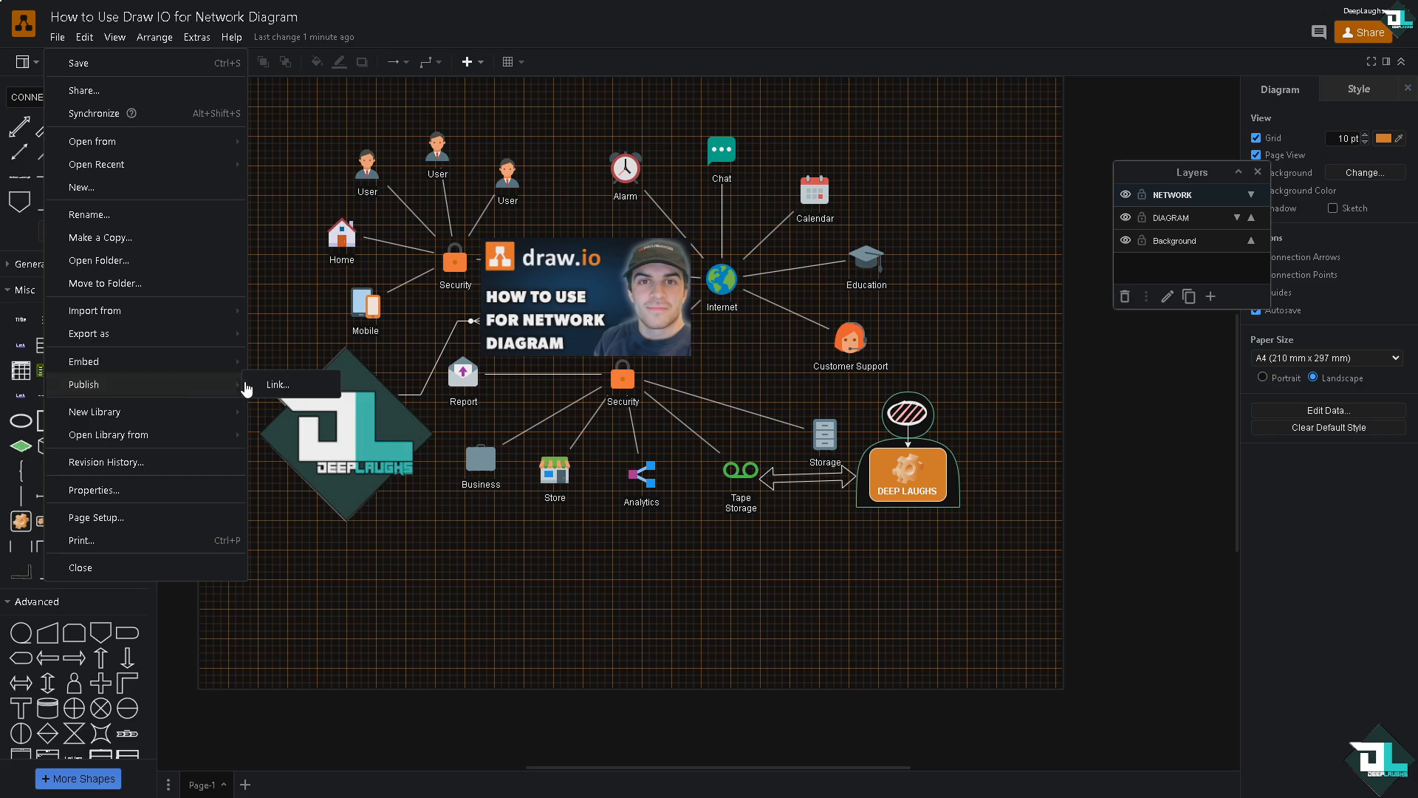
{"action": "left_click", "coordinate": [277, 384]}
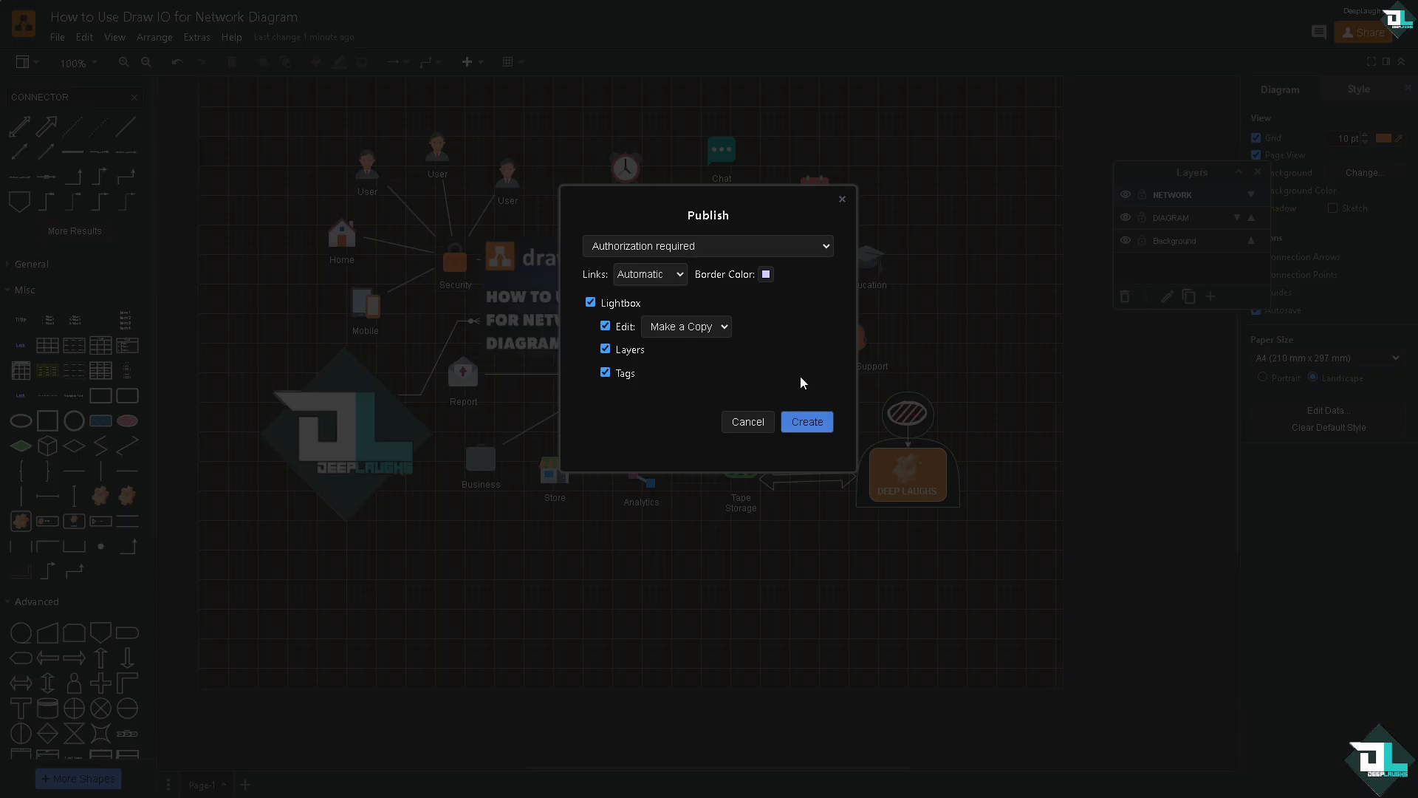
{"action": "left_click", "coordinate": [805, 421]}
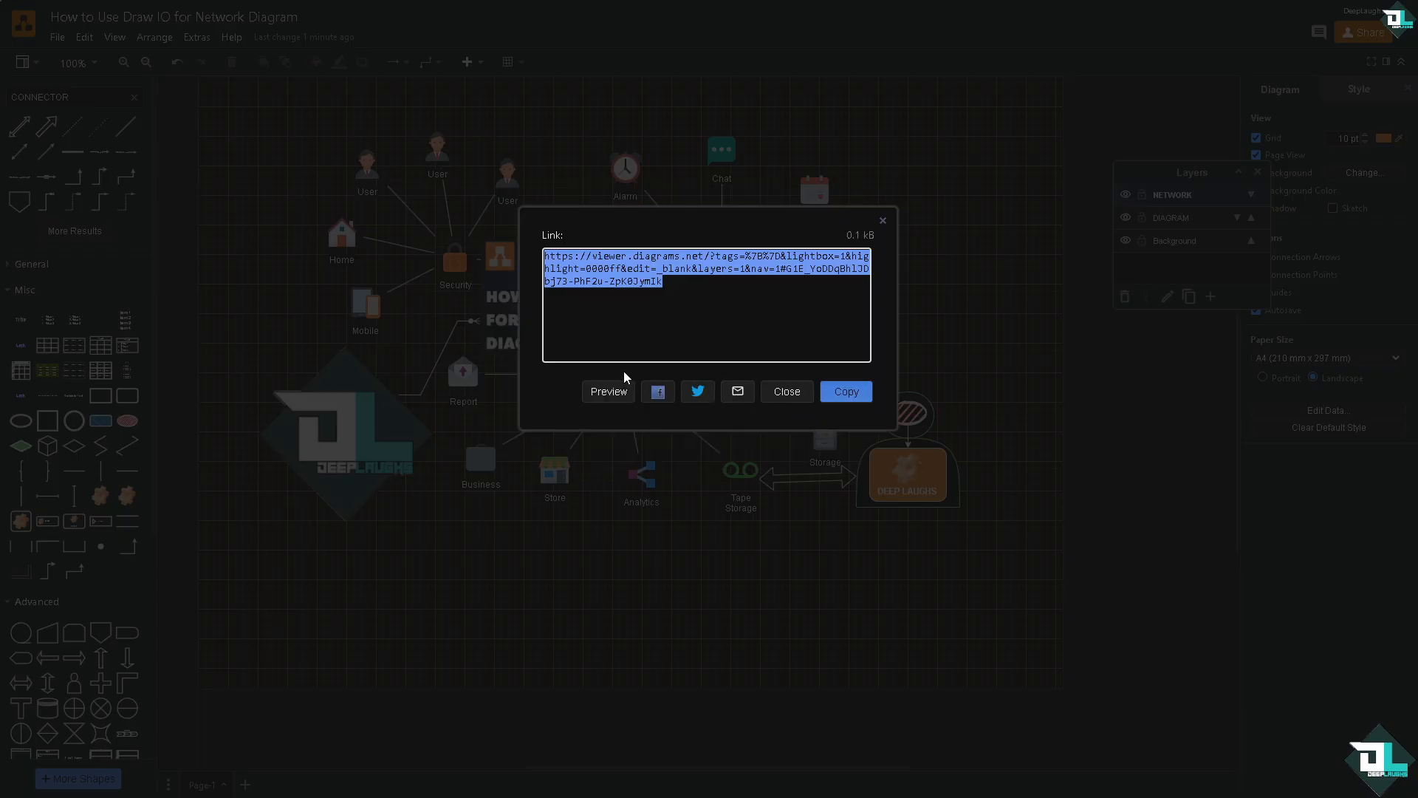